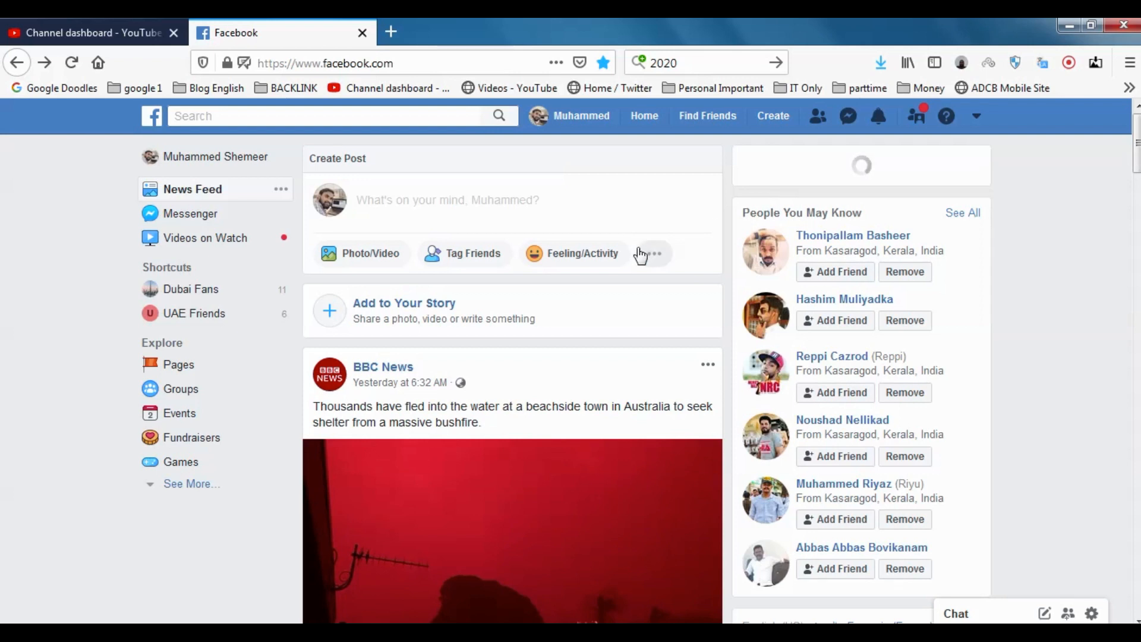
{"action": "mouse_move", "coordinate": [694, 139]}
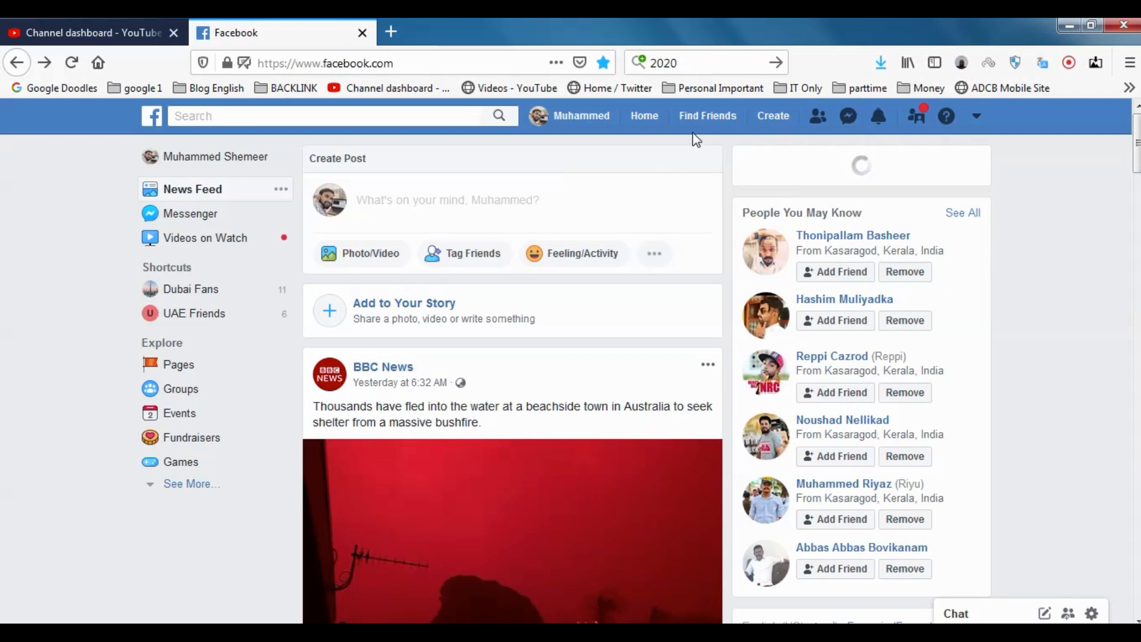
{"action": "mouse_move", "coordinate": [858, 141]}
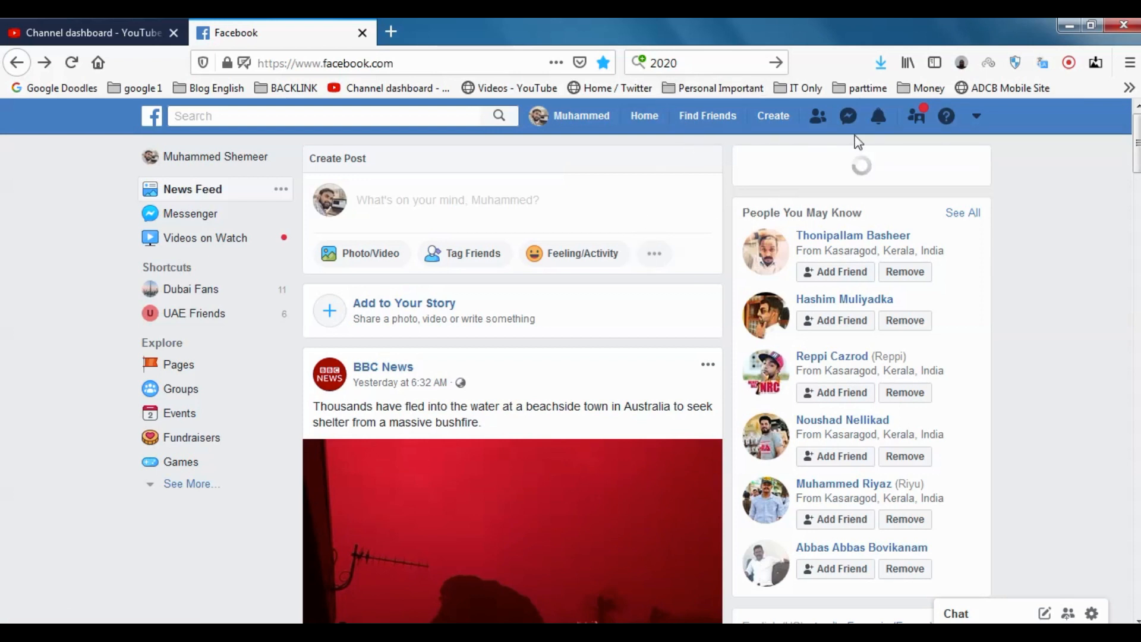
{"action": "mouse_move", "coordinate": [636, 121]}
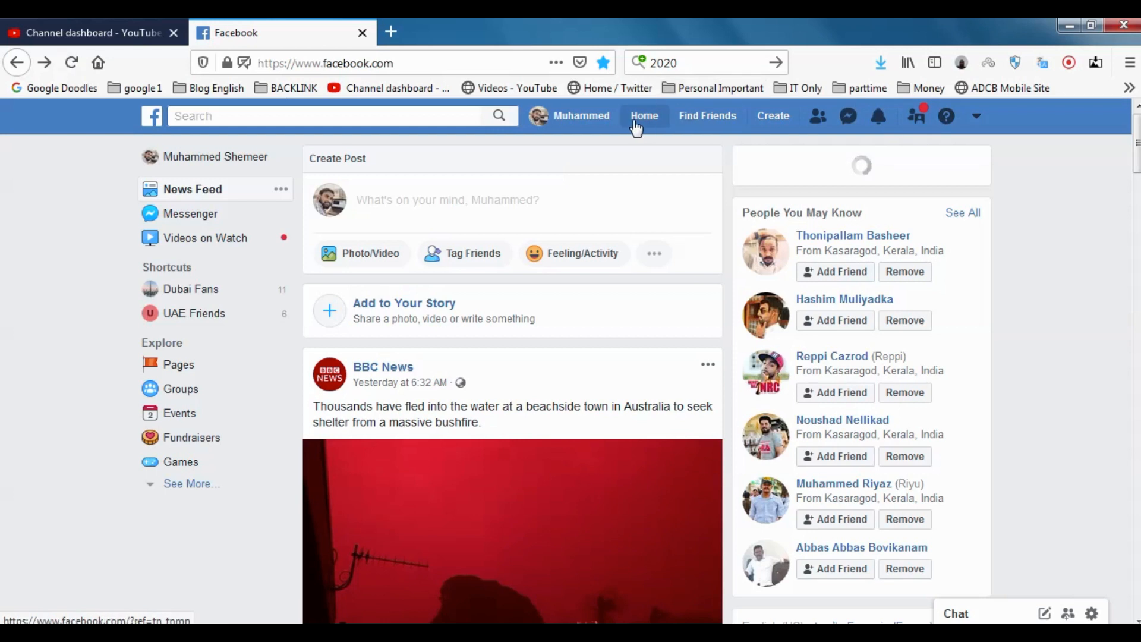
- Visit your own profile page, then return to the news feed
{"action": "left_click", "coordinate": [581, 115]}
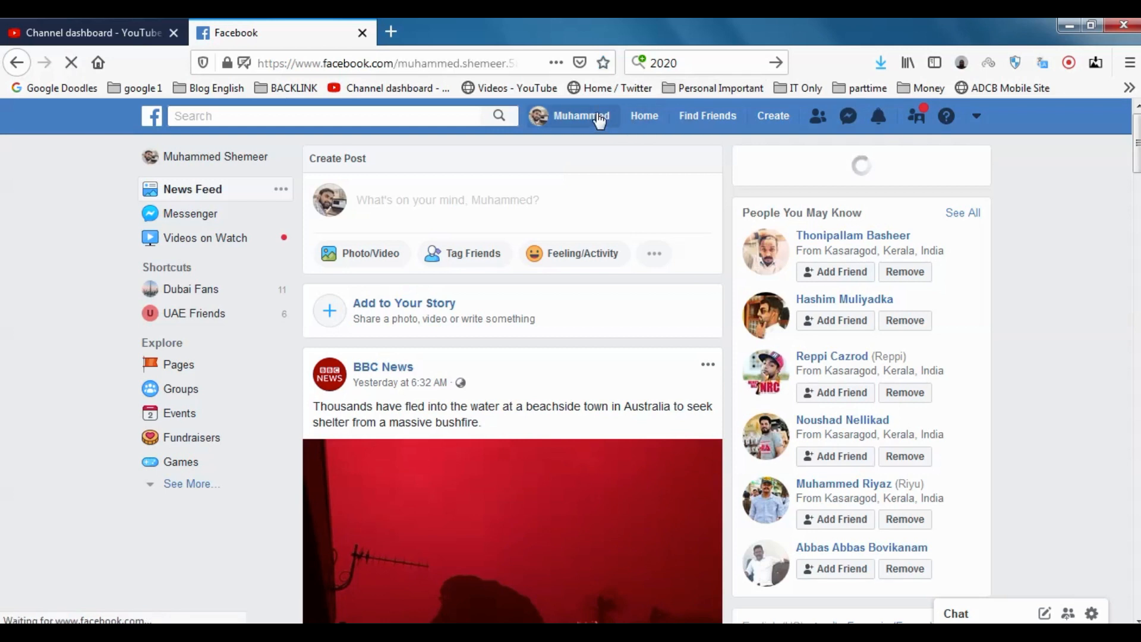
{"action": "left_click", "coordinate": [582, 115]}
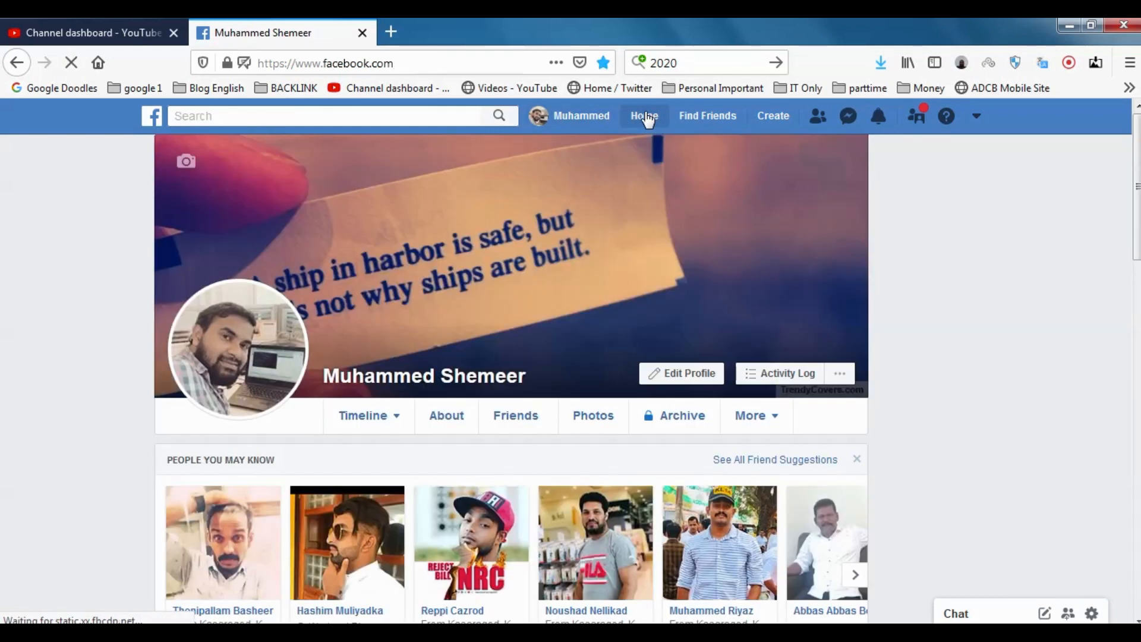
{"action": "left_click", "coordinate": [644, 115]}
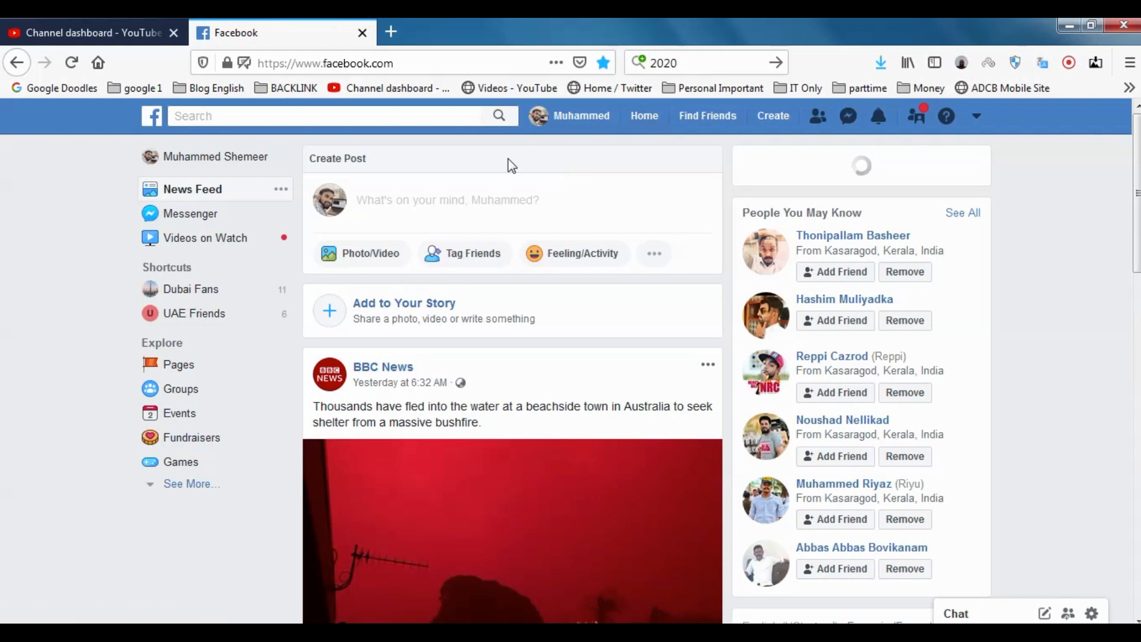
{"action": "mouse_move", "coordinate": [405, 253]}
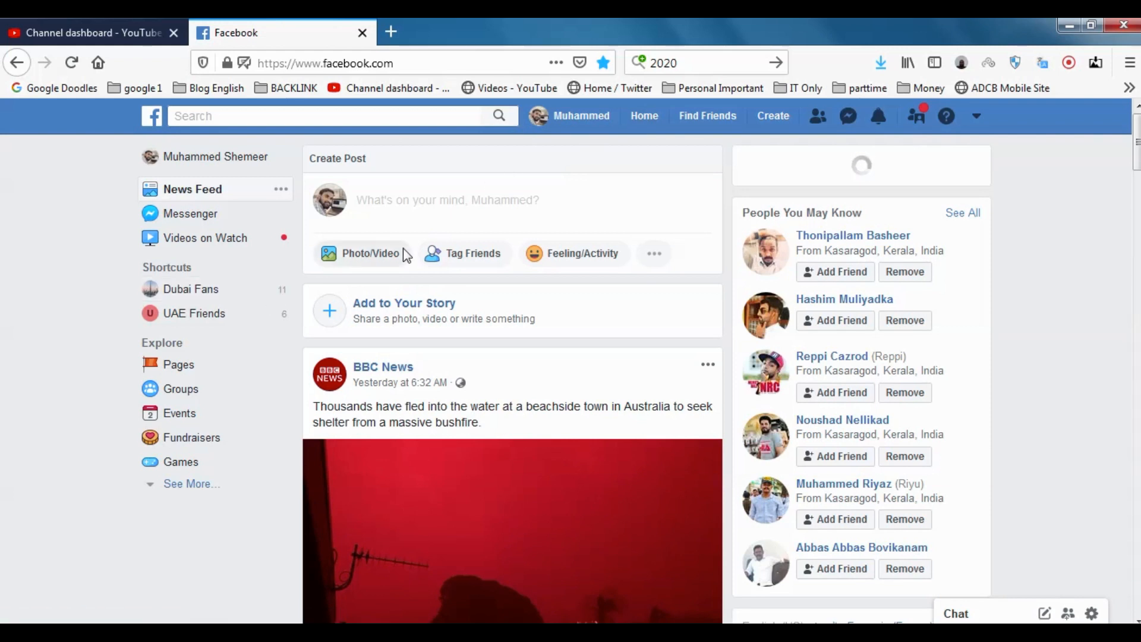
{"action": "mouse_move", "coordinate": [983, 116]}
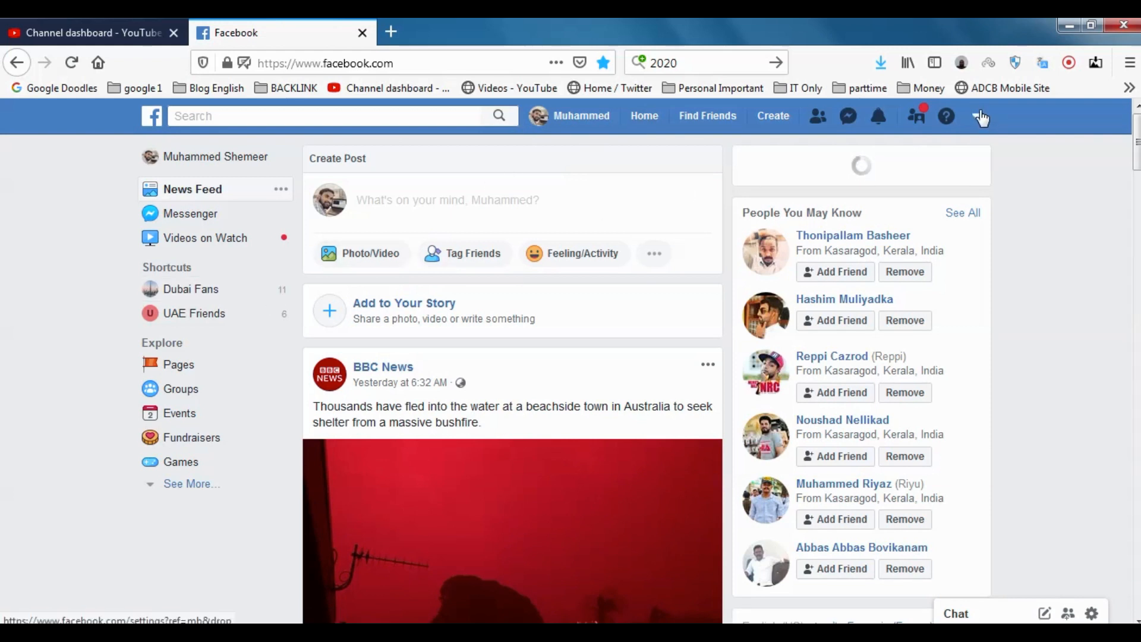
- Open Settings from the account menu and go to Your Facebook Information
{"action": "left_click", "coordinate": [978, 116]}
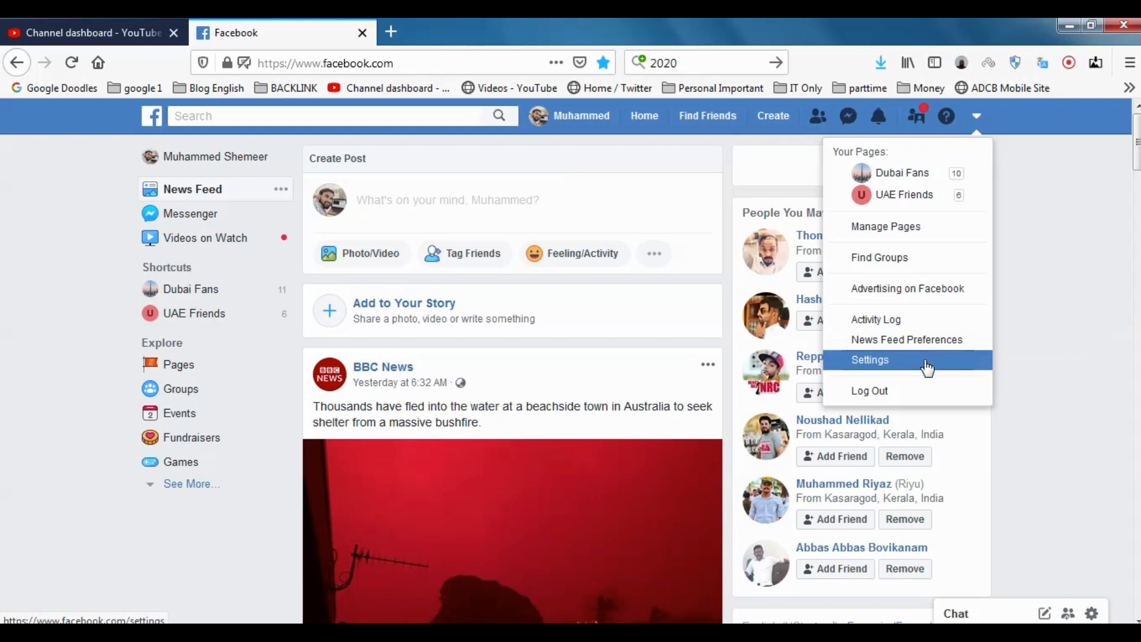
{"action": "left_click", "coordinate": [870, 360]}
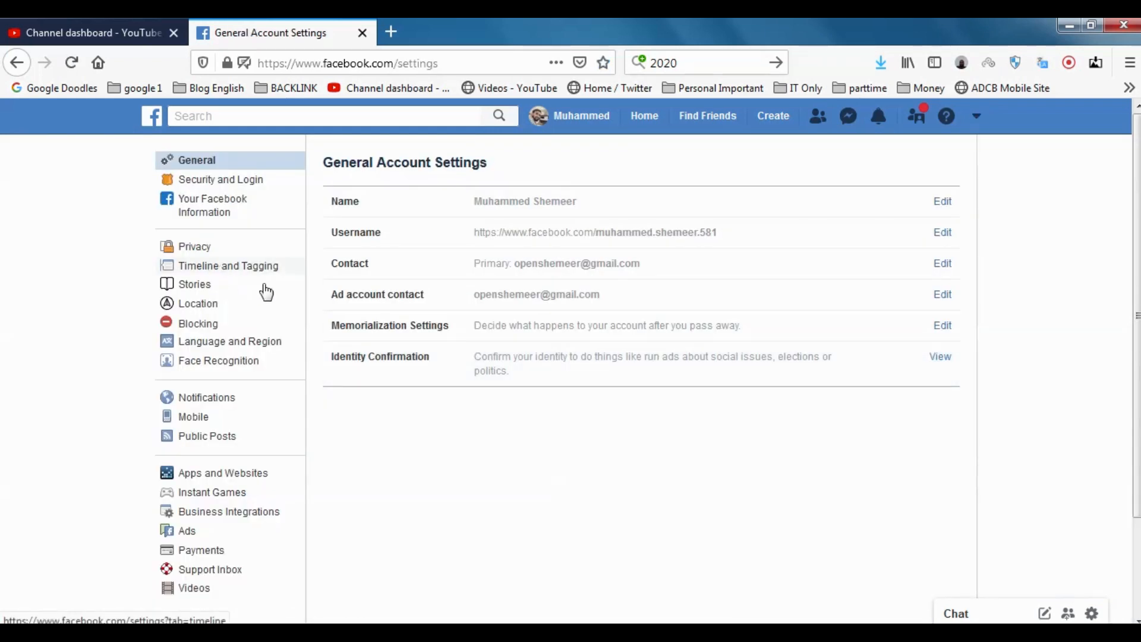
{"action": "left_click", "coordinate": [976, 116]}
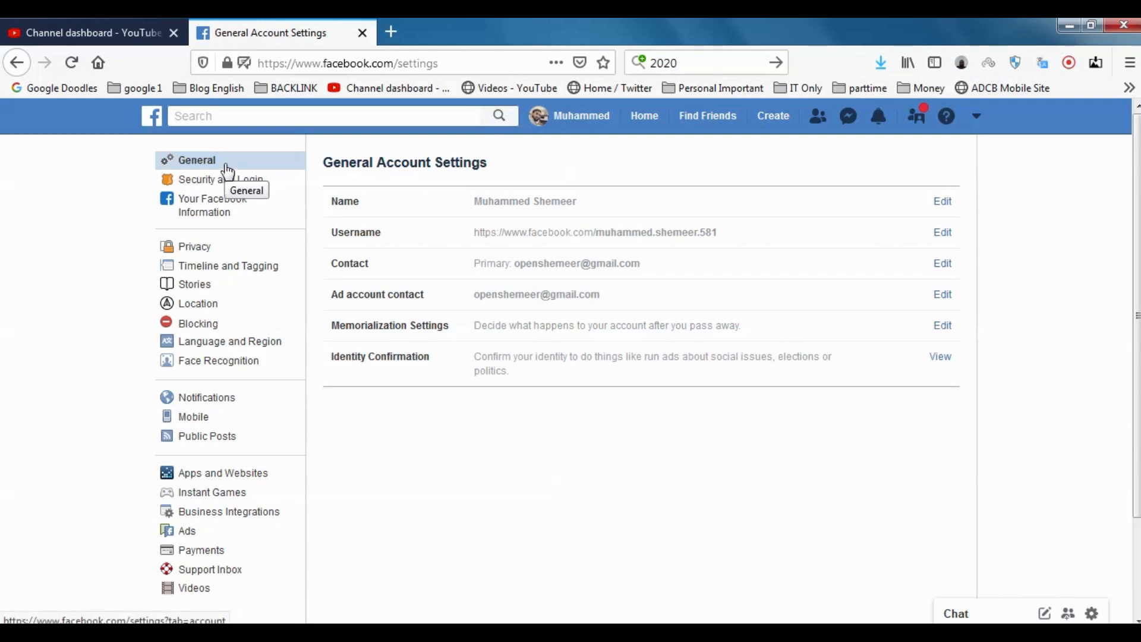
{"action": "mouse_move", "coordinate": [220, 214]}
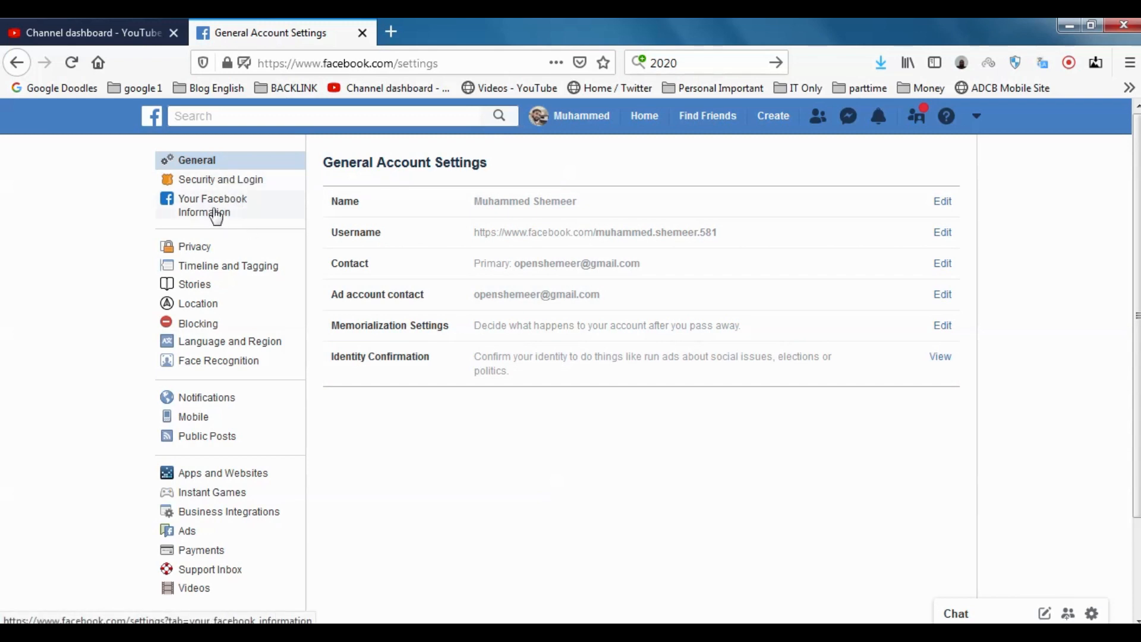
{"action": "left_click", "coordinate": [213, 205]}
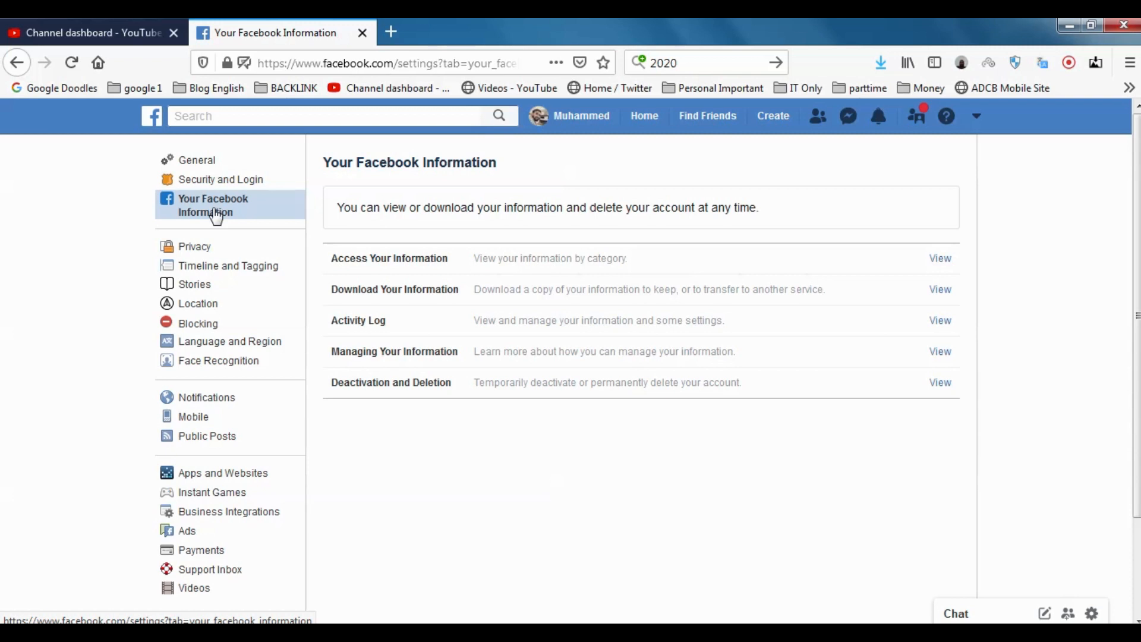
{"action": "mouse_move", "coordinate": [254, 224]}
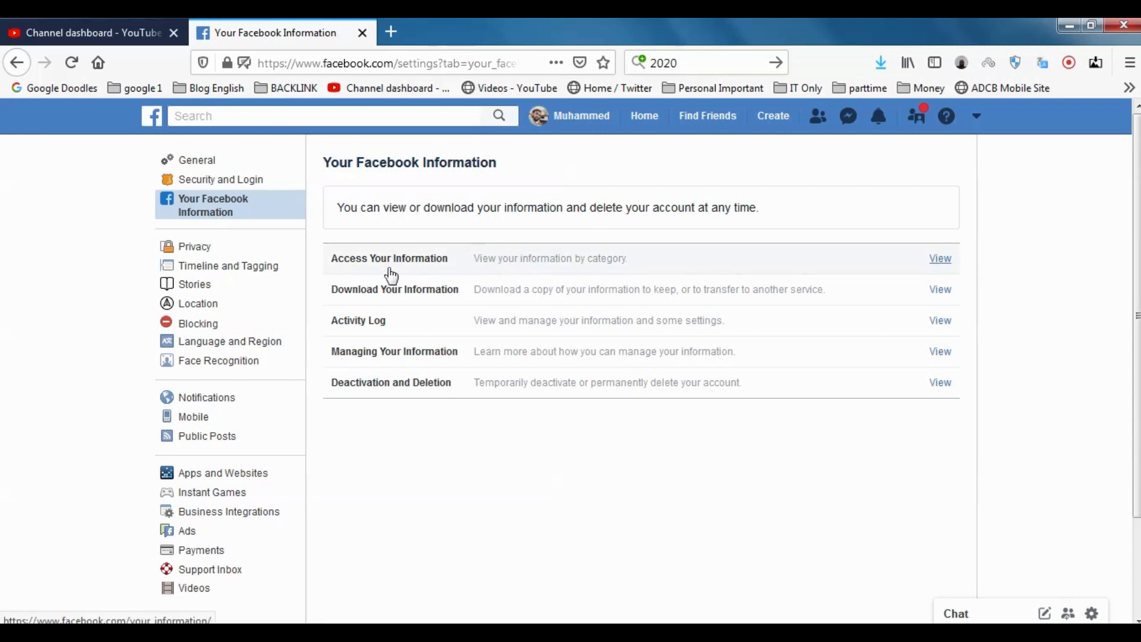
{"action": "mouse_move", "coordinate": [382, 299]}
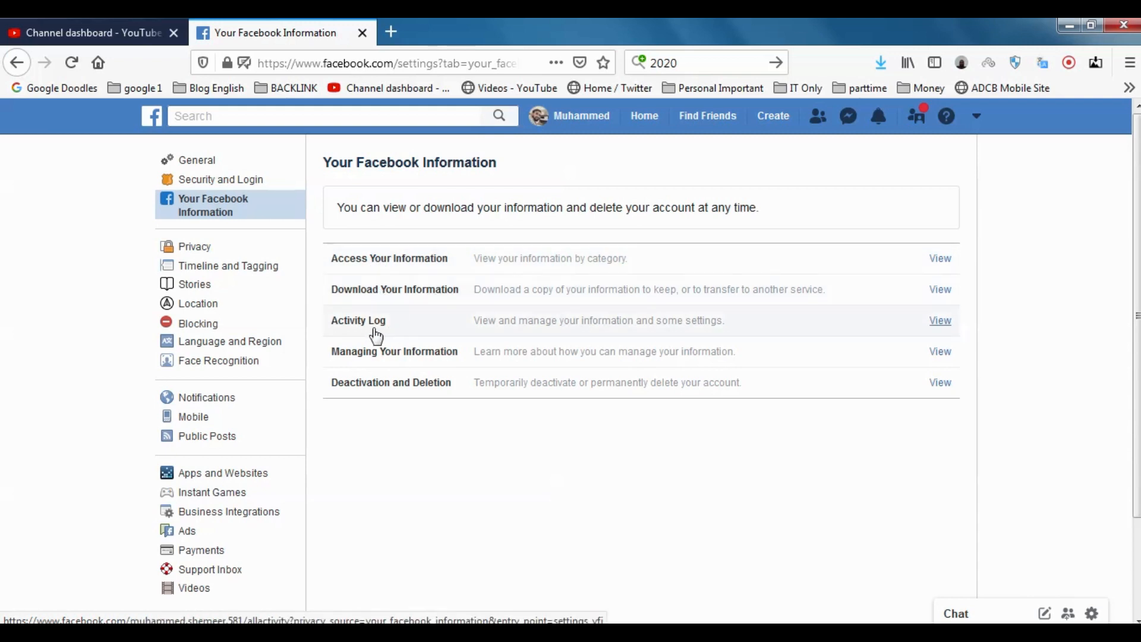
{"action": "mouse_move", "coordinate": [480, 374]}
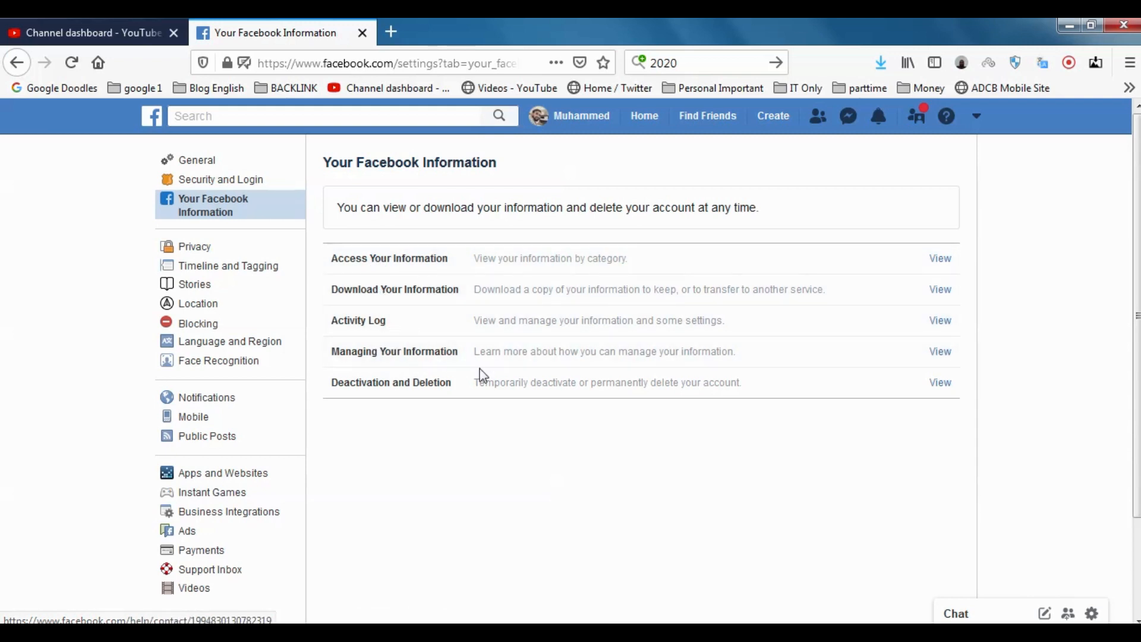
{"action": "mouse_move", "coordinate": [422, 397]}
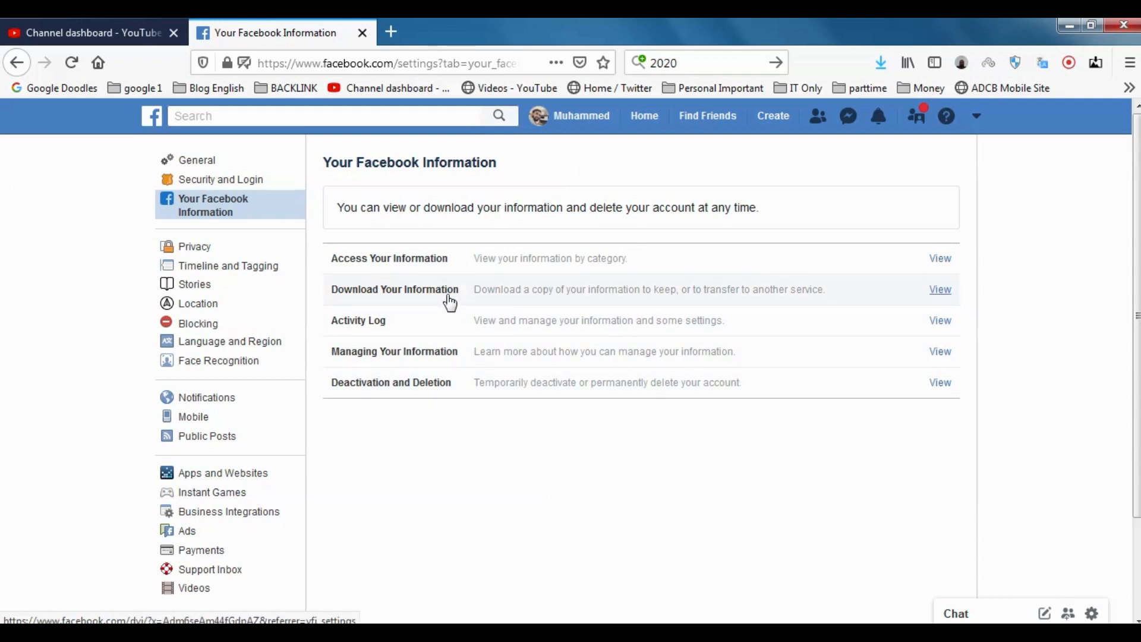
{"action": "left_click", "coordinate": [940, 289]}
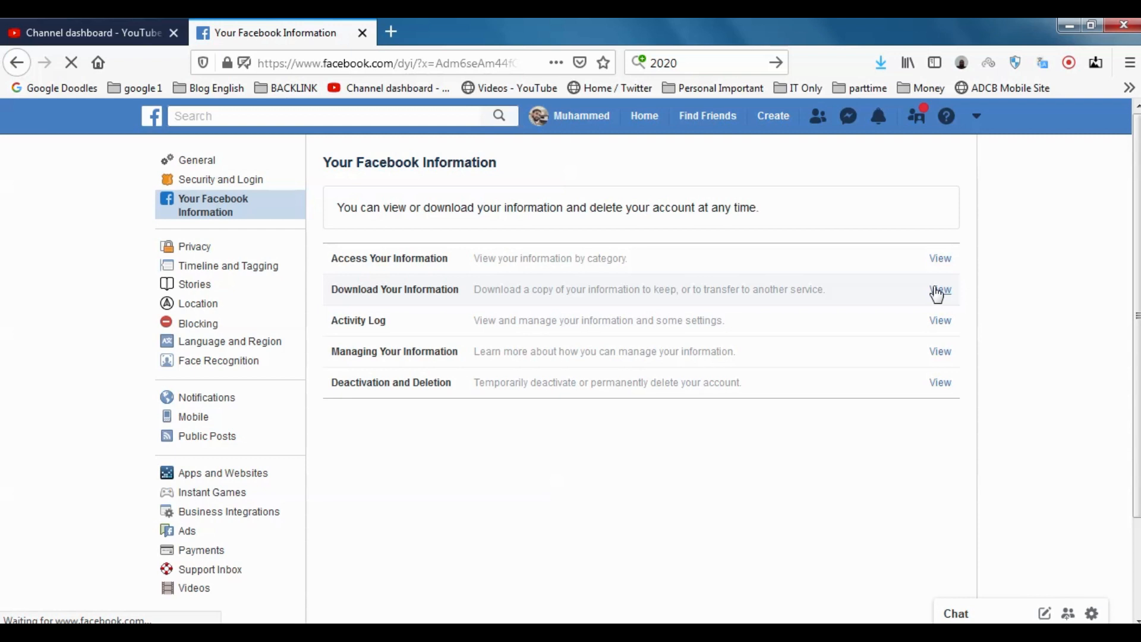
{"action": "left_click", "coordinate": [939, 289]}
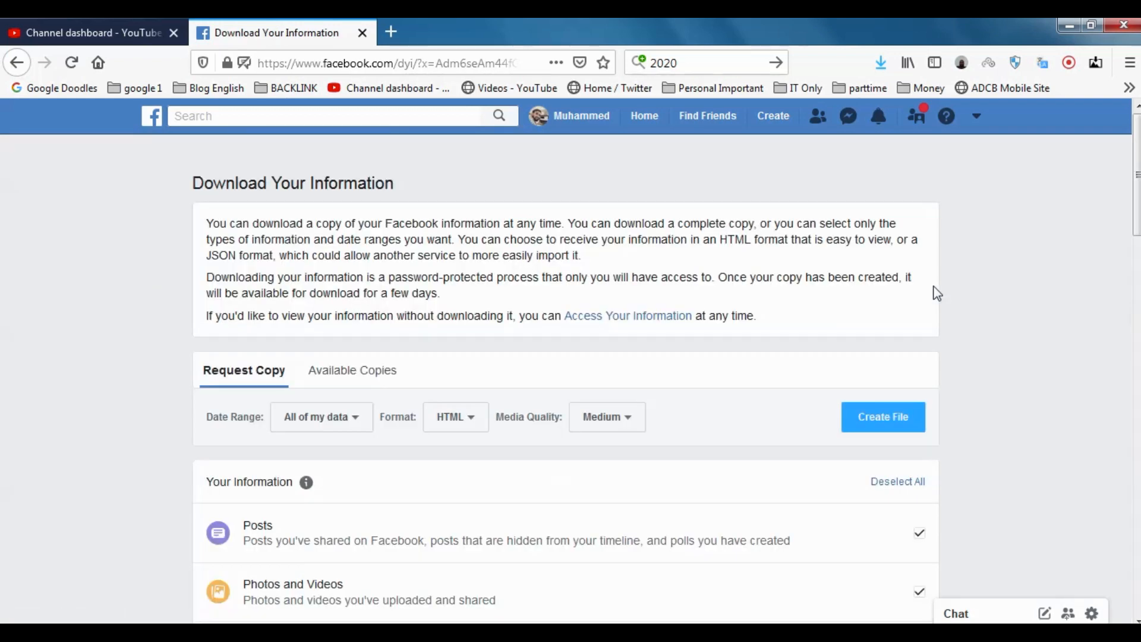
{"action": "scroll", "scroll_direction": "down", "scroll_amount": 3}
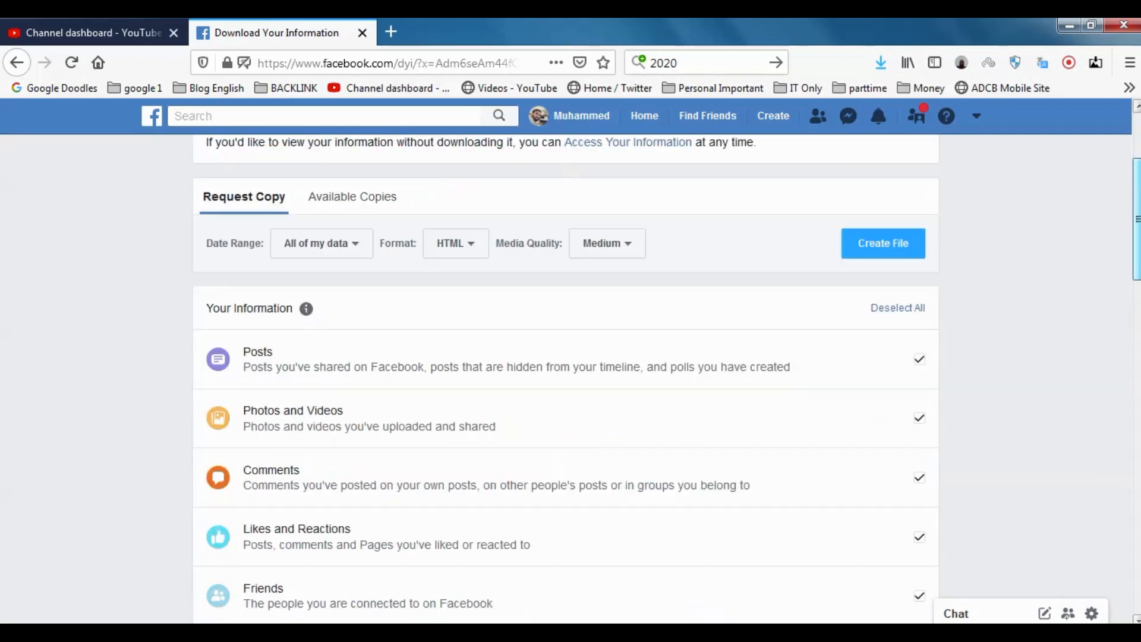
{"action": "scroll", "scroll_direction": "up", "scroll_amount": 3}
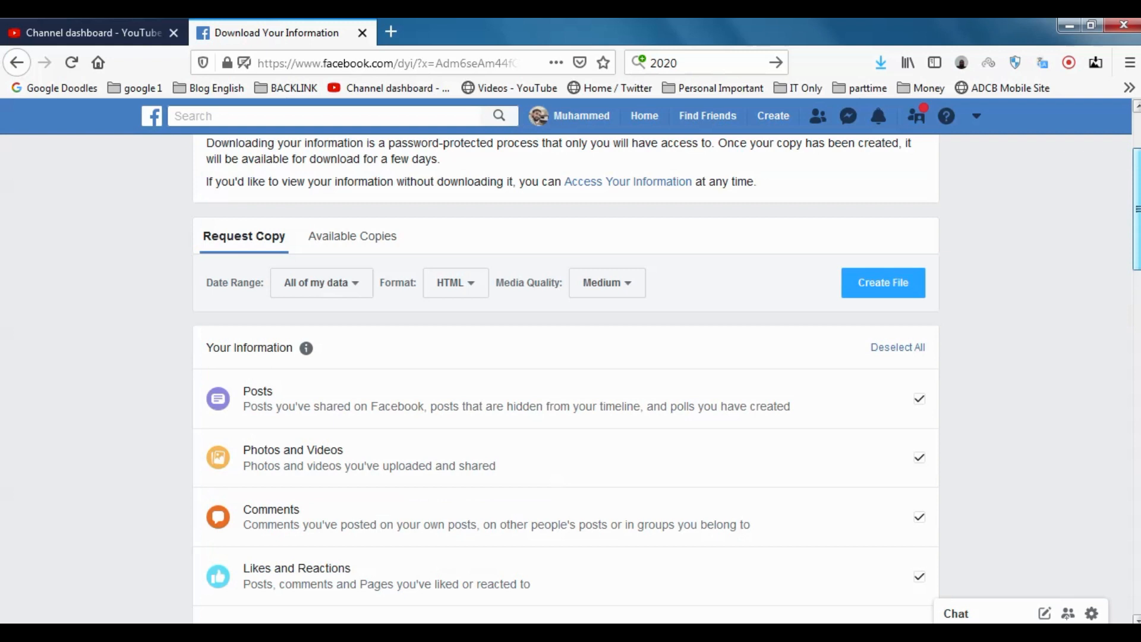
{"action": "mouse_move", "coordinate": [338, 381]}
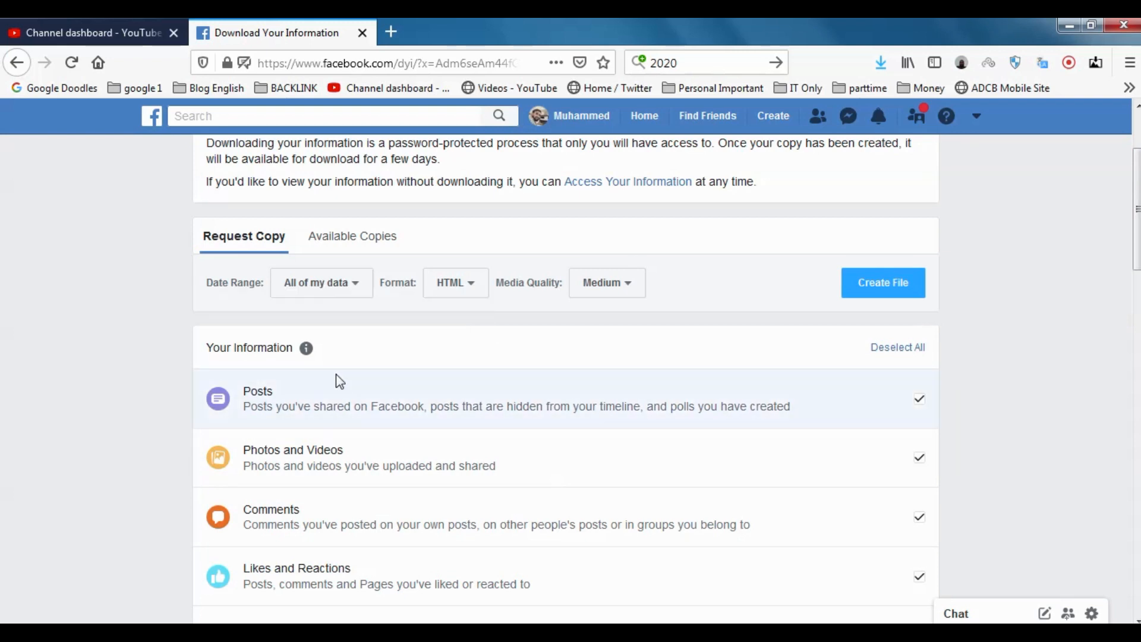
{"action": "scroll", "scroll_direction": "down", "scroll_amount": 3}
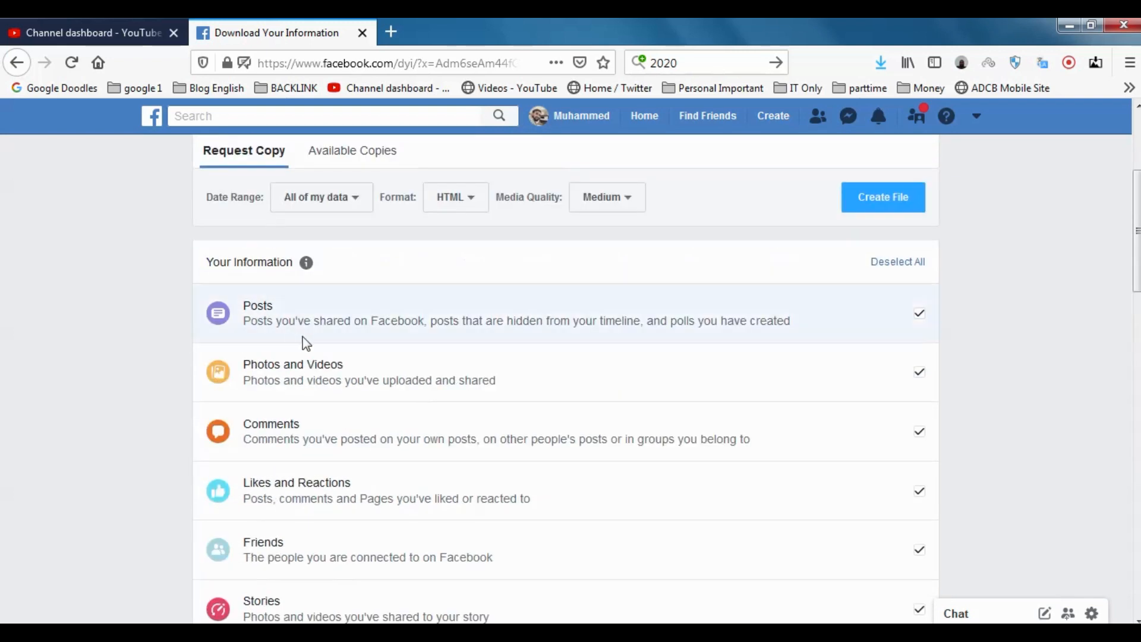
{"action": "scroll", "scroll_direction": "down", "scroll_amount": 3}
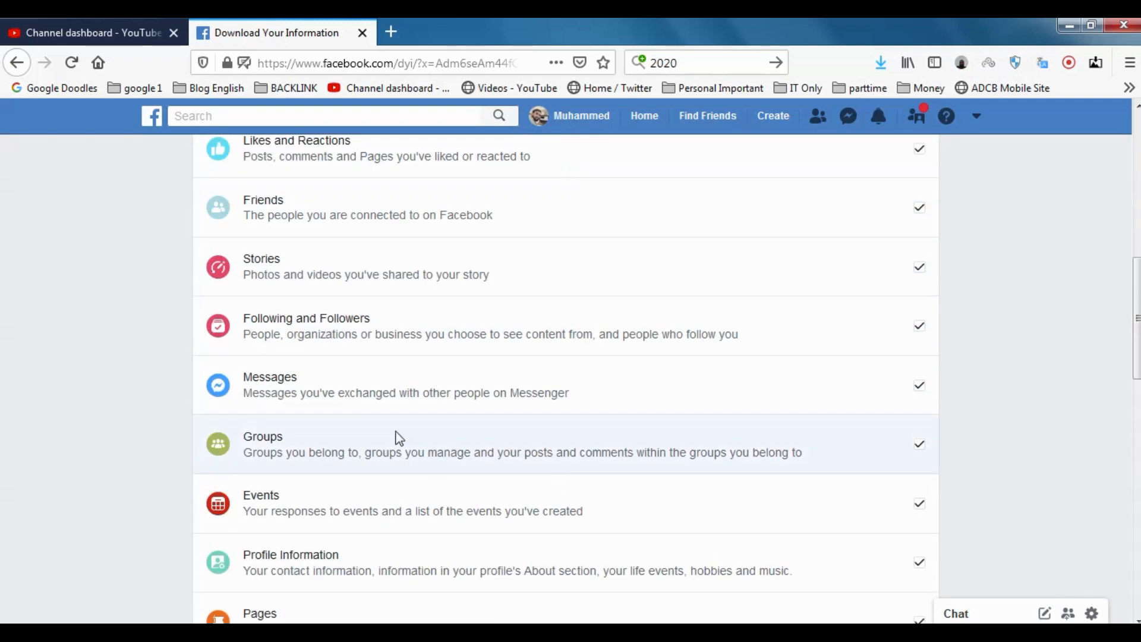
{"action": "scroll", "scroll_direction": "down", "scroll_amount": 3}
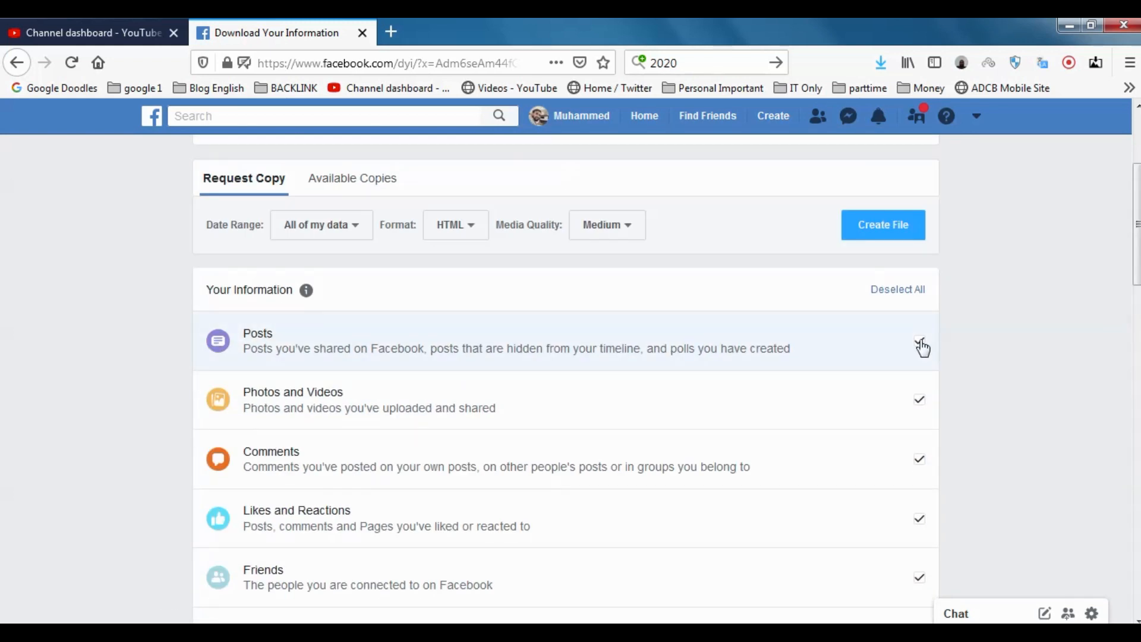
{"action": "left_click", "coordinate": [920, 340]}
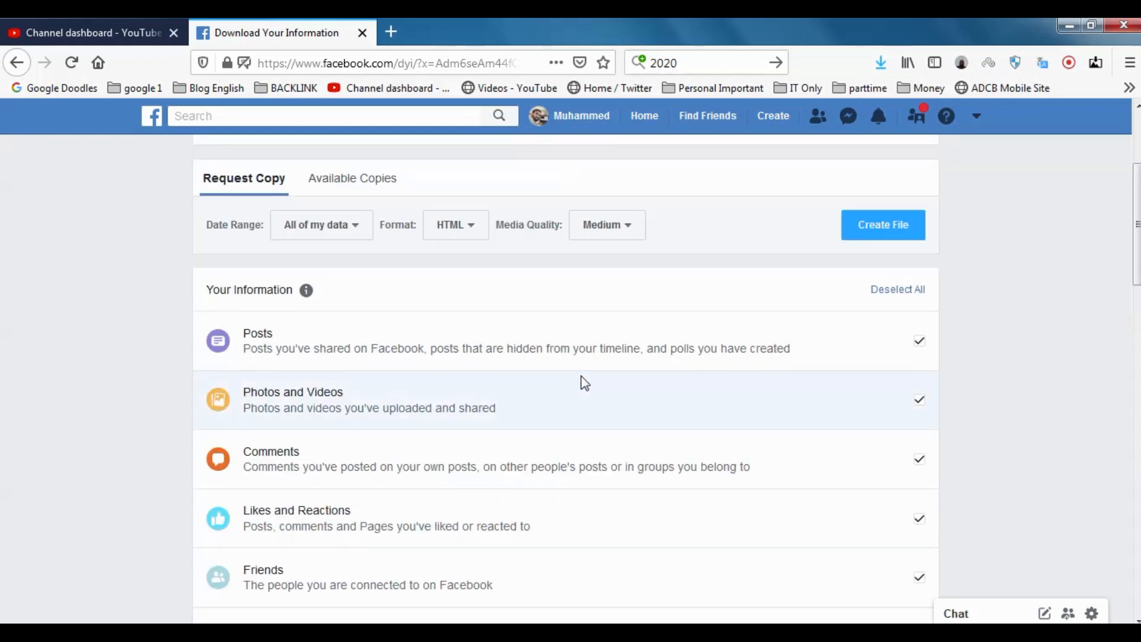
{"action": "mouse_move", "coordinate": [602, 364]}
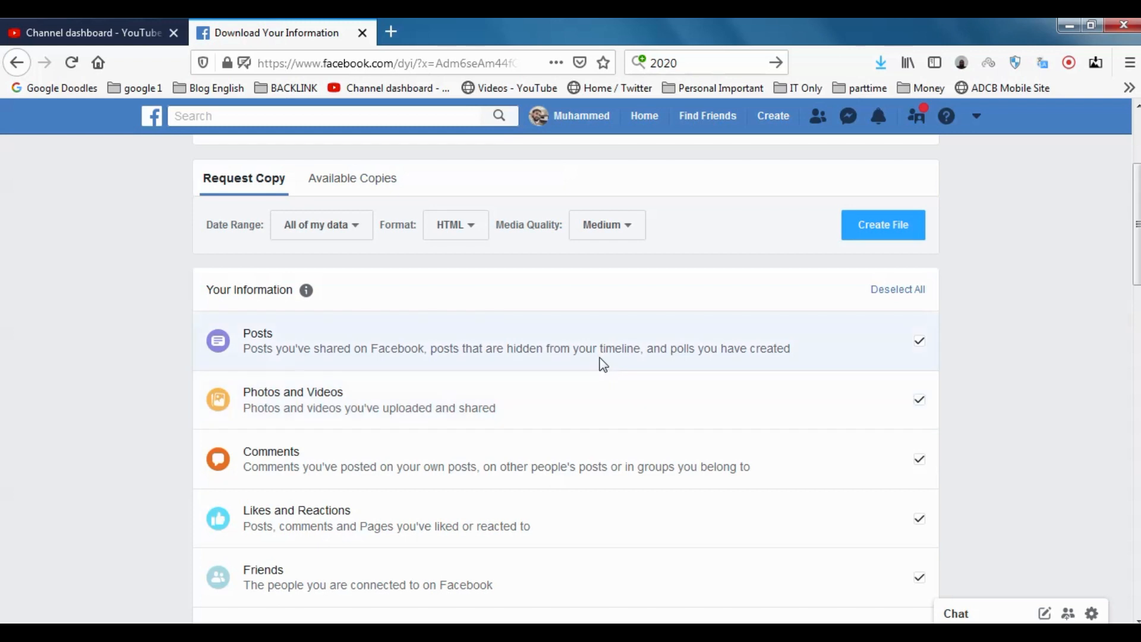
{"action": "mouse_move", "coordinate": [599, 351]}
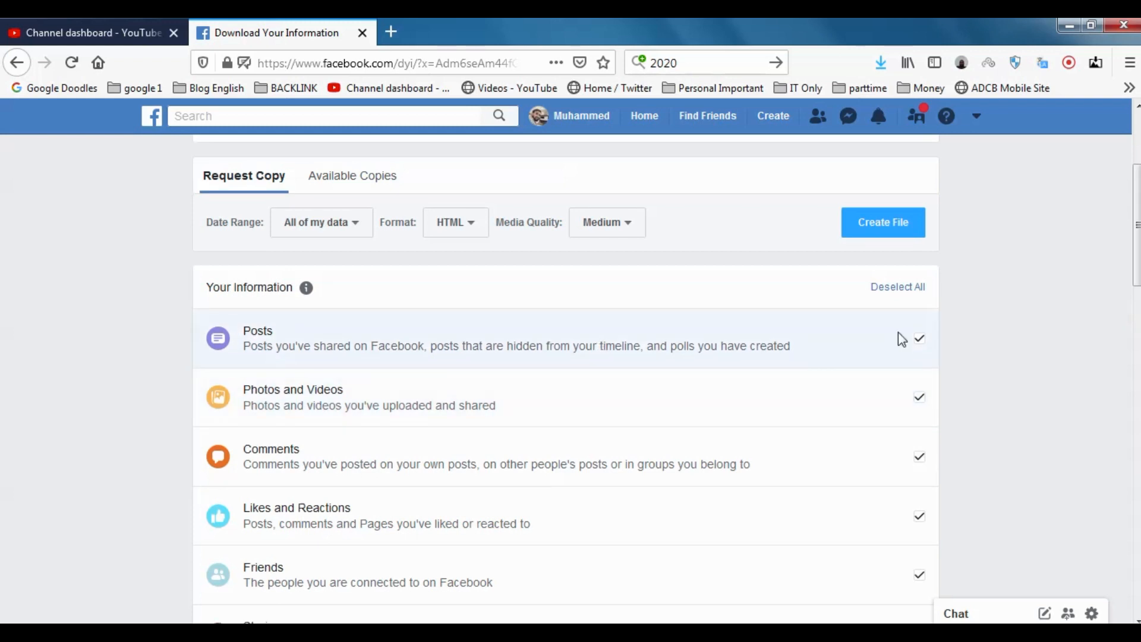
{"action": "scroll", "scroll_direction": "down", "scroll_amount": 3}
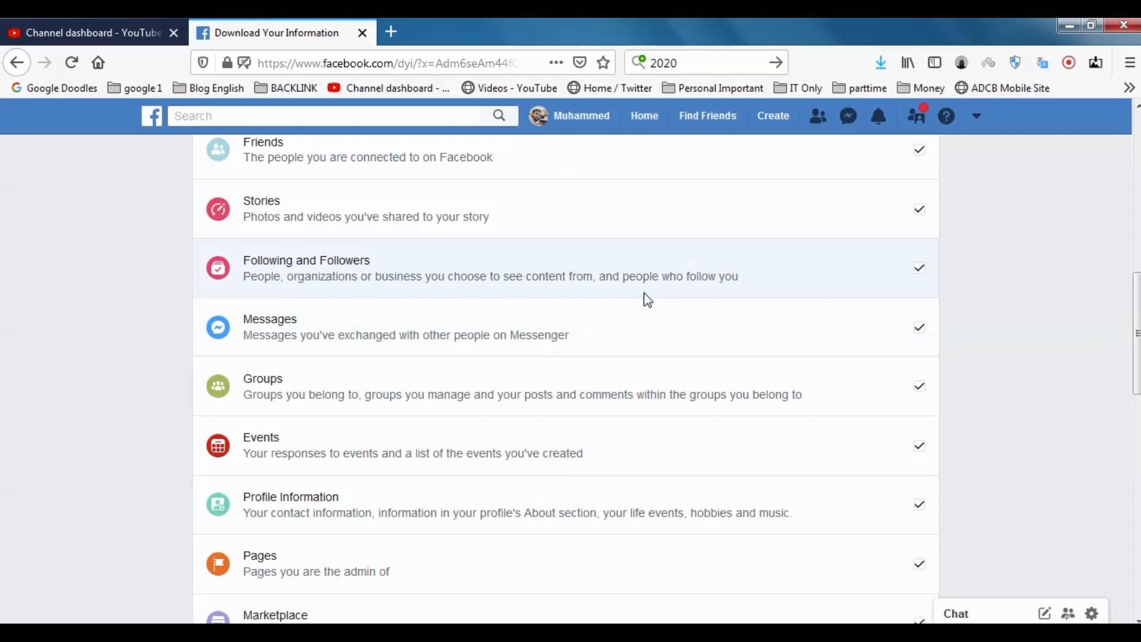
{"action": "scroll", "scroll_direction": "down", "scroll_amount": 3}
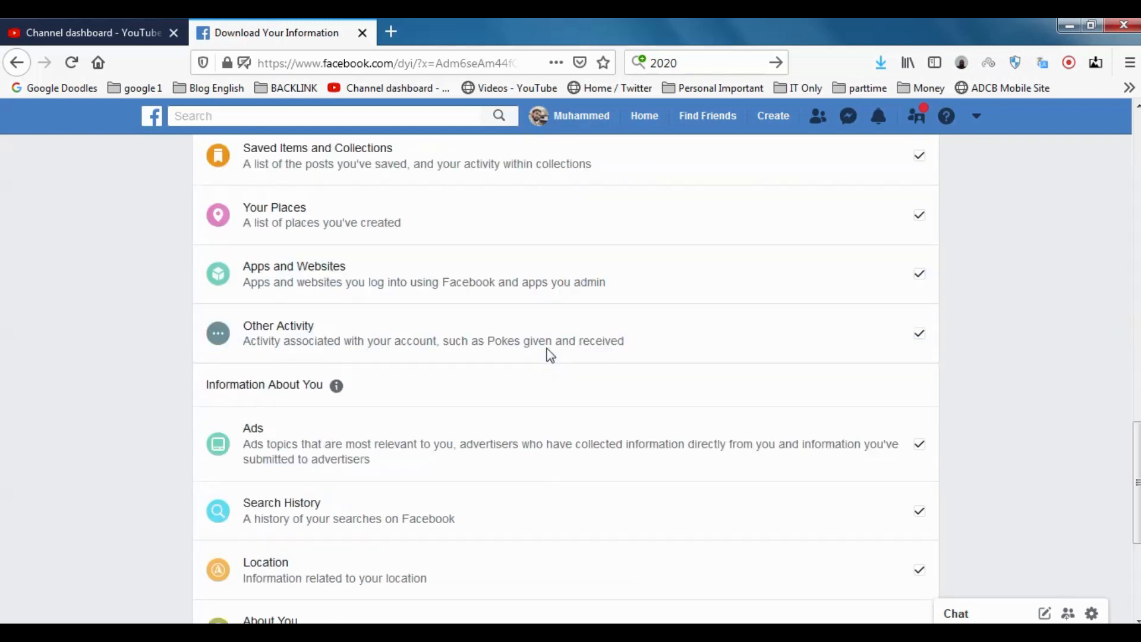
{"action": "scroll", "scroll_direction": "up", "scroll_amount": 3}
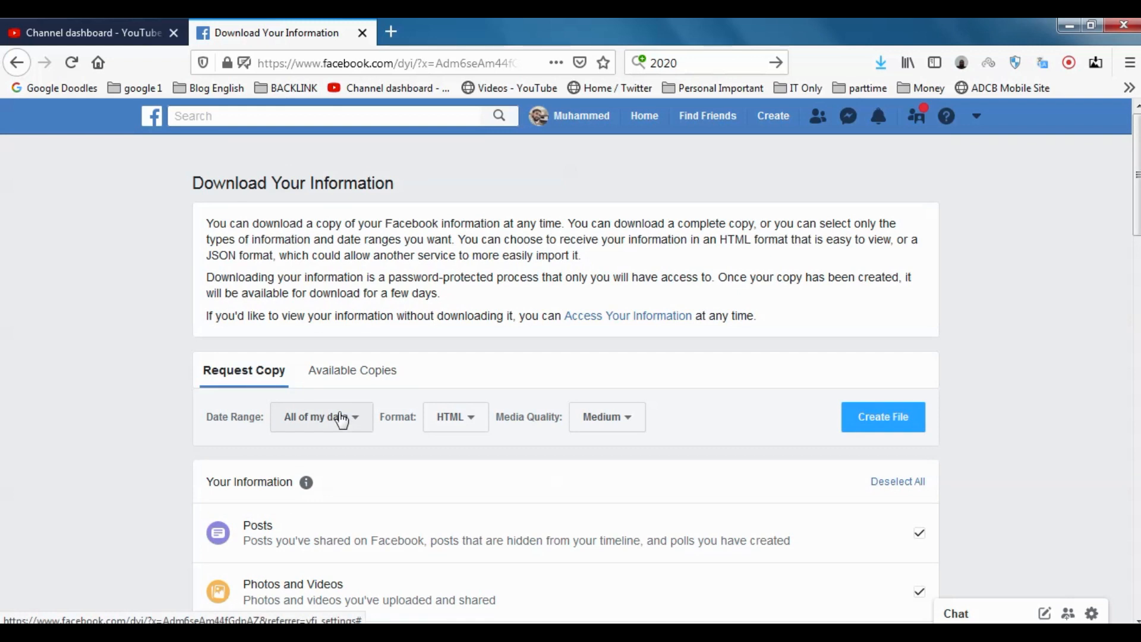
{"action": "mouse_move", "coordinate": [350, 428]}
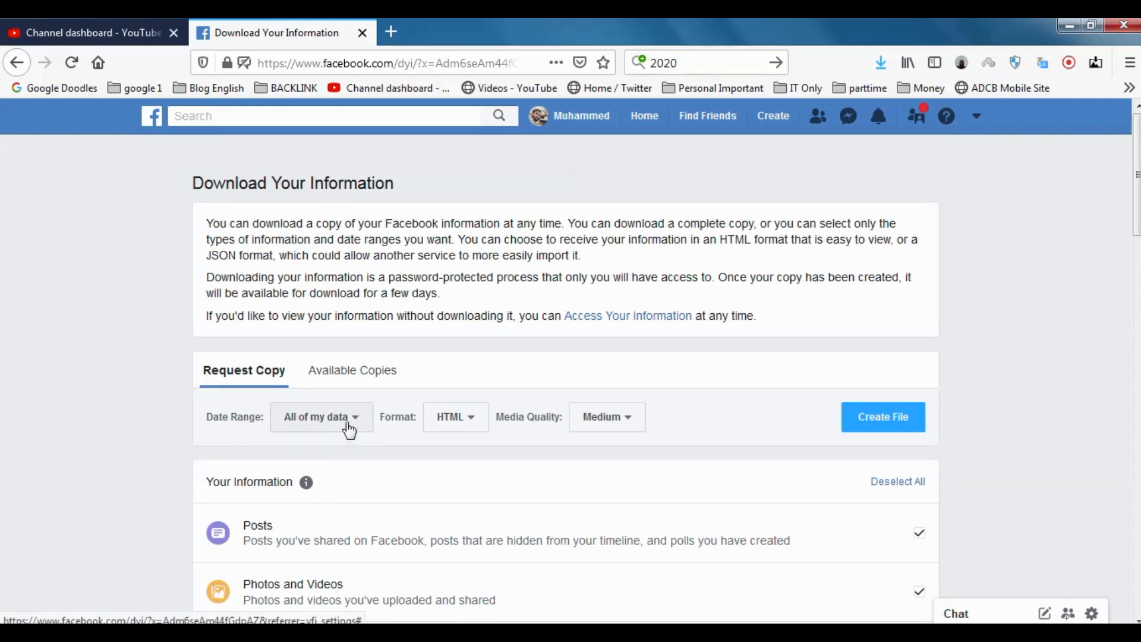
{"action": "left_click", "coordinate": [321, 417]}
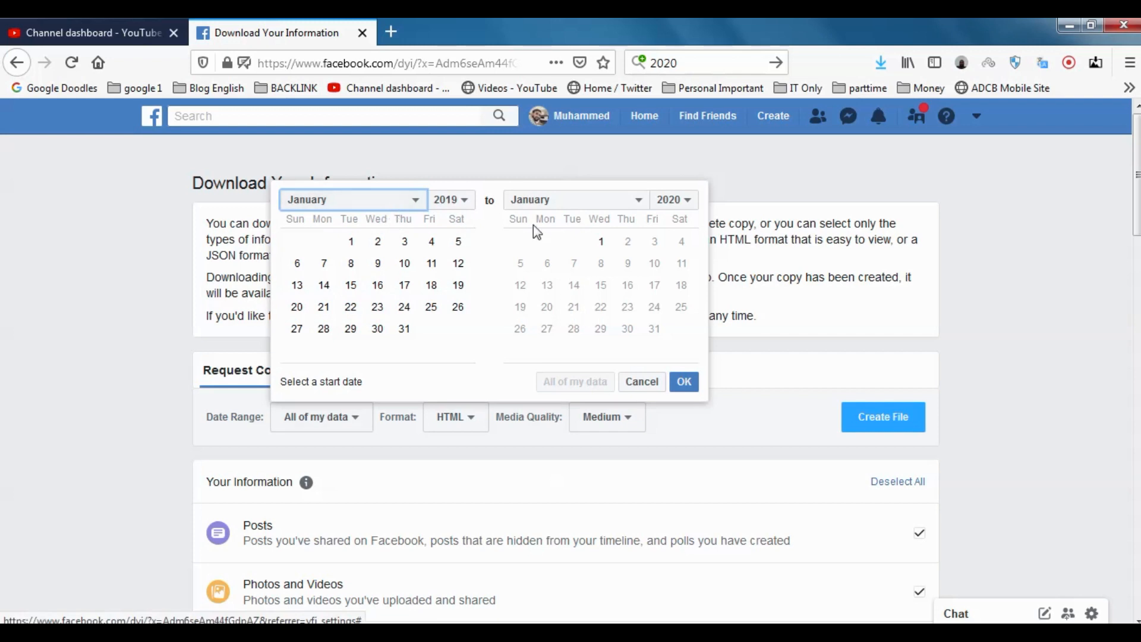
{"action": "left_click", "coordinate": [404, 241]}
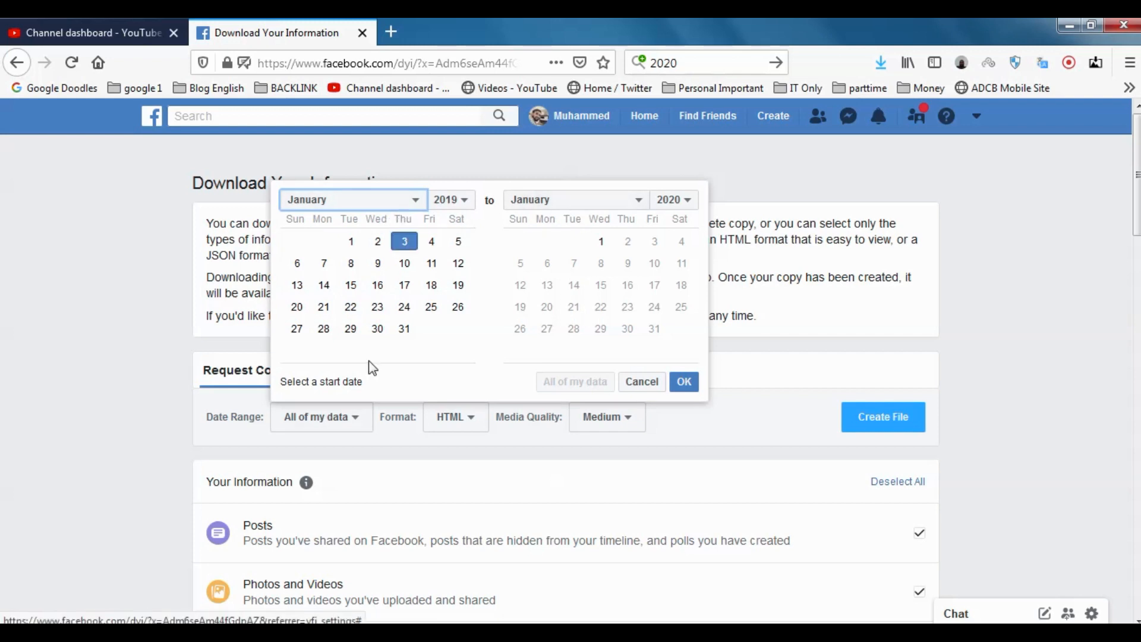
{"action": "left_click", "coordinate": [642, 381]}
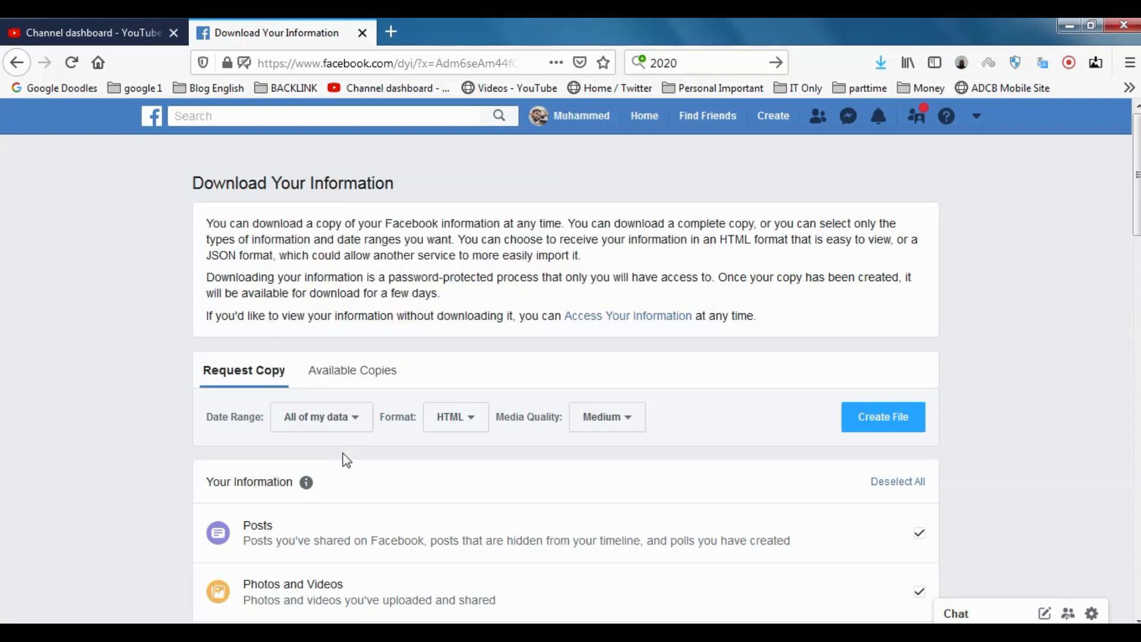
{"action": "mouse_move", "coordinate": [467, 427]}
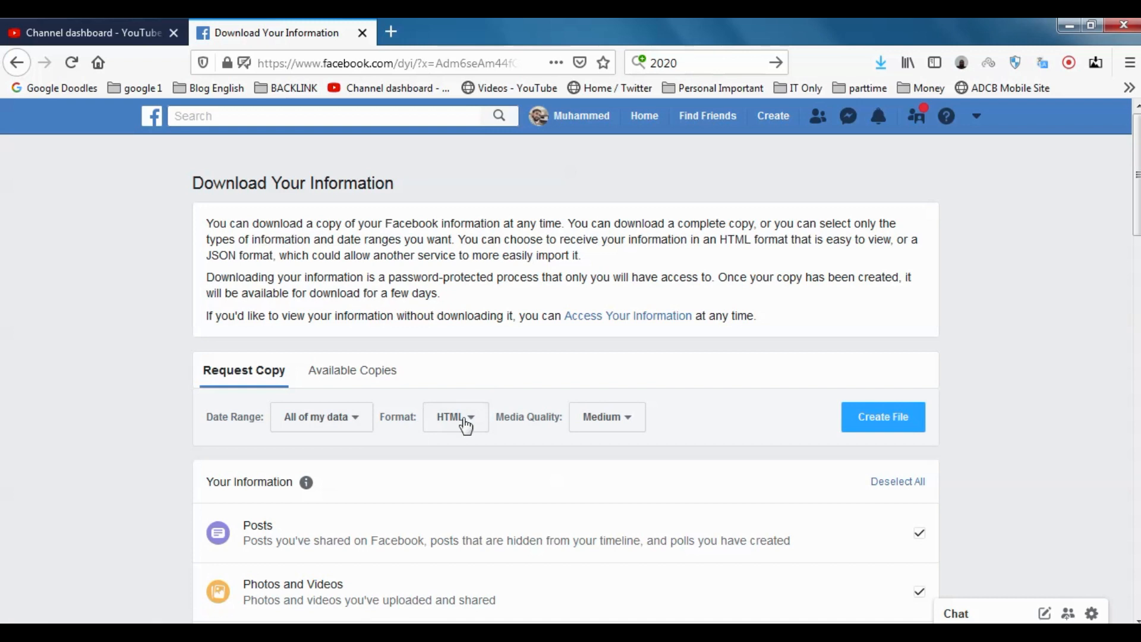
{"action": "left_click", "coordinate": [463, 417]}
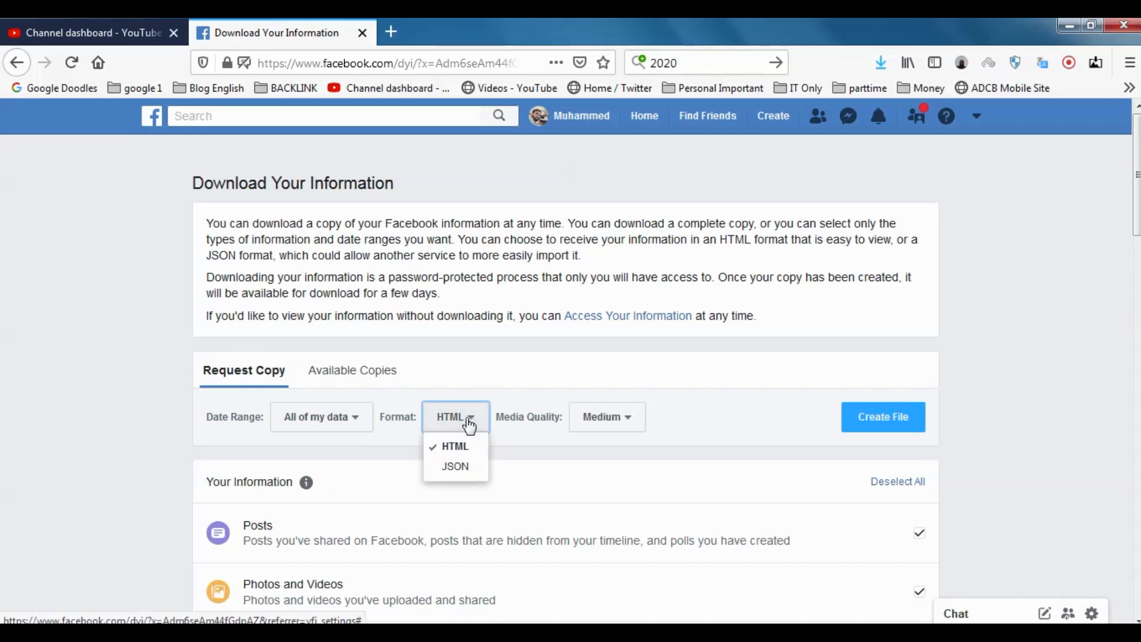
{"action": "left_click", "coordinate": [454, 446]}
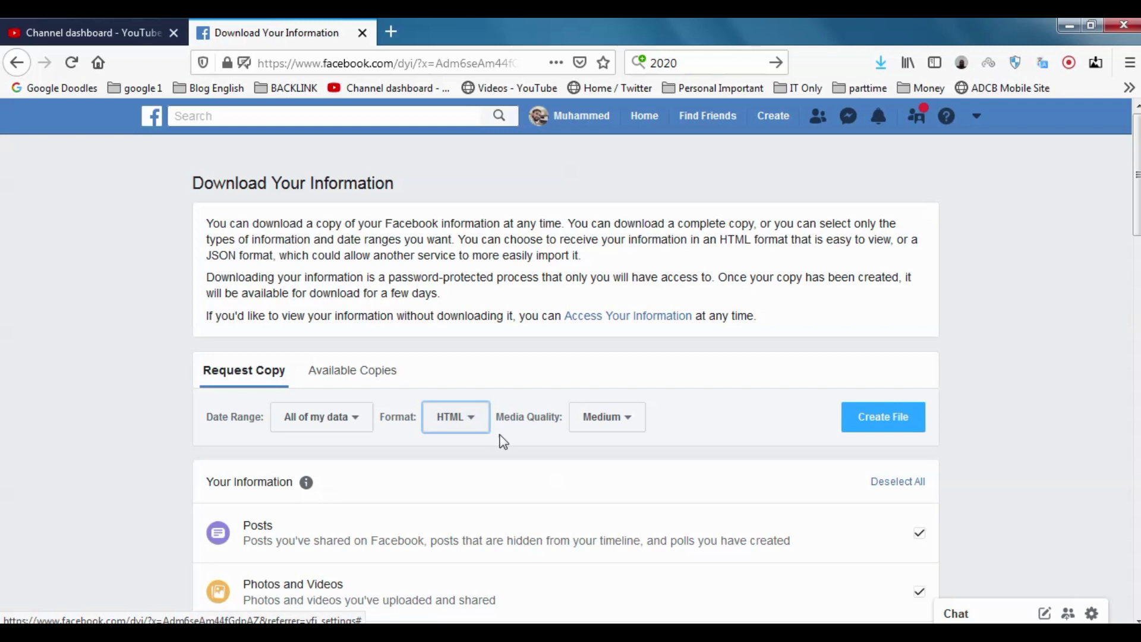
{"action": "mouse_move", "coordinate": [427, 423]}
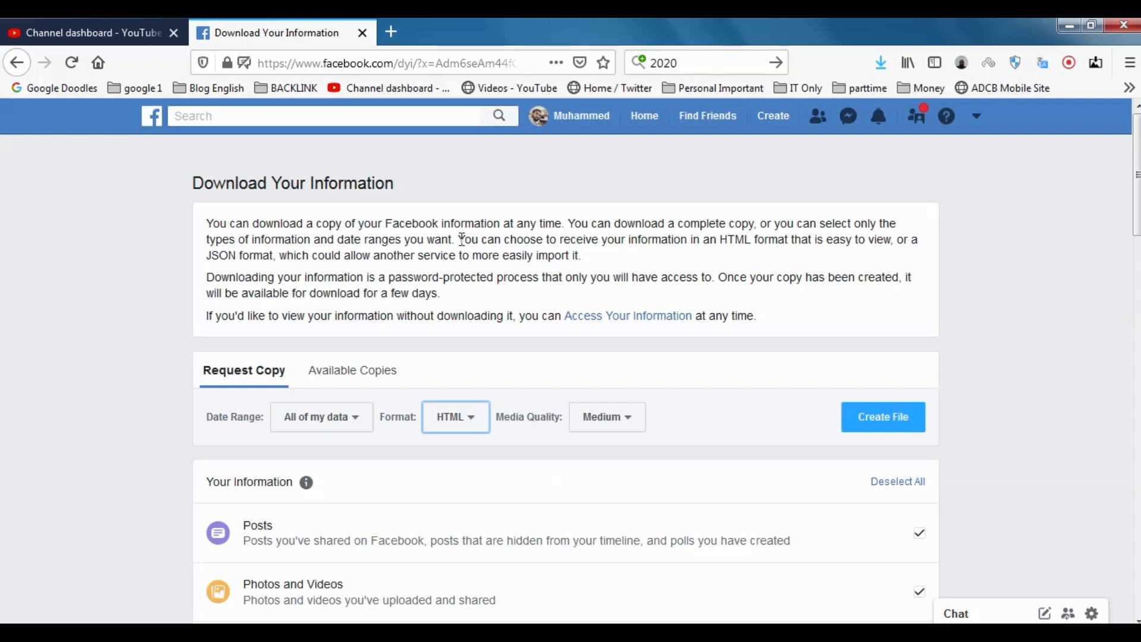
{"action": "left_click_drag", "start_coordinate": [458, 239], "coordinate": [583, 255]}
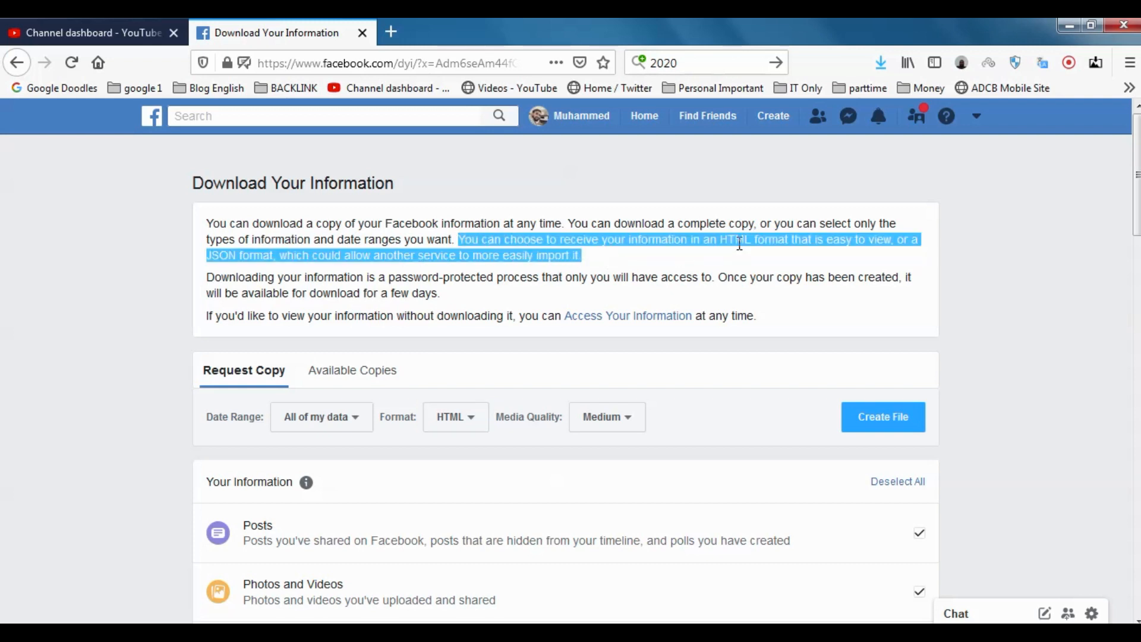
{"action": "left_click", "coordinate": [739, 242]}
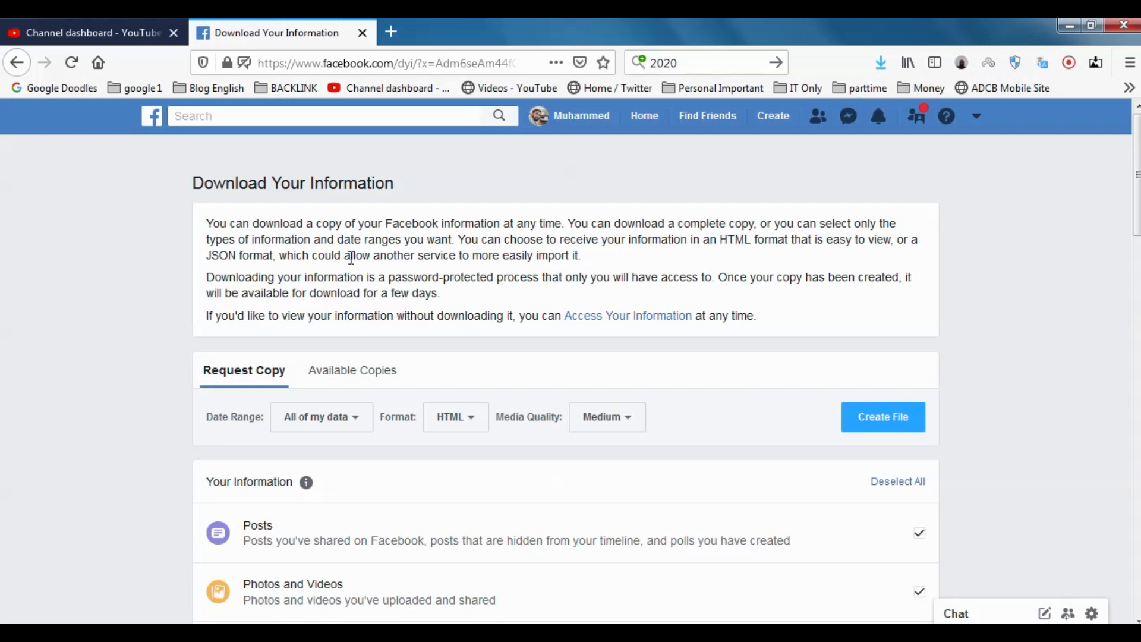
{"action": "mouse_move", "coordinate": [487, 261]}
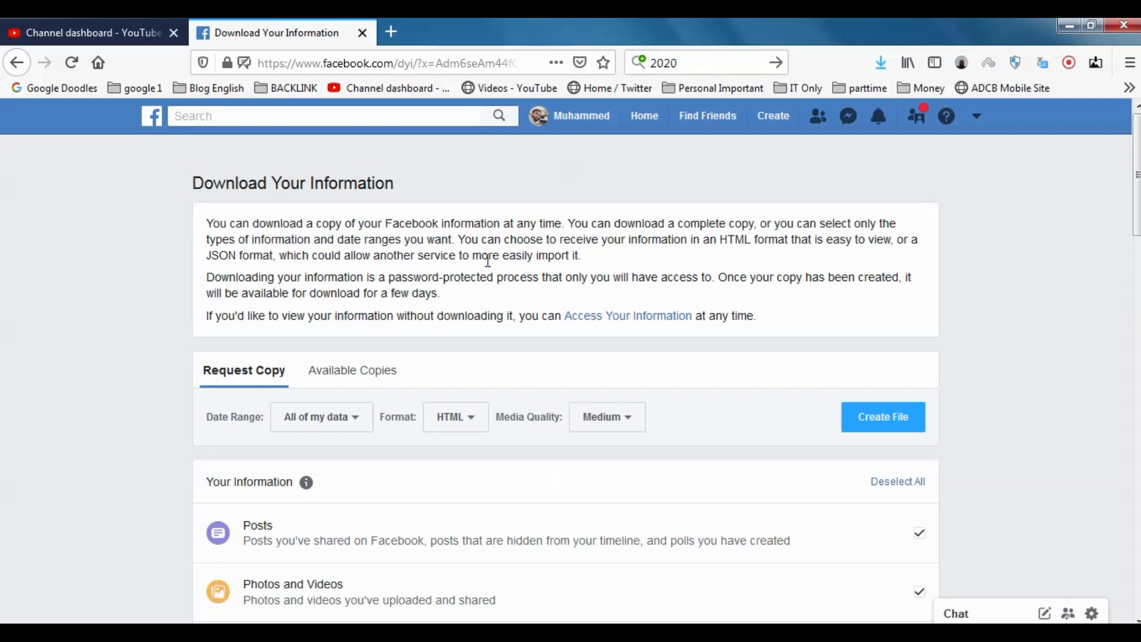
{"action": "mouse_move", "coordinate": [364, 286]}
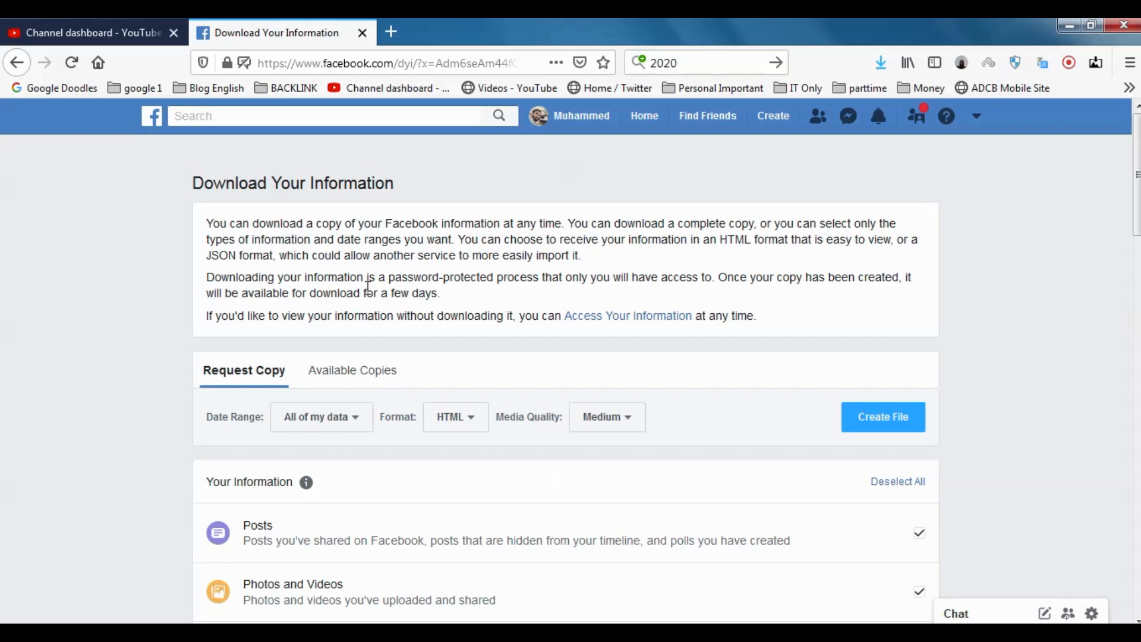
{"action": "mouse_move", "coordinate": [470, 414]}
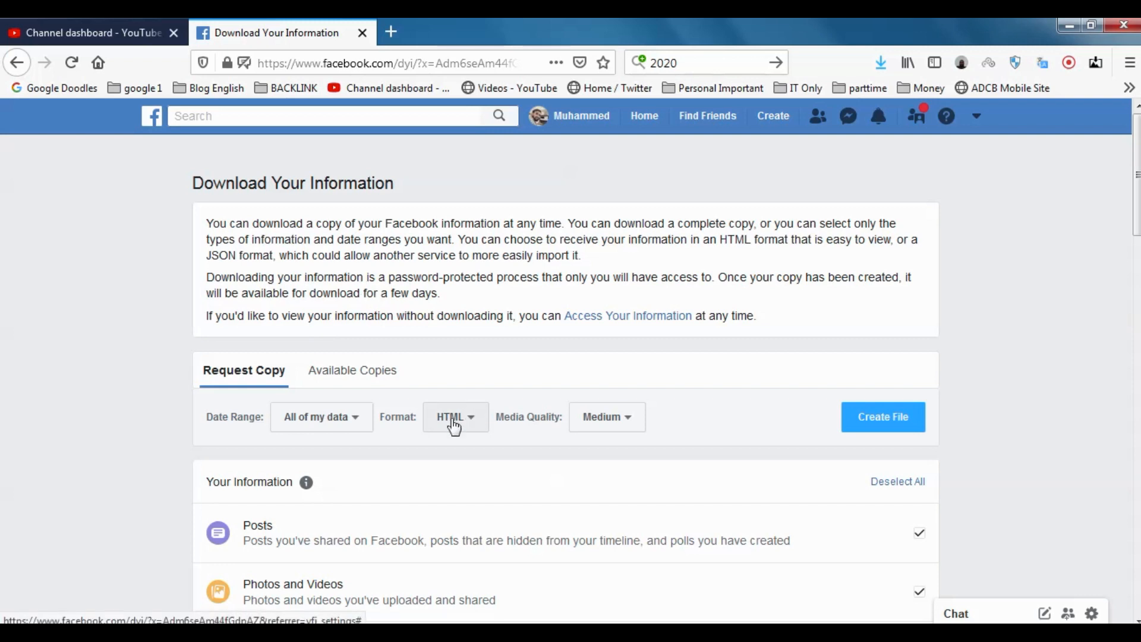
{"action": "mouse_move", "coordinate": [642, 429]}
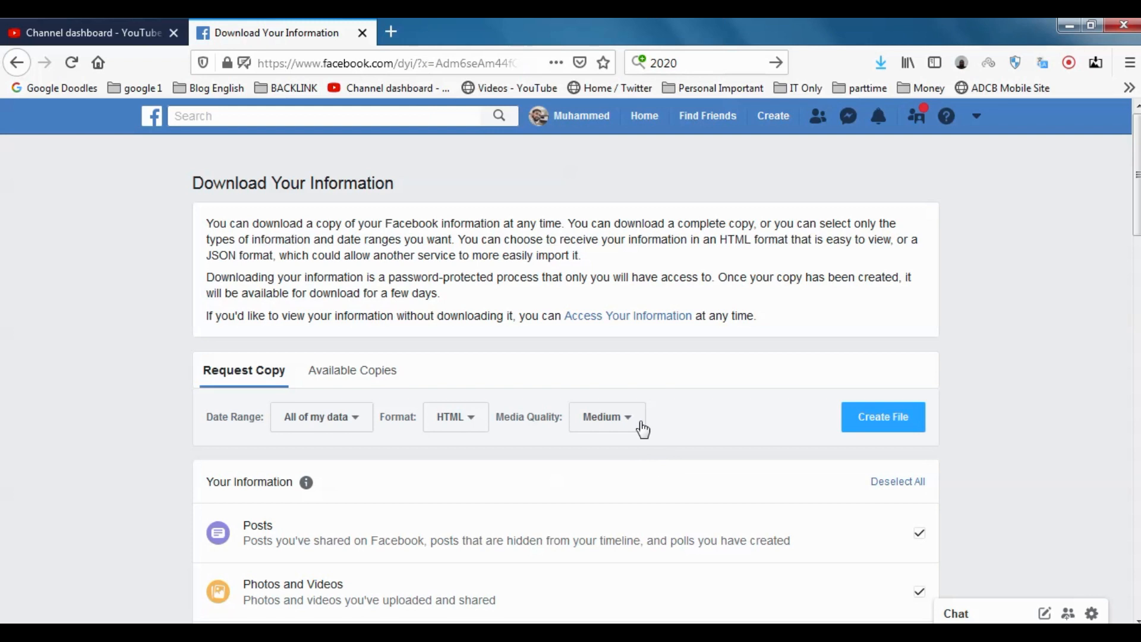
- Choose High in the Media Quality dropdown for the download request
{"action": "left_click", "coordinate": [607, 416]}
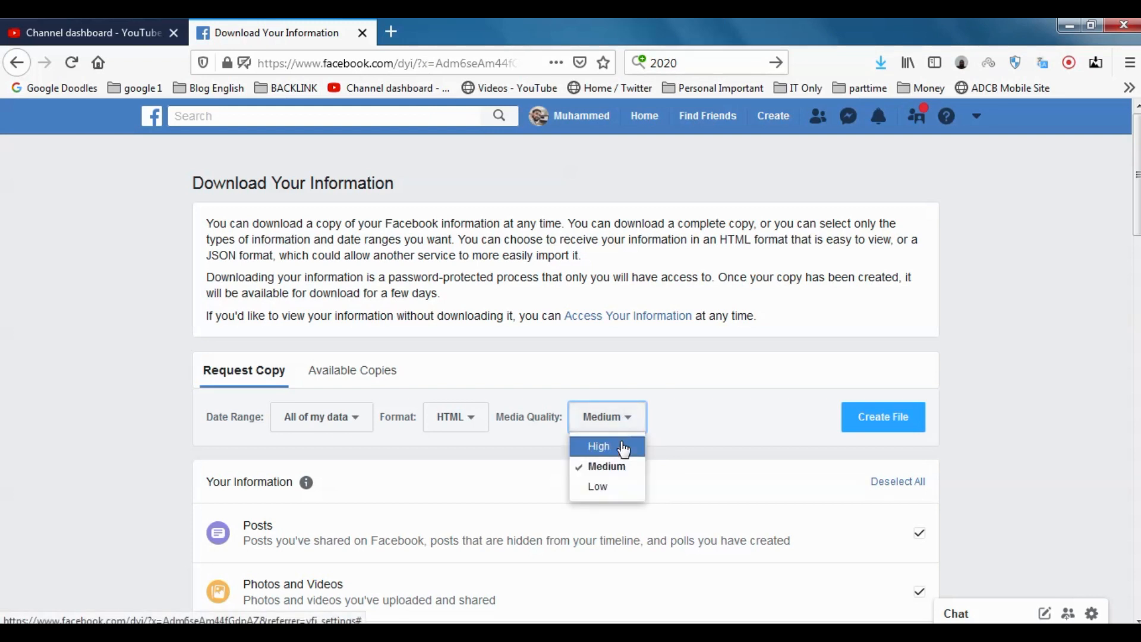
{"action": "mouse_move", "coordinate": [592, 460]}
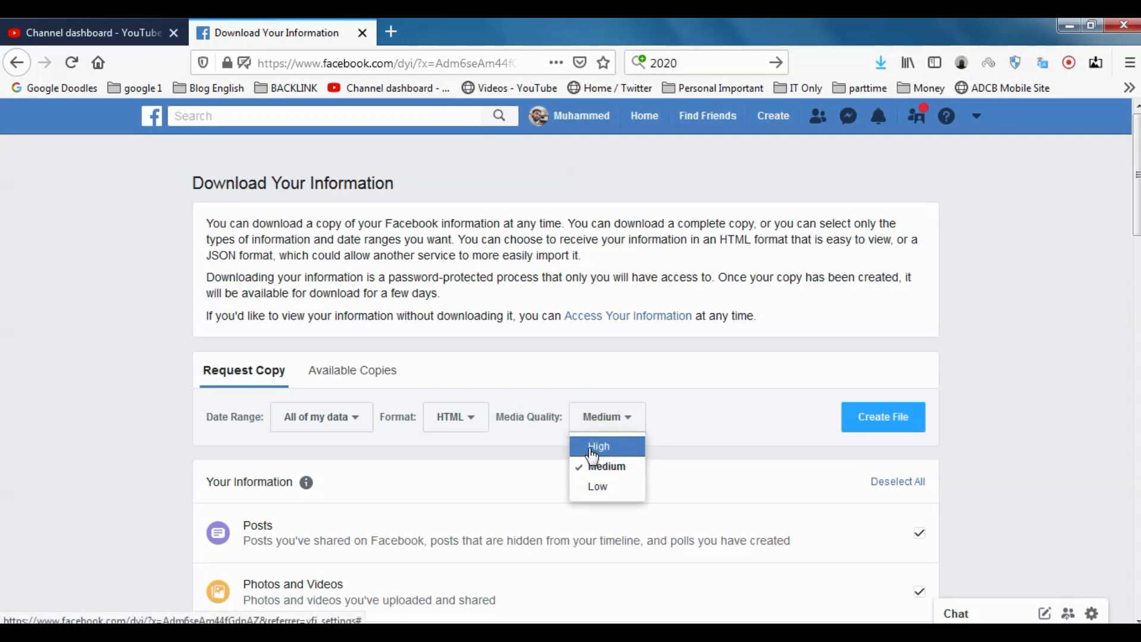
{"action": "left_click", "coordinate": [598, 446]}
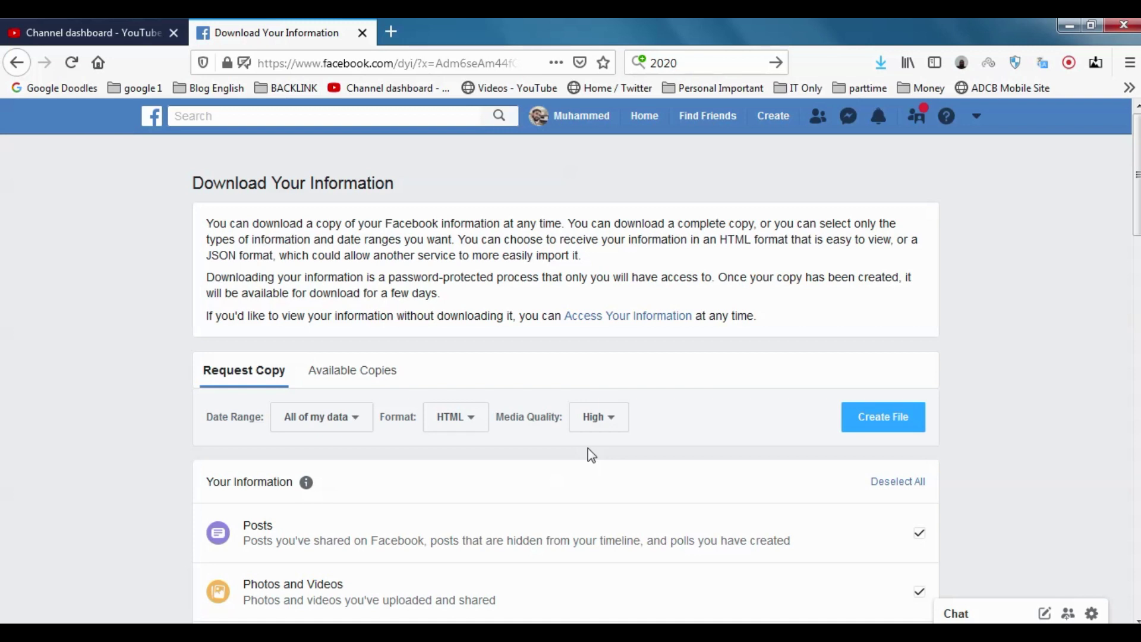
{"action": "left_click", "coordinate": [598, 417]}
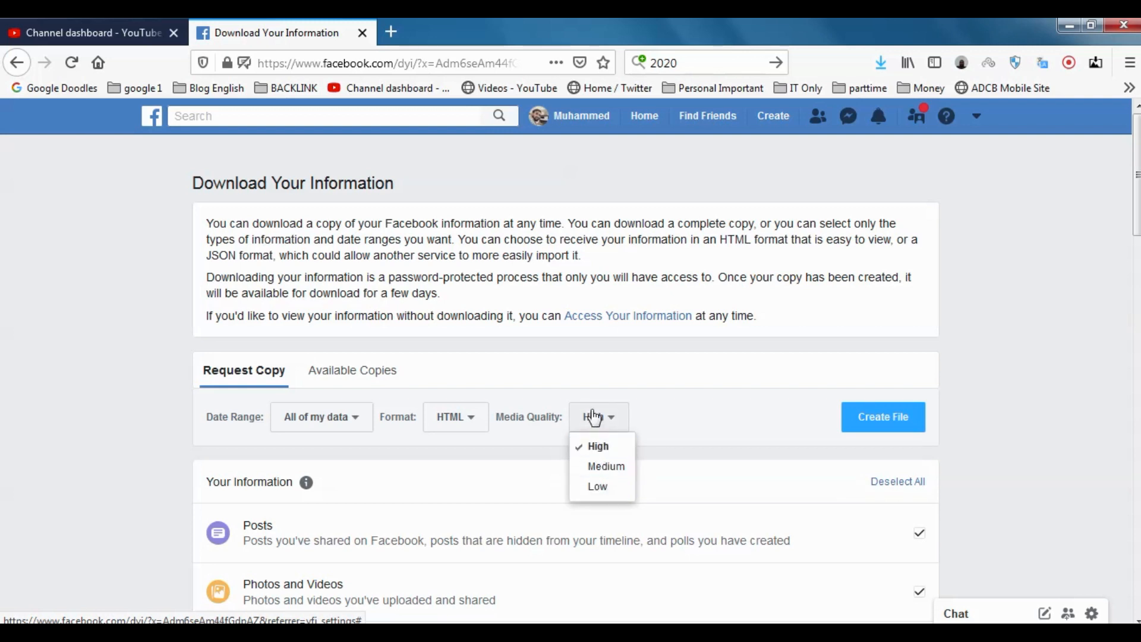
{"action": "left_click", "coordinate": [597, 446]}
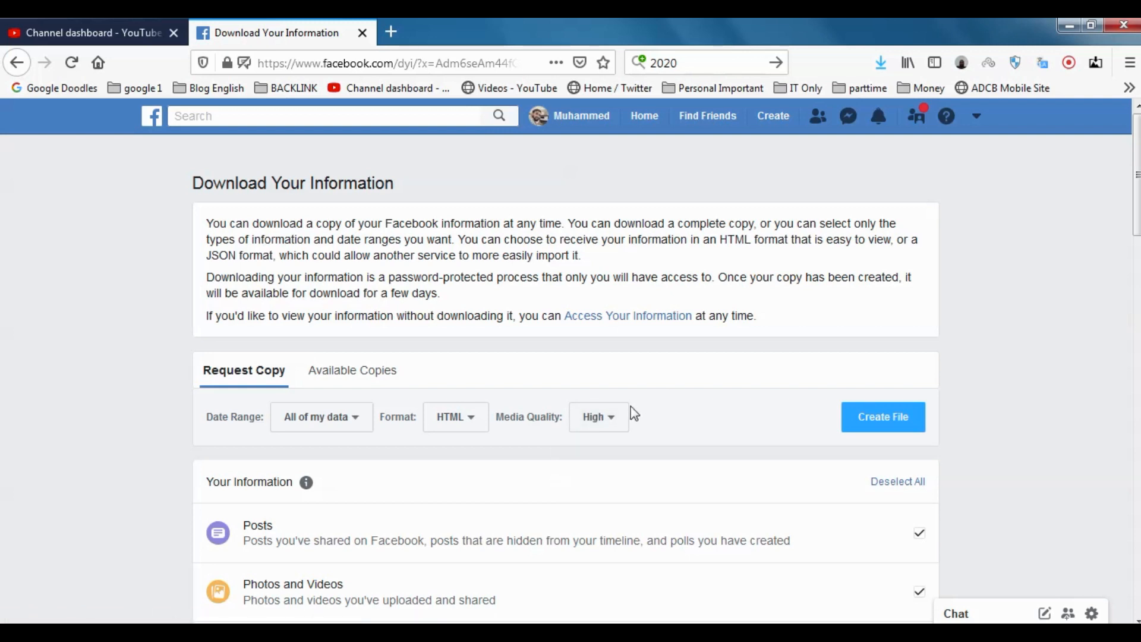
{"action": "mouse_move", "coordinate": [599, 410]}
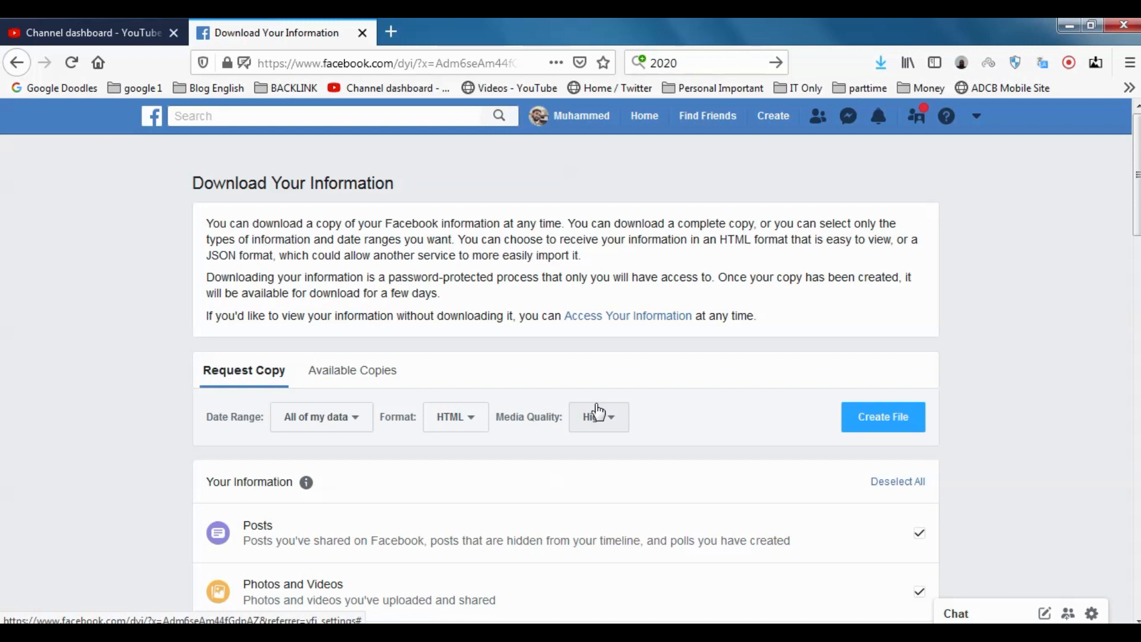
{"action": "scroll", "scroll_direction": "down", "scroll_amount": 3}
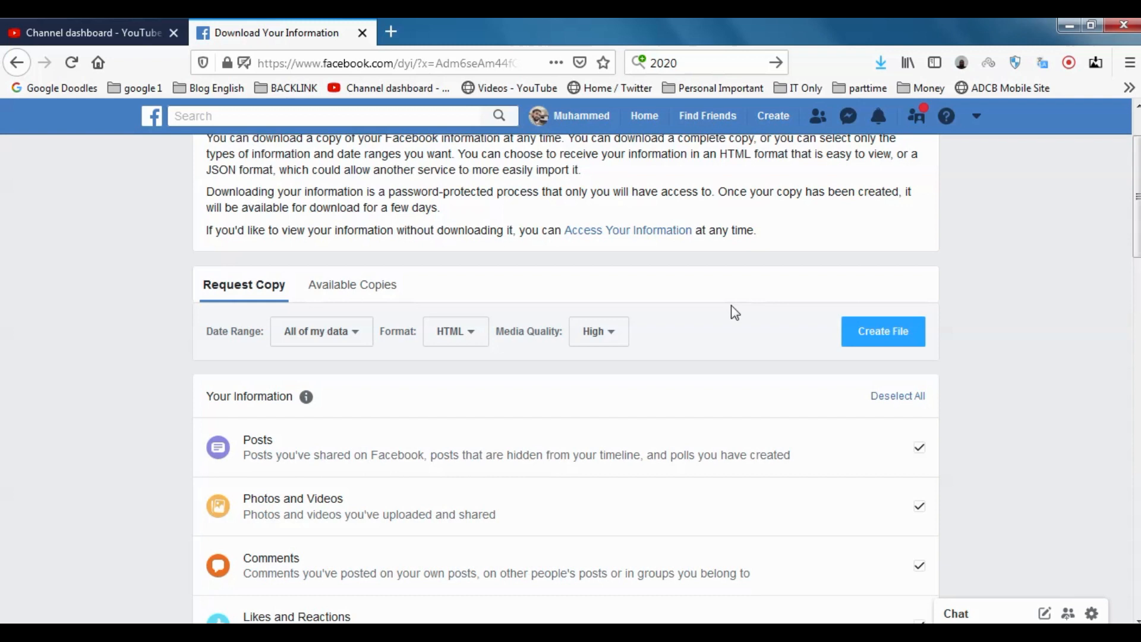
{"action": "mouse_move", "coordinate": [657, 281]}
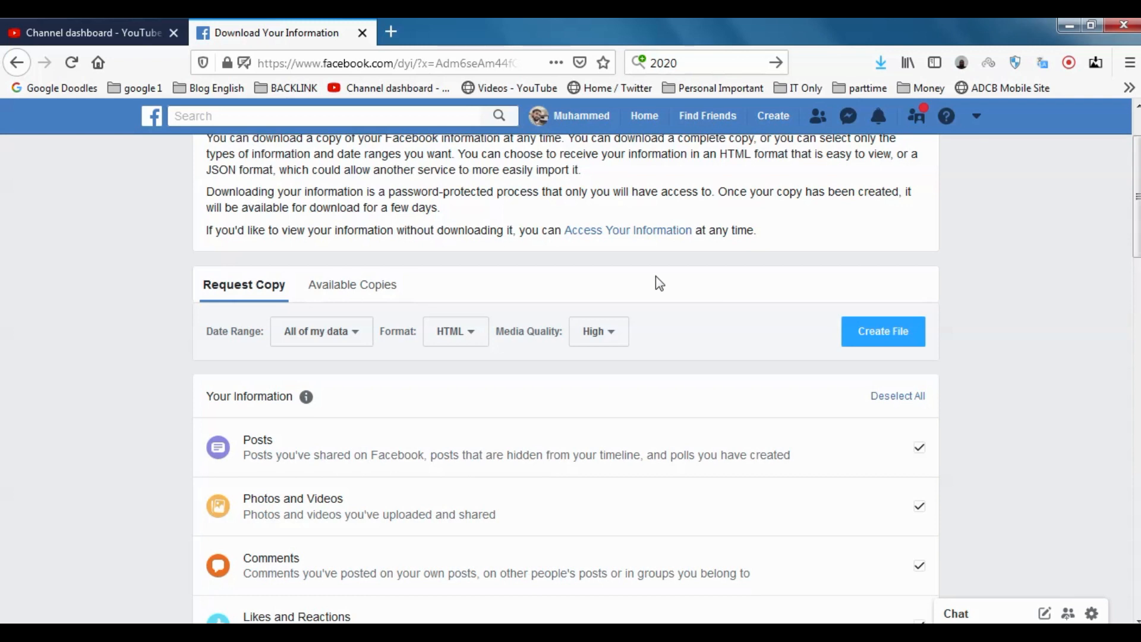
{"action": "mouse_move", "coordinate": [325, 345]}
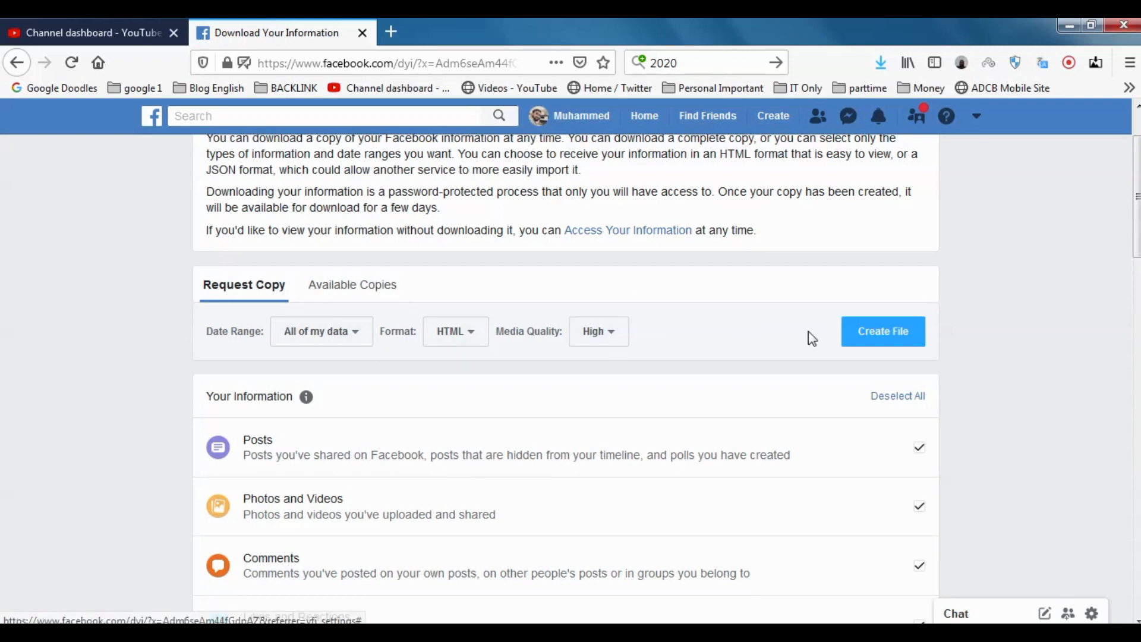
{"action": "left_click", "coordinate": [882, 331]}
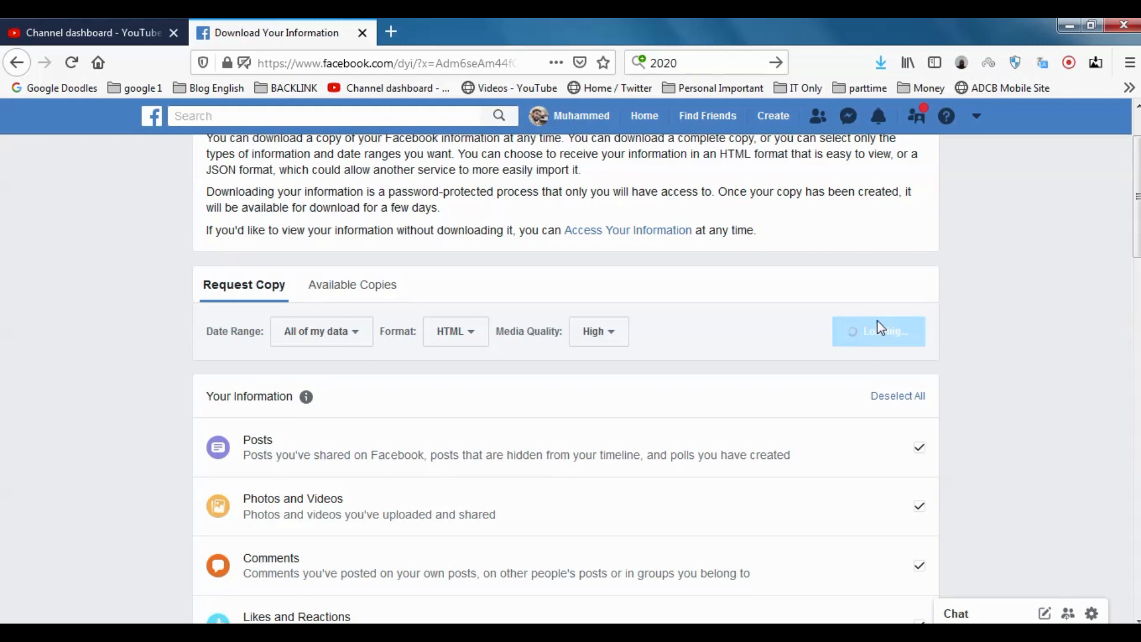
{"action": "left_click", "coordinate": [883, 331]}
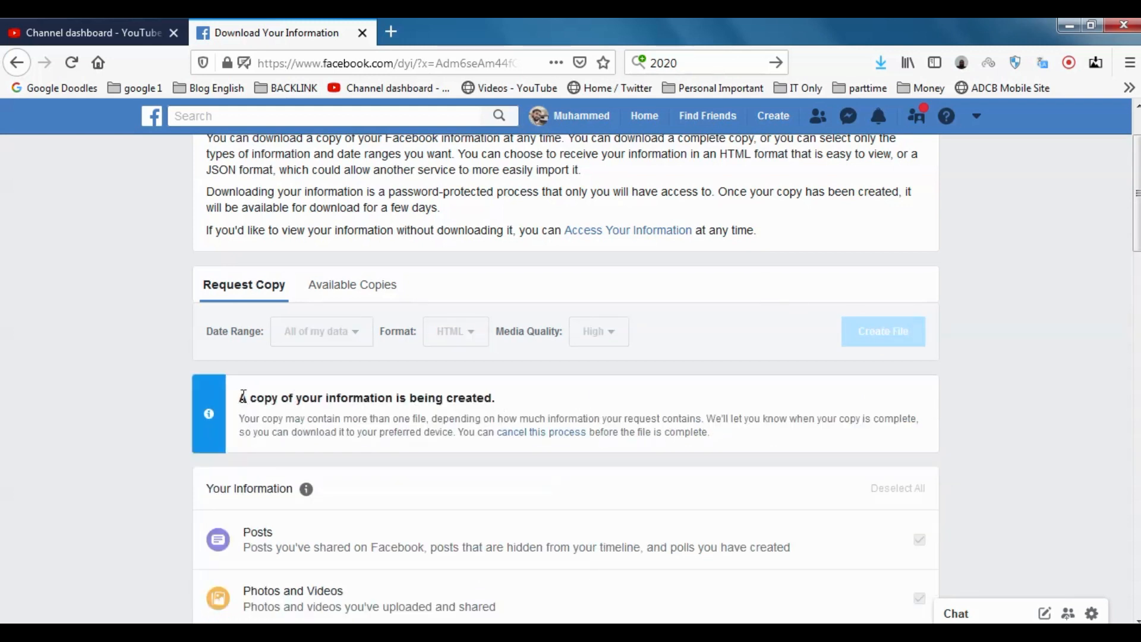
{"action": "left_click_drag", "start_coordinate": [240, 397], "coordinate": [291, 397]}
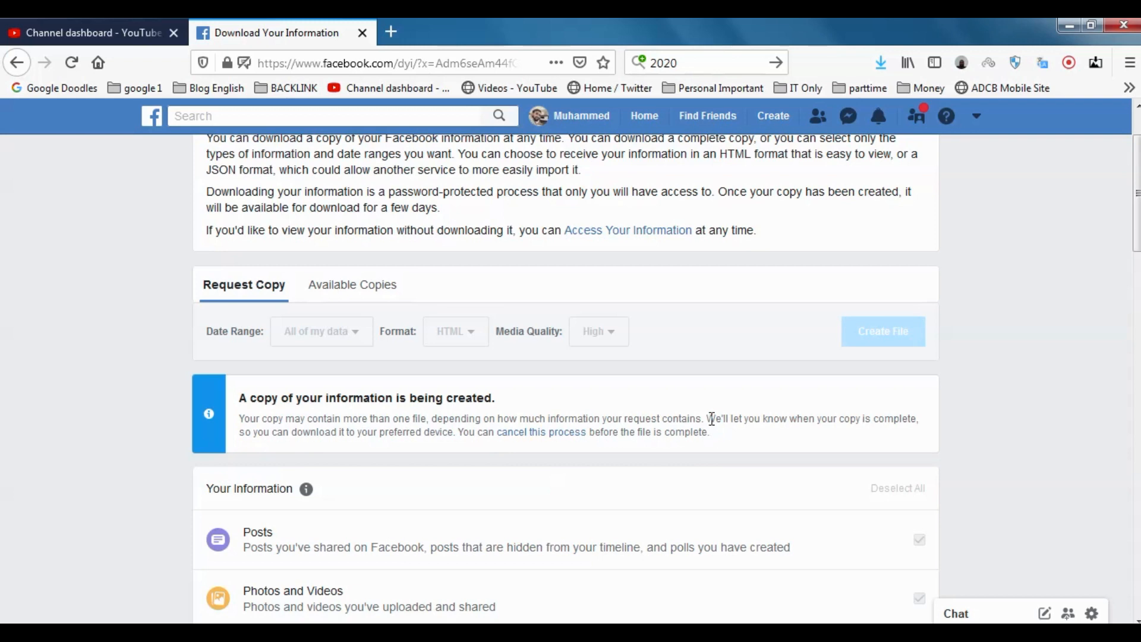
{"action": "mouse_move", "coordinate": [727, 441]}
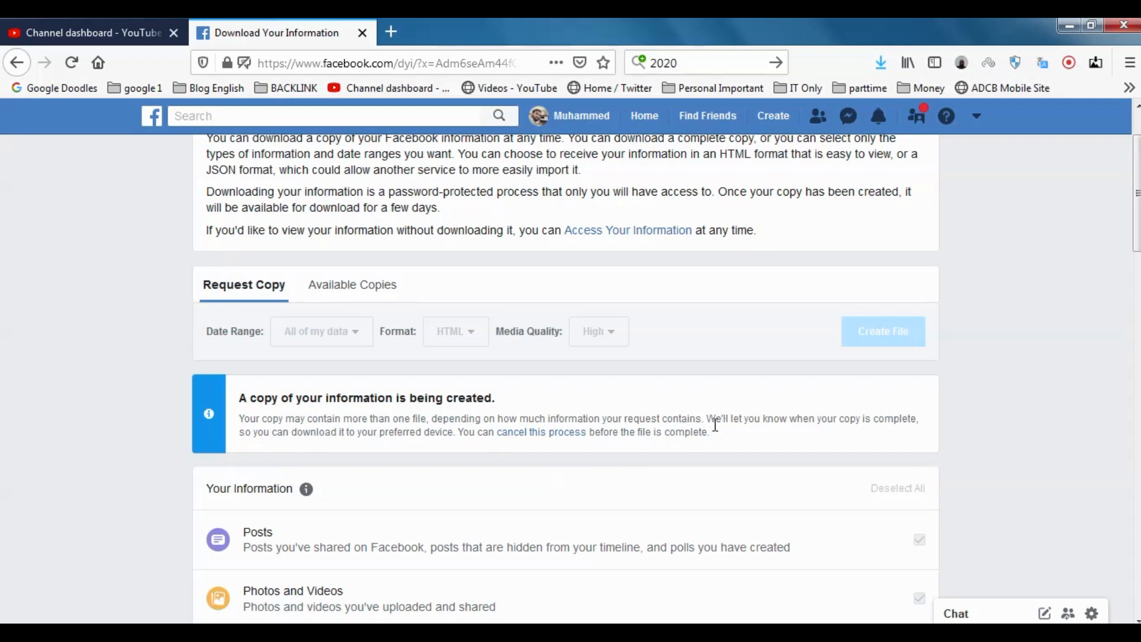
{"action": "mouse_move", "coordinate": [252, 396]}
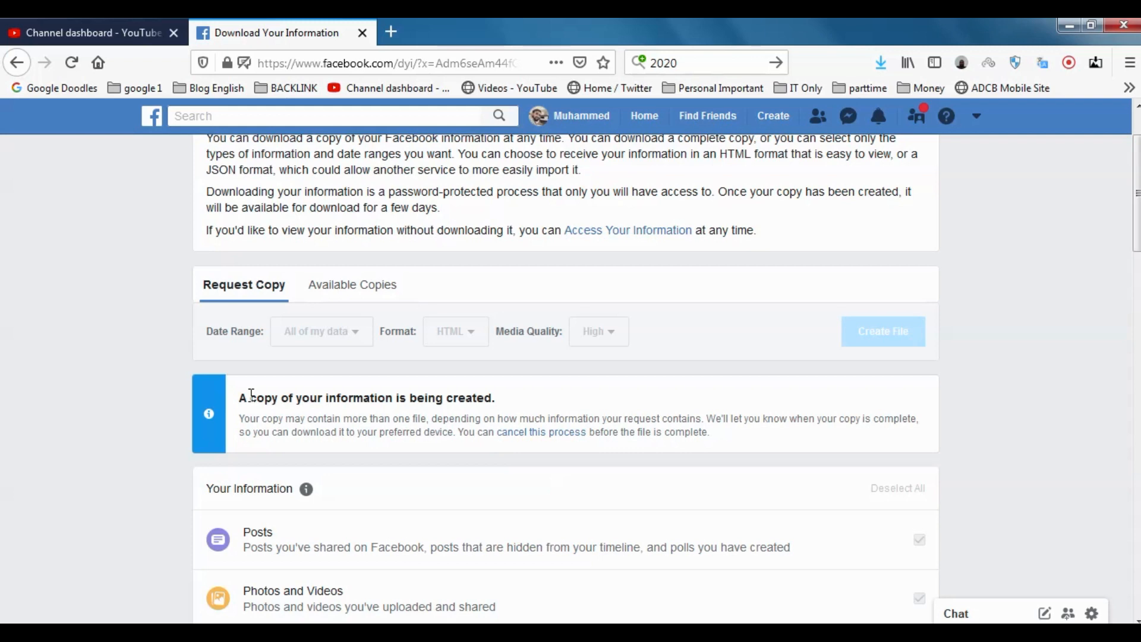
{"action": "mouse_move", "coordinate": [306, 427]}
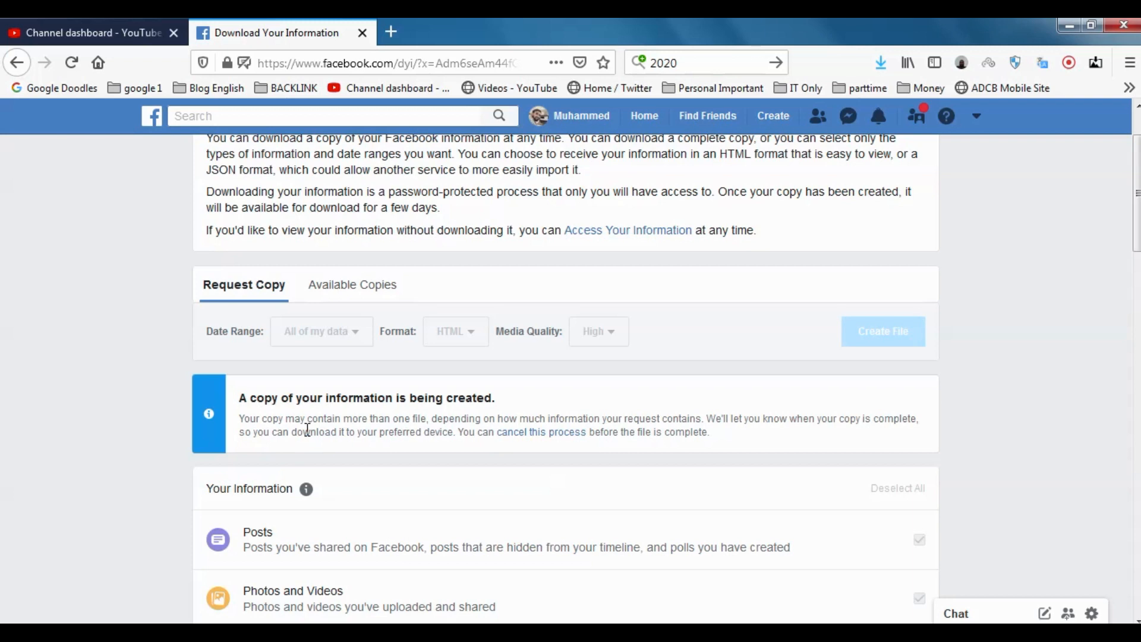
{"action": "mouse_move", "coordinate": [669, 399]}
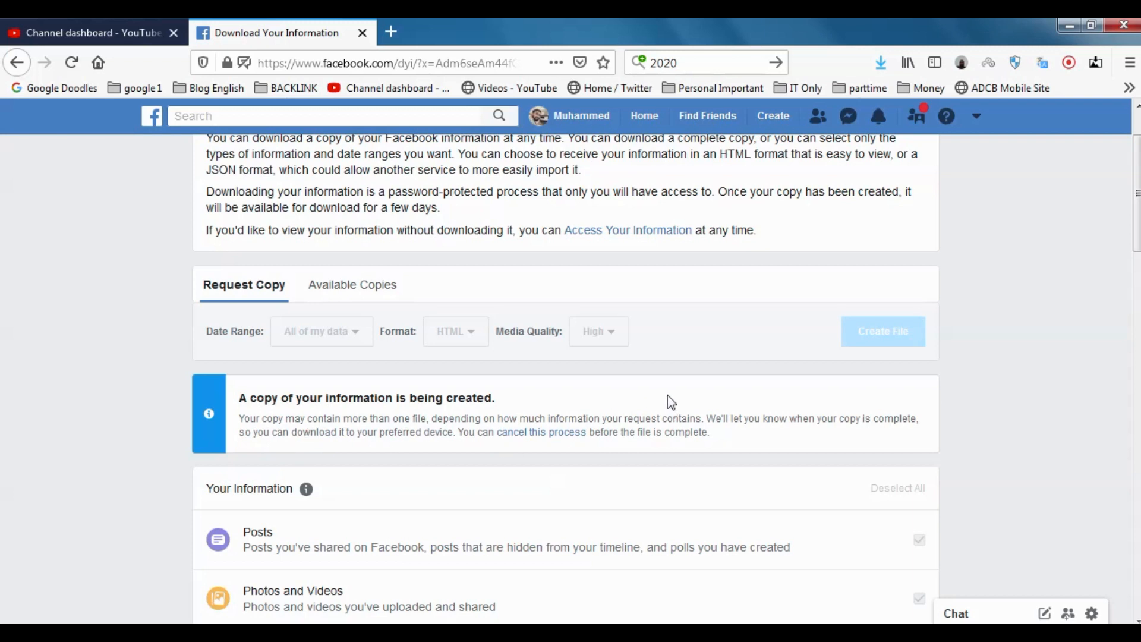
{"action": "scroll", "scroll_direction": "up", "scroll_amount": 3}
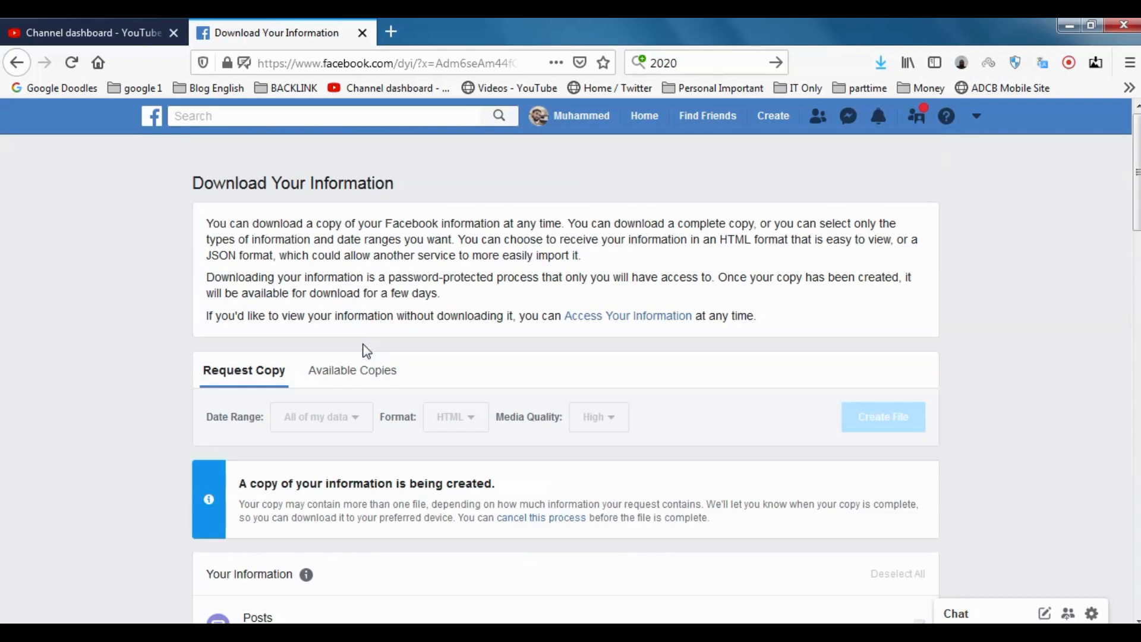
{"action": "mouse_move", "coordinate": [746, 378]}
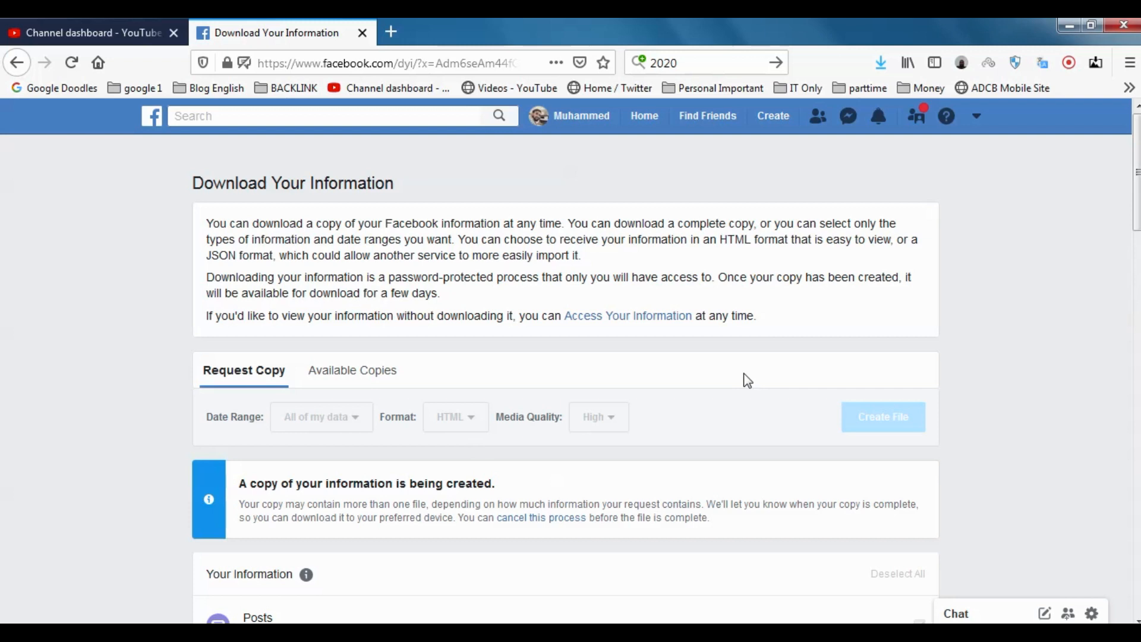
{"action": "left_click", "coordinate": [878, 115]}
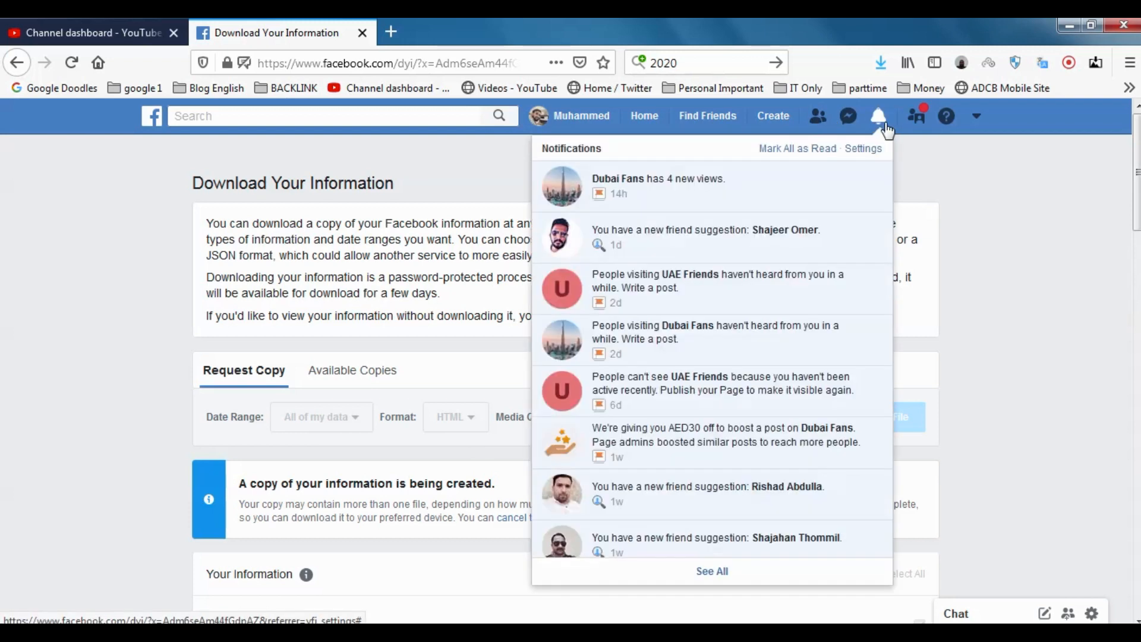
{"action": "left_click", "coordinate": [877, 115]}
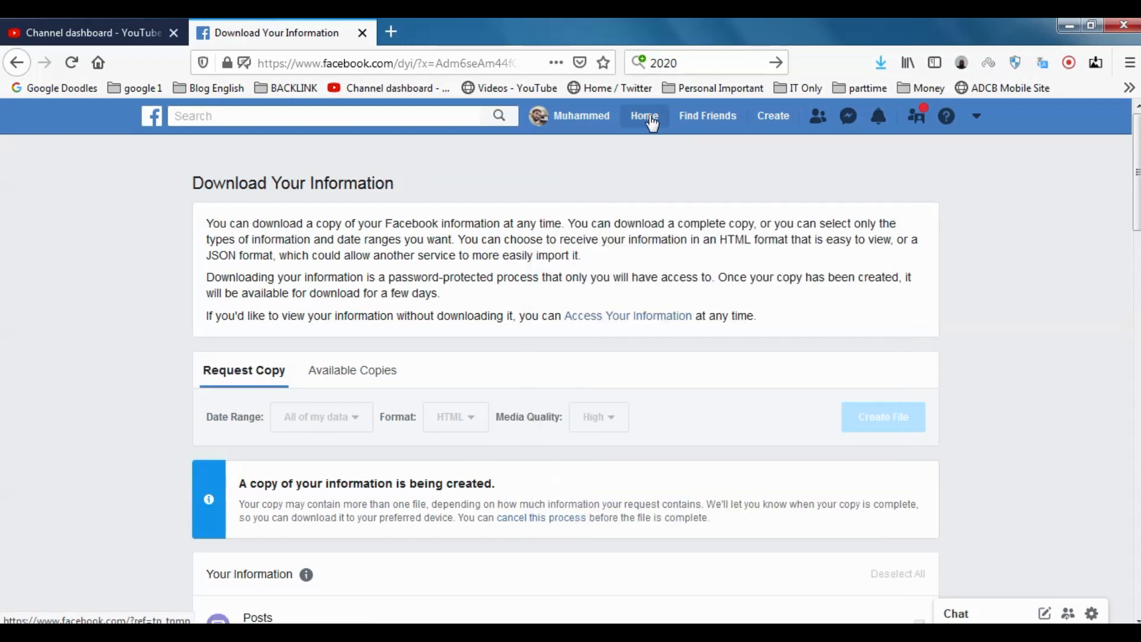
{"action": "left_click", "coordinate": [644, 115]}
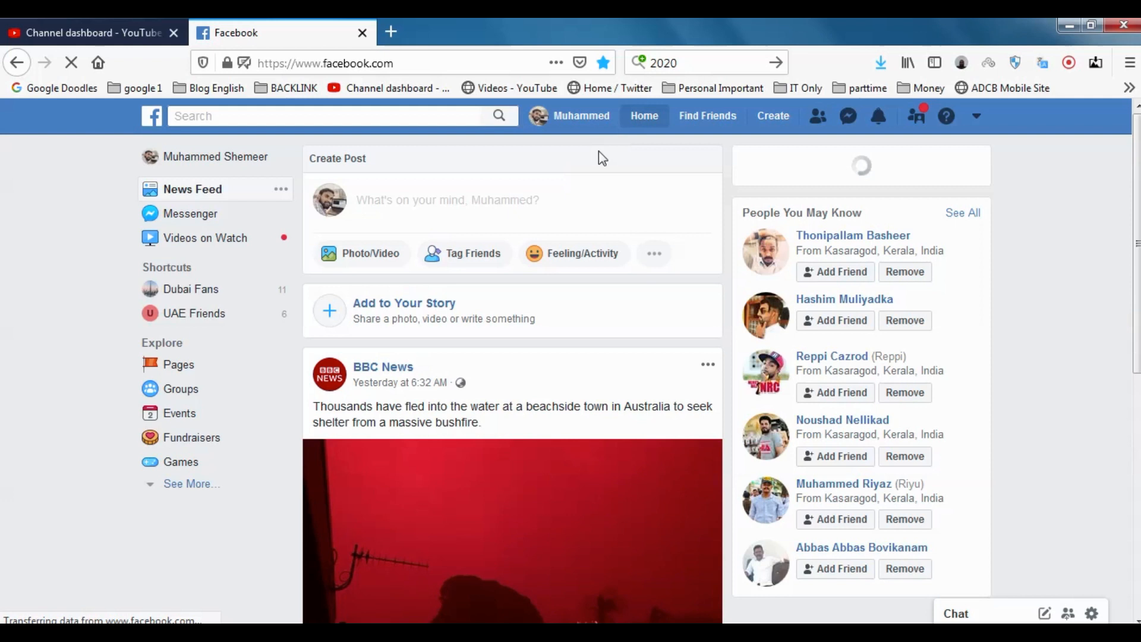
{"action": "left_click", "coordinate": [976, 116]}
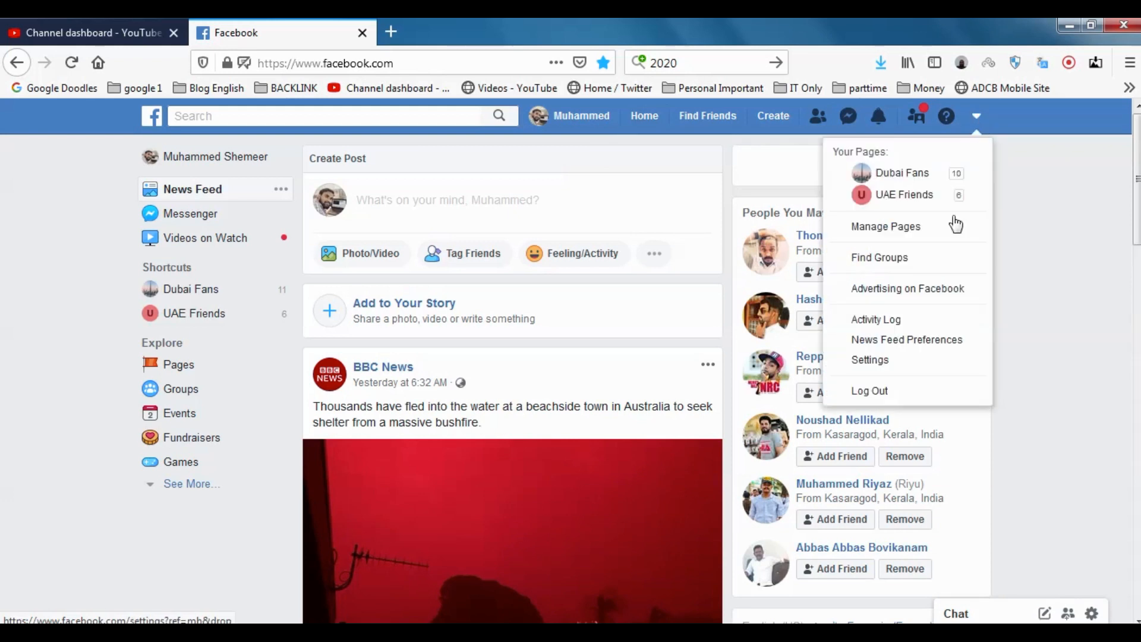
{"action": "left_click", "coordinate": [870, 359]}
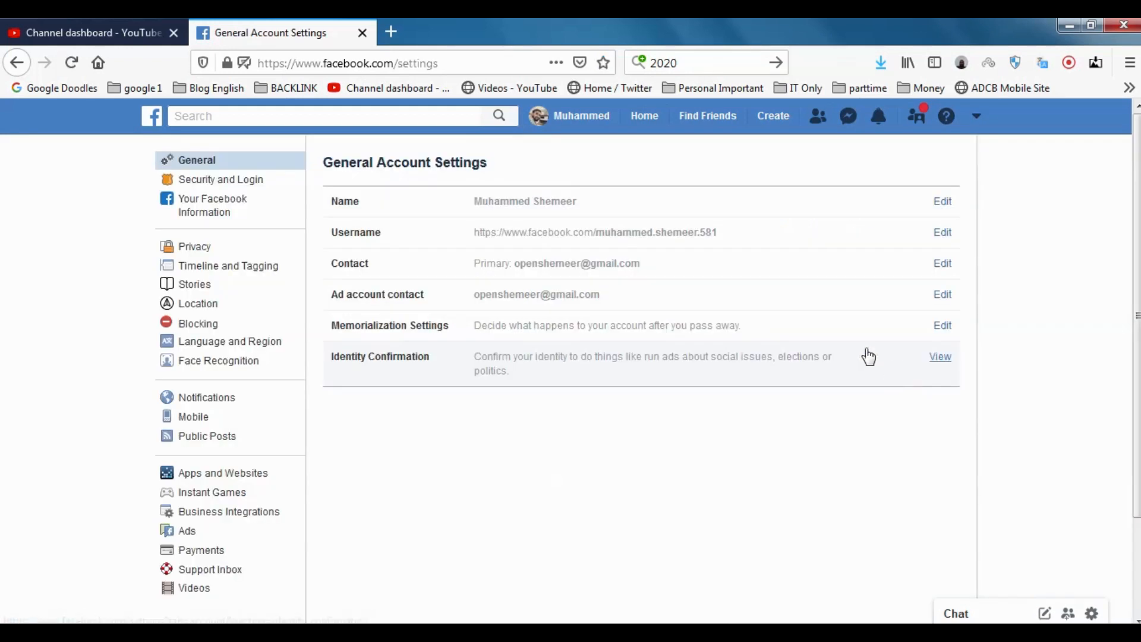
{"action": "left_click", "coordinate": [212, 205]}
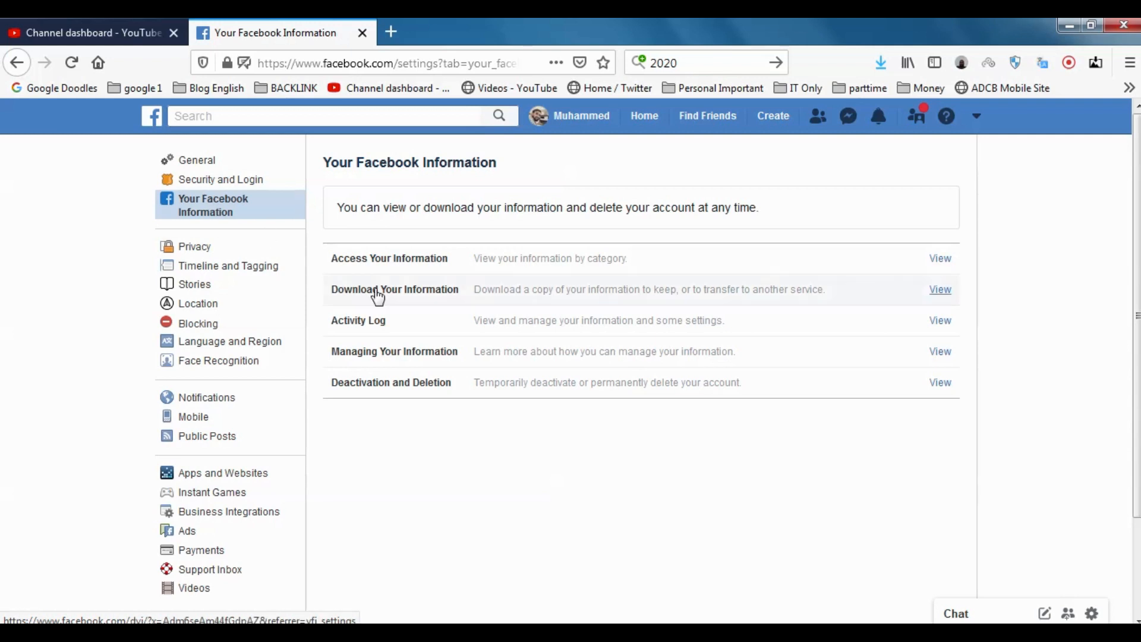
{"action": "left_click", "coordinate": [940, 290]}
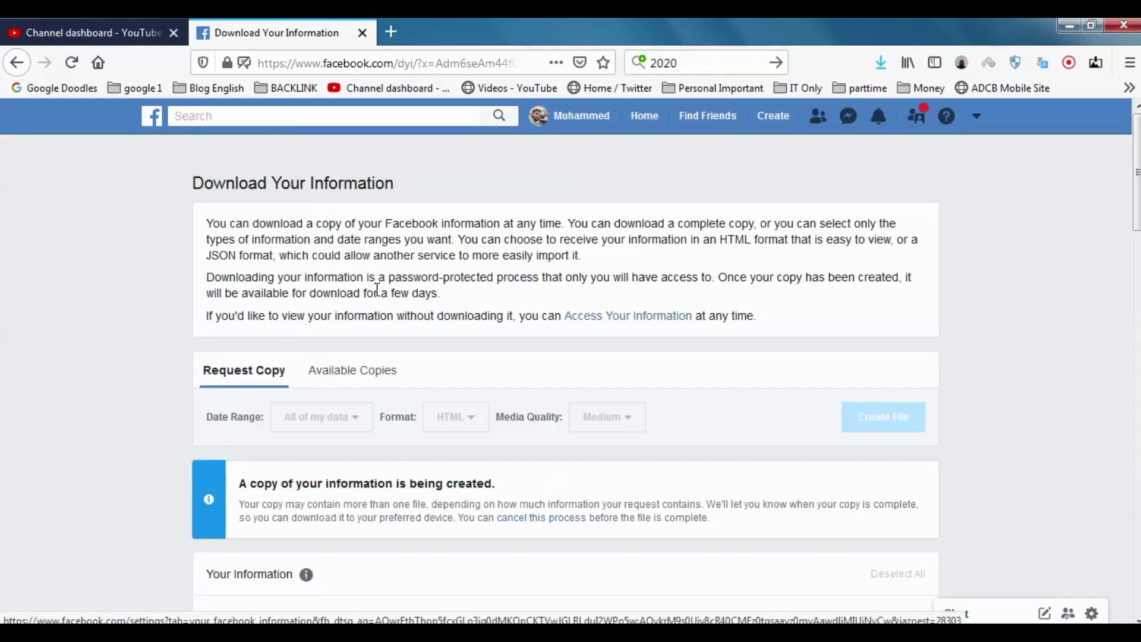
{"action": "scroll", "scroll_direction": "down", "scroll_amount": 3}
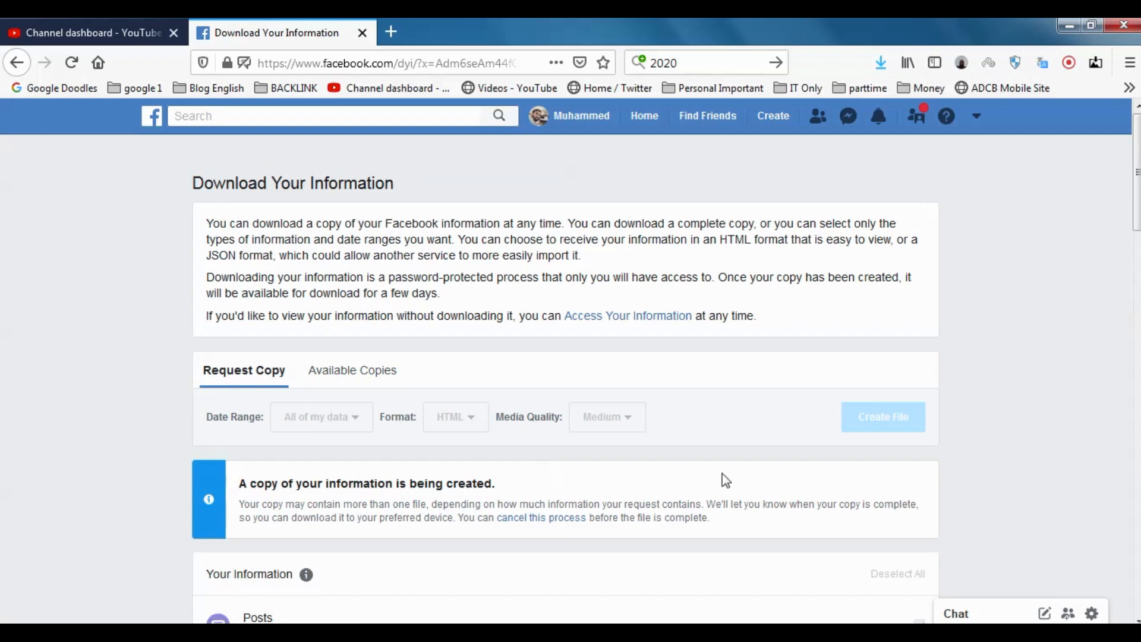
{"action": "mouse_move", "coordinate": [585, 502]}
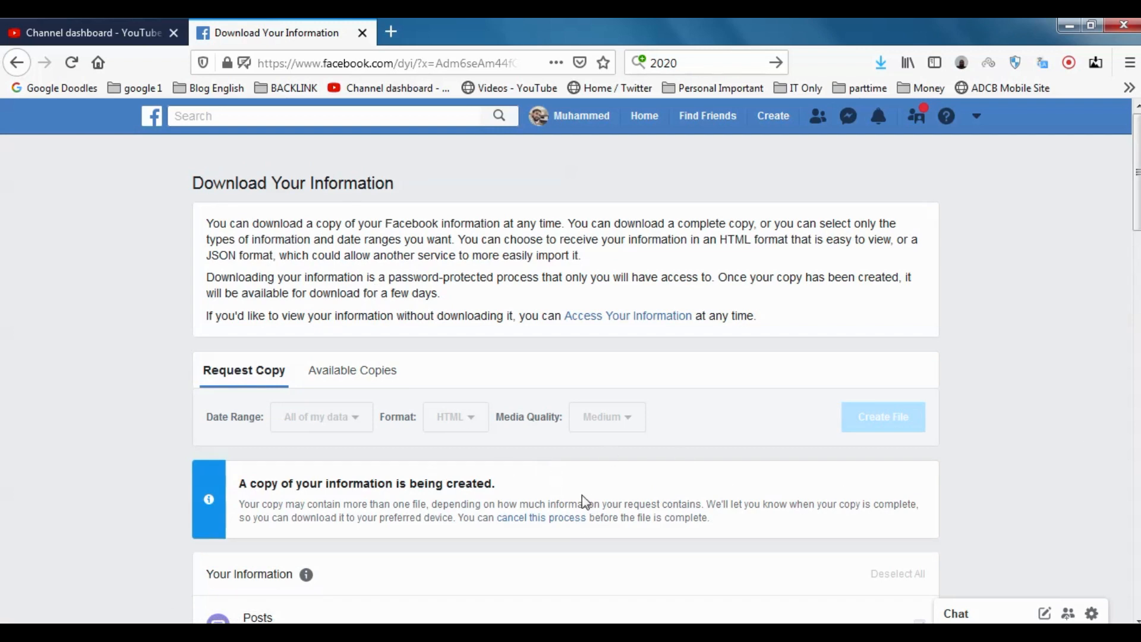
{"action": "mouse_move", "coordinate": [586, 486]}
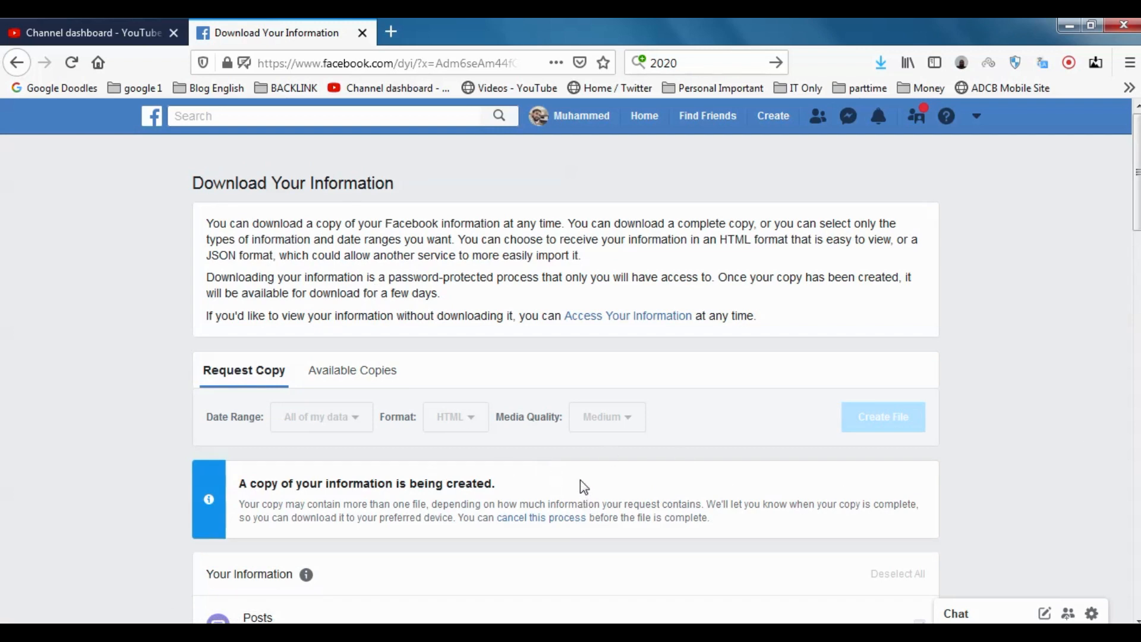
{"action": "mouse_move", "coordinate": [585, 116]}
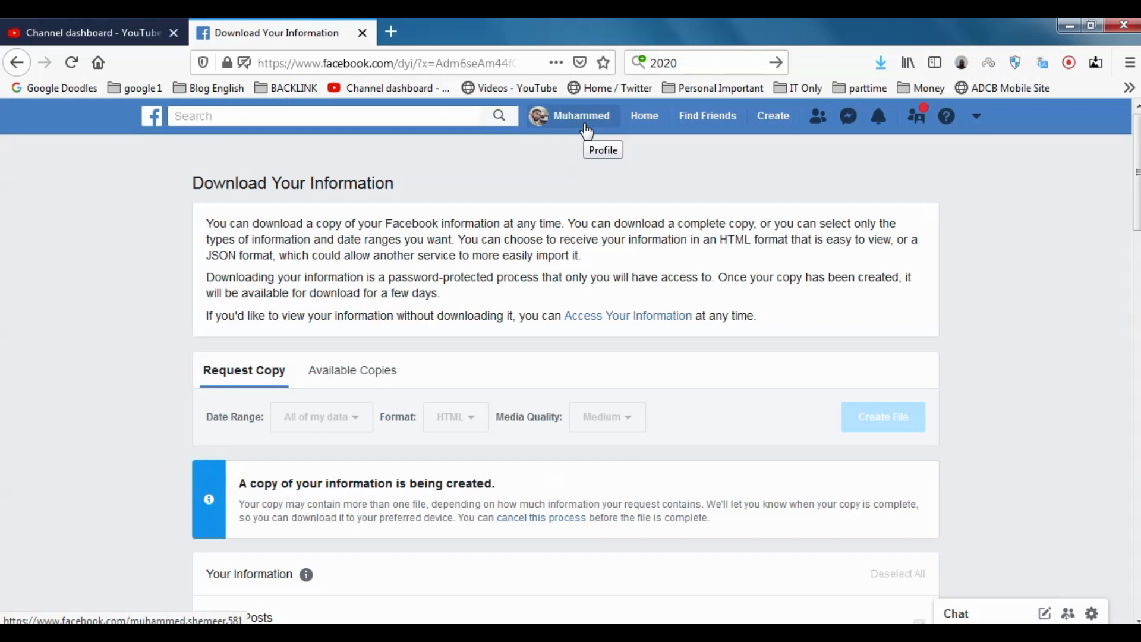
{"action": "mouse_move", "coordinate": [493, 363]}
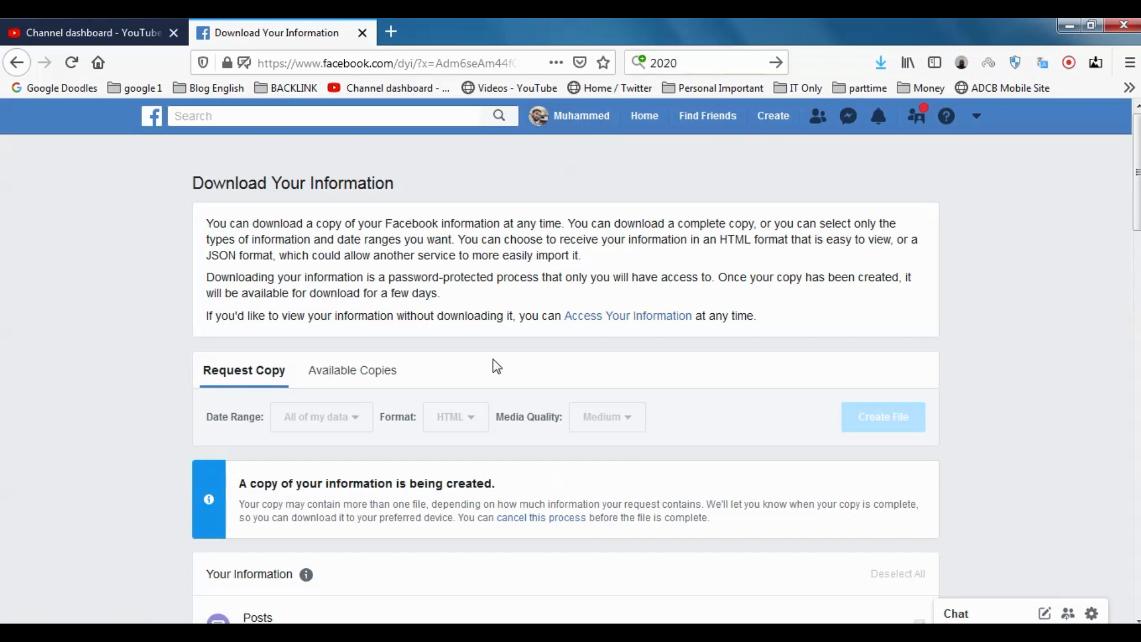
{"action": "mouse_move", "coordinate": [537, 400]}
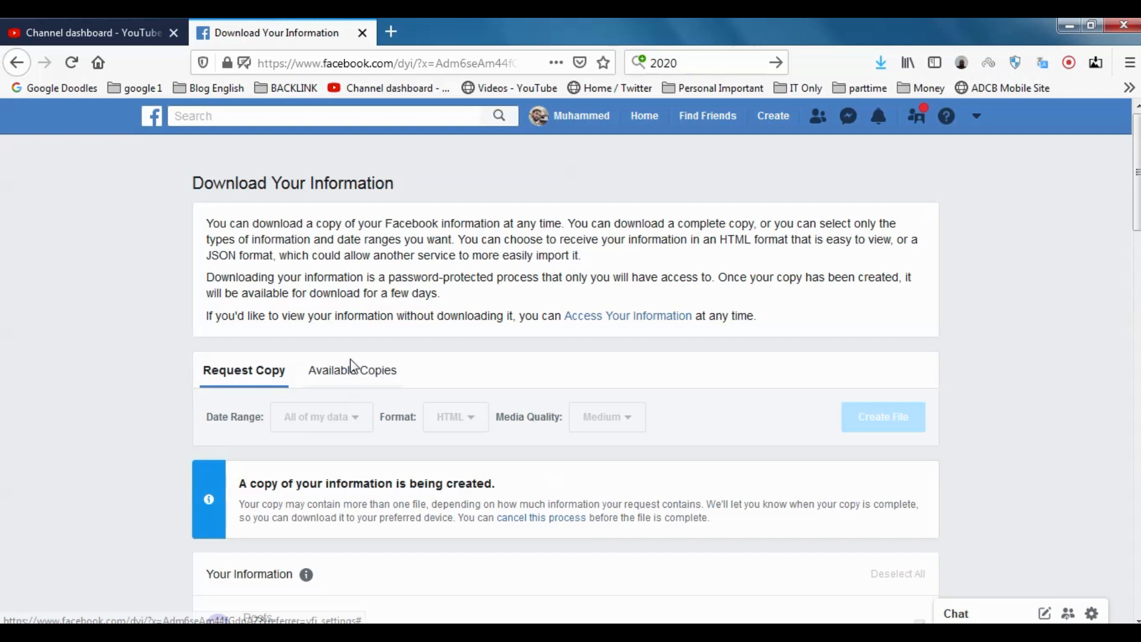
- Download the ready copy from Available Copies and save the zip file
{"action": "left_click", "coordinate": [352, 370]}
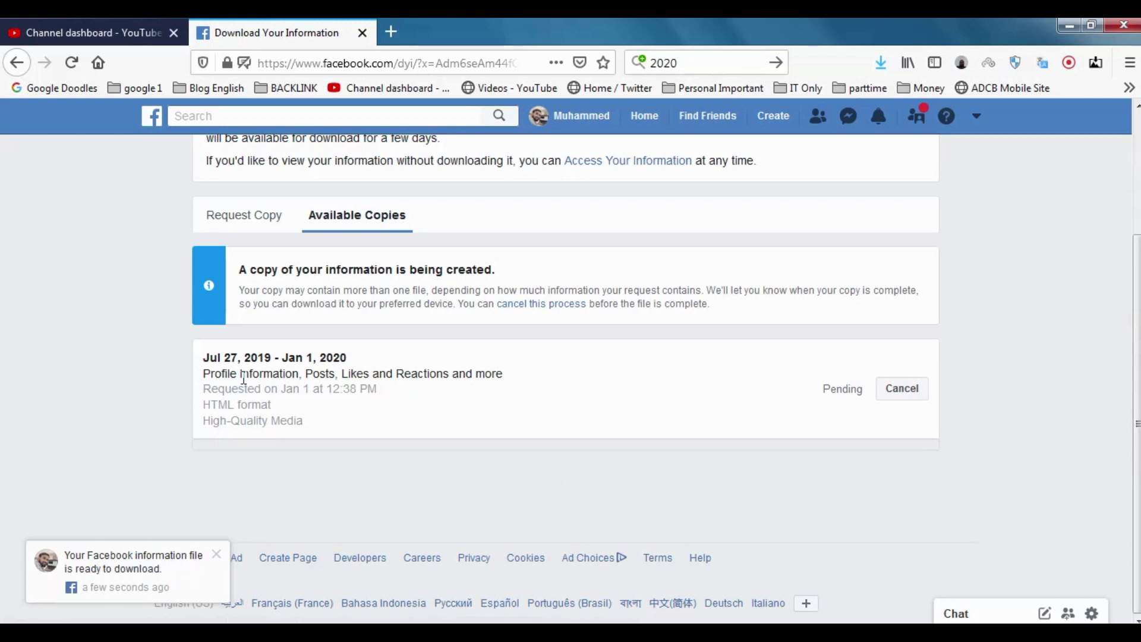
{"action": "mouse_move", "coordinate": [355, 391]}
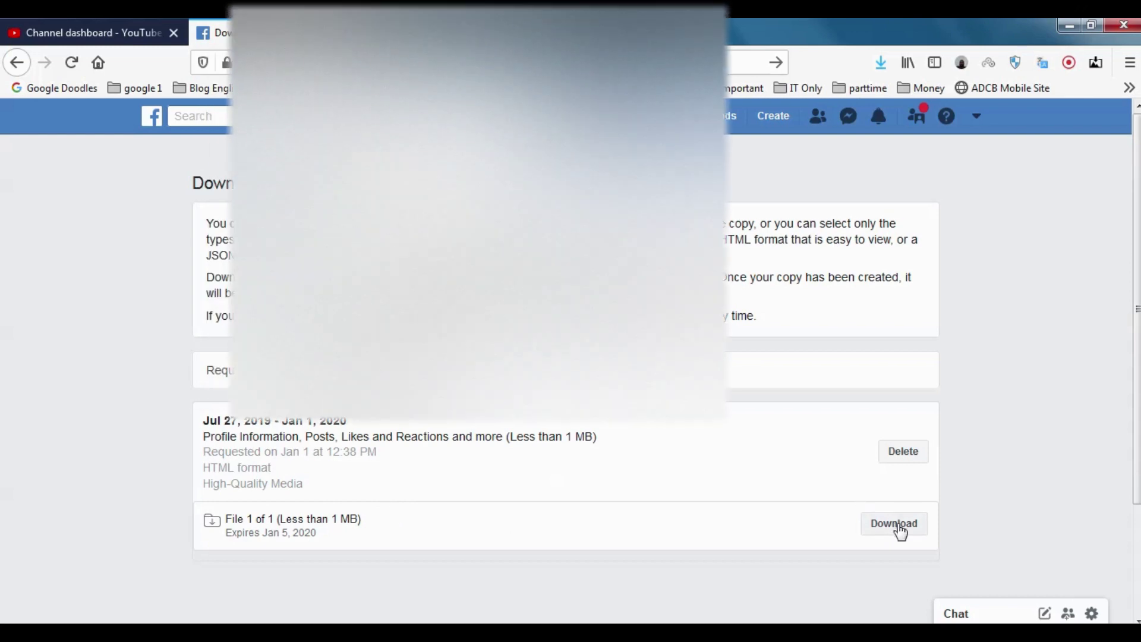
{"action": "left_click", "coordinate": [893, 523]}
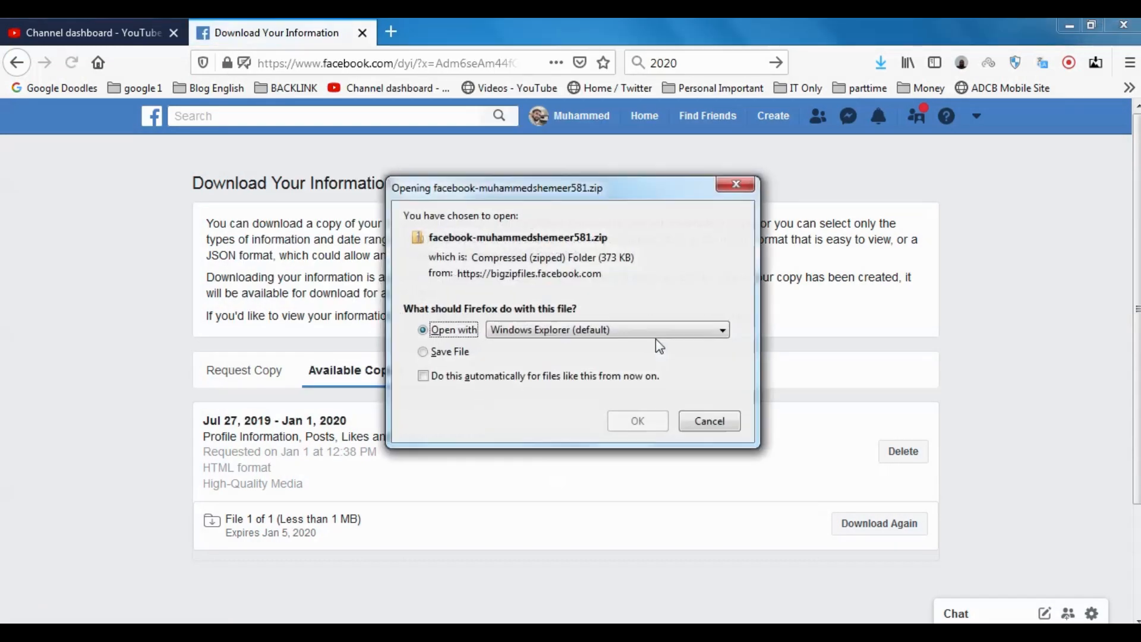
{"action": "left_click", "coordinate": [422, 352]}
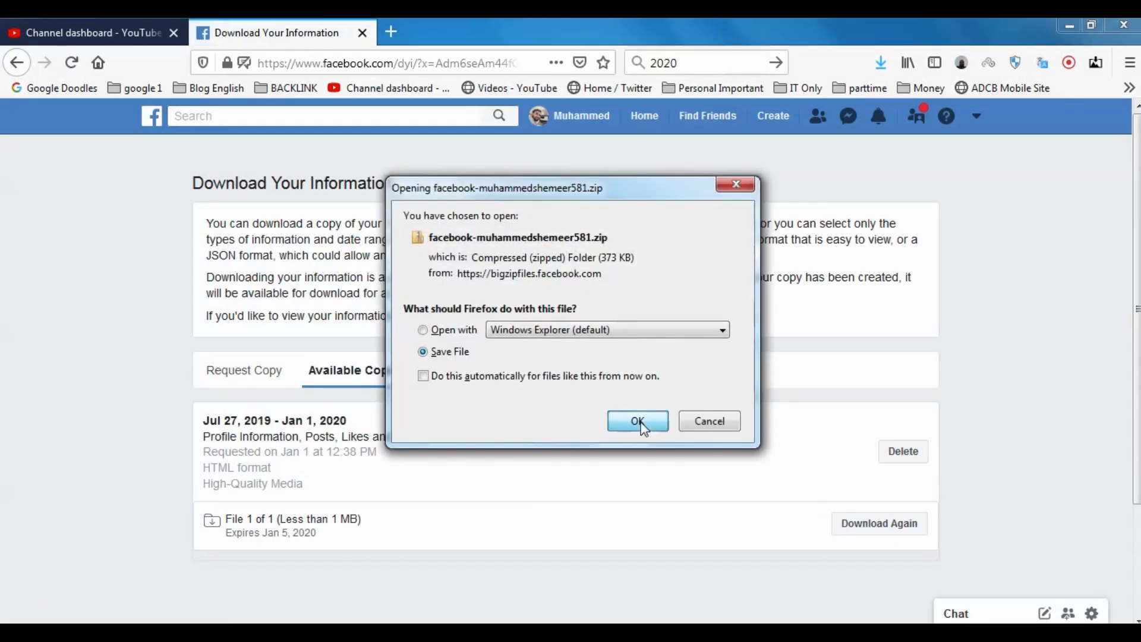
{"action": "left_click", "coordinate": [637, 420]}
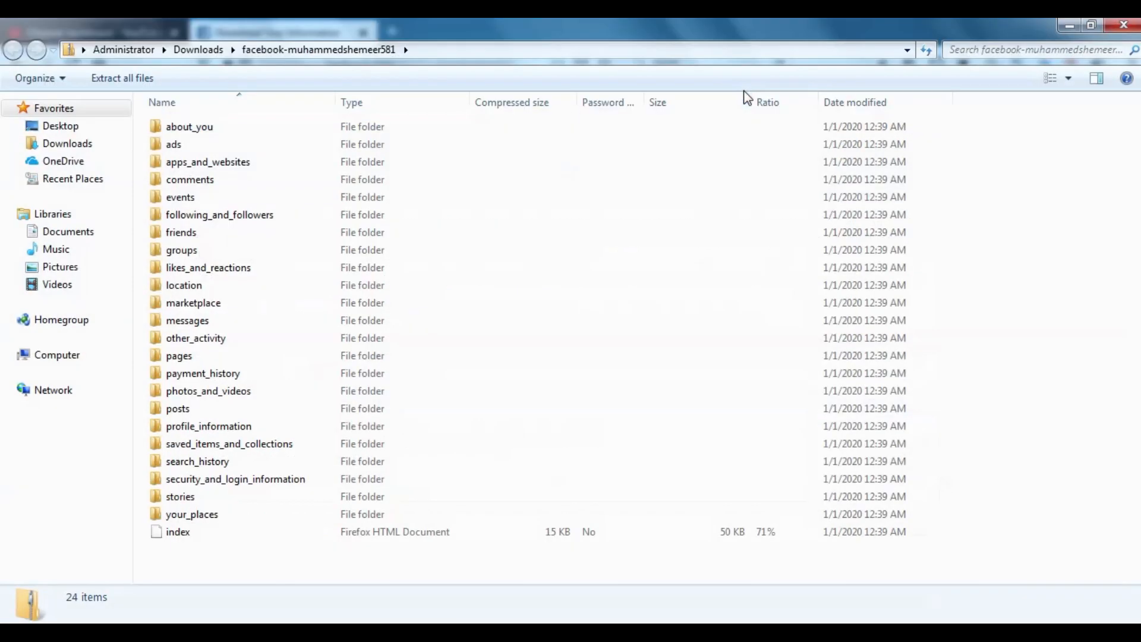
{"action": "mouse_move", "coordinate": [688, 101]}
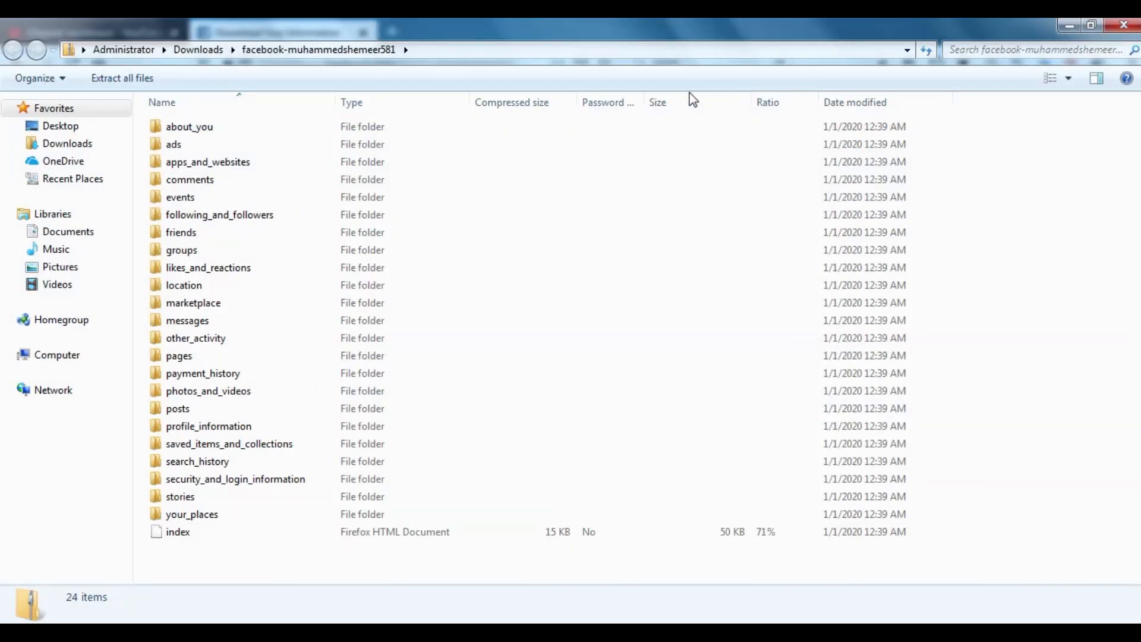
{"action": "mouse_move", "coordinate": [431, 354]}
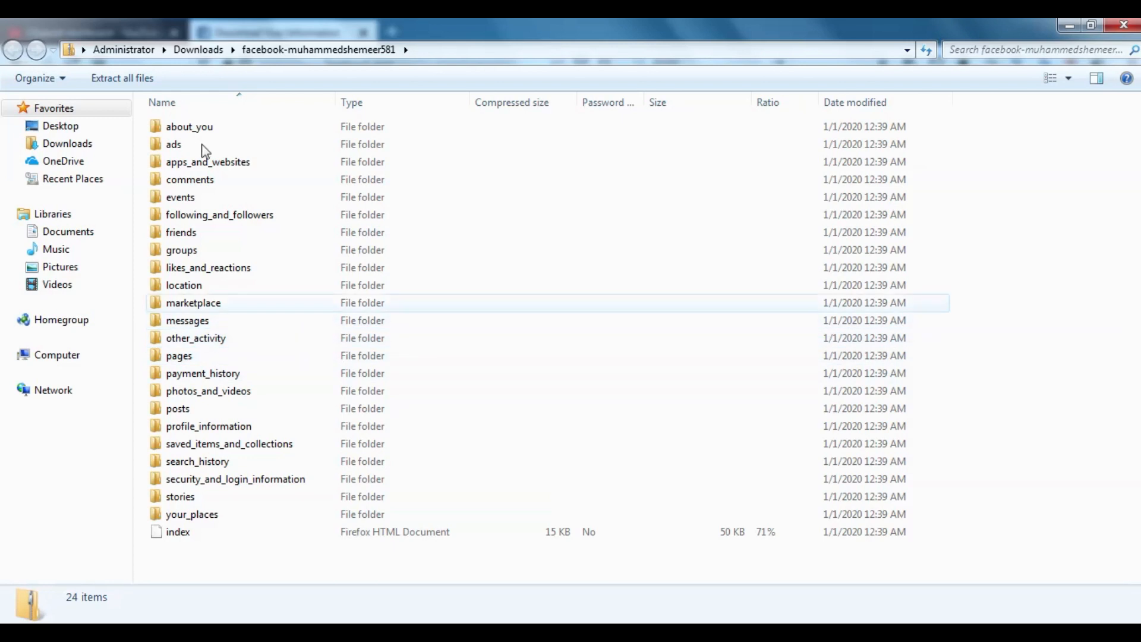
- Open the pages folder and view the your_pages file listing UAE Friends and Dubai Fans
{"action": "double_click", "coordinate": [189, 126]}
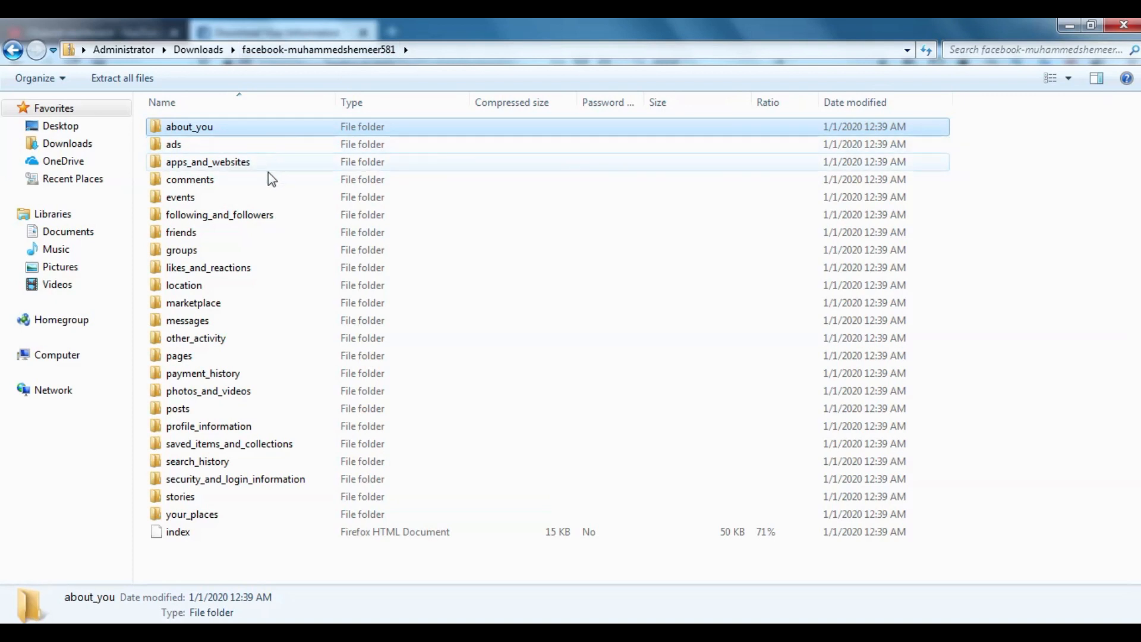
{"action": "mouse_move", "coordinate": [251, 333]}
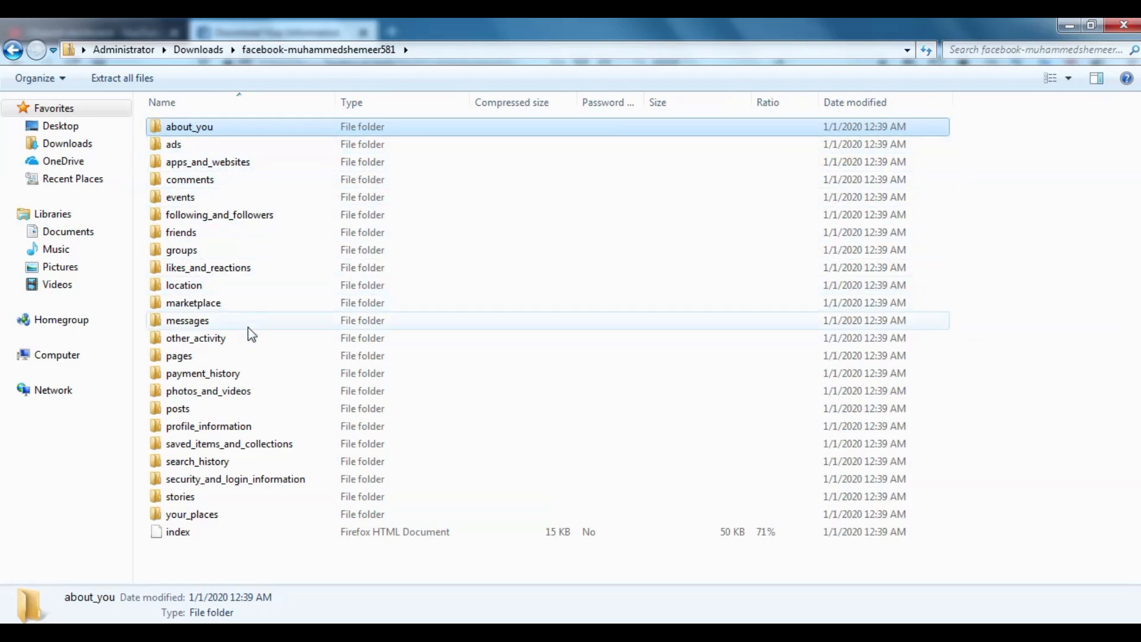
{"action": "double_click", "coordinate": [177, 356]}
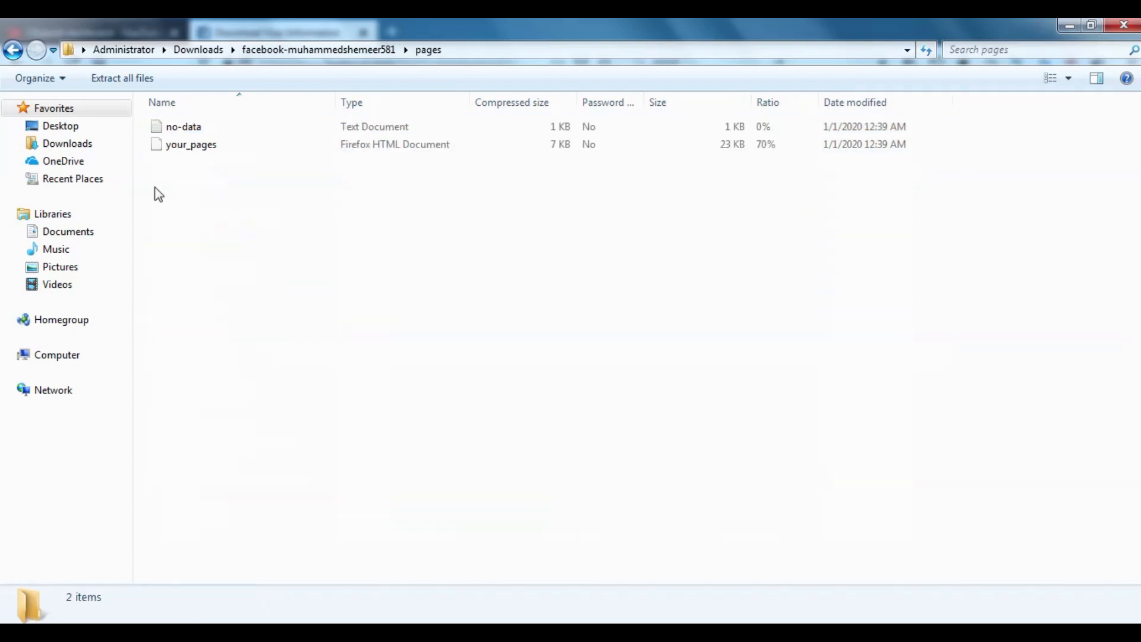
{"action": "left_click", "coordinate": [190, 144]}
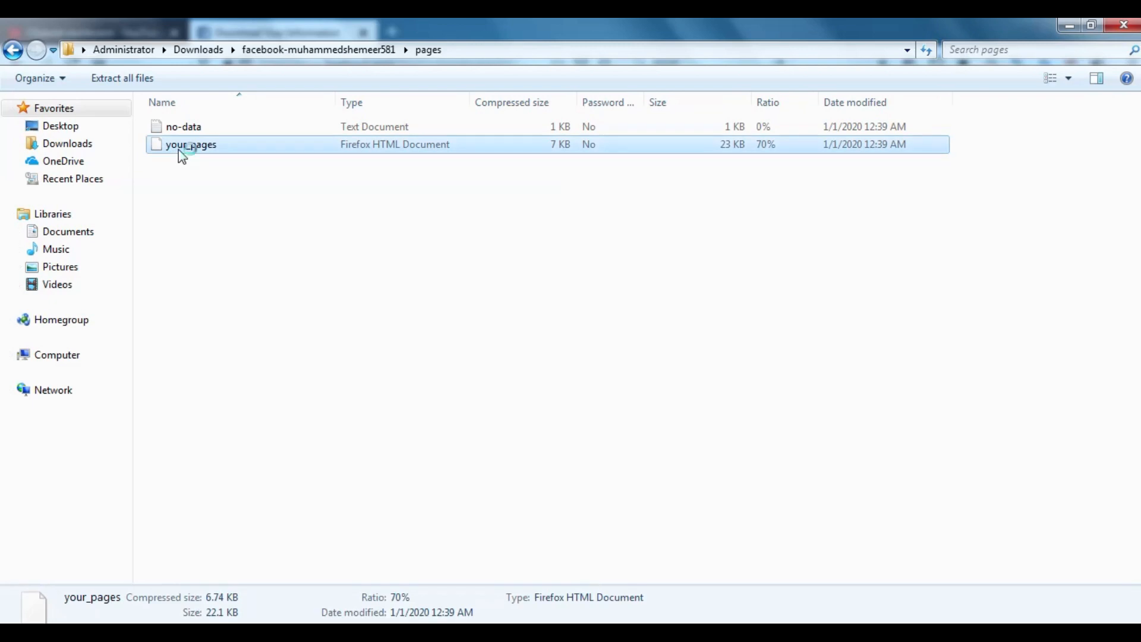
{"action": "double_click", "coordinate": [190, 145]}
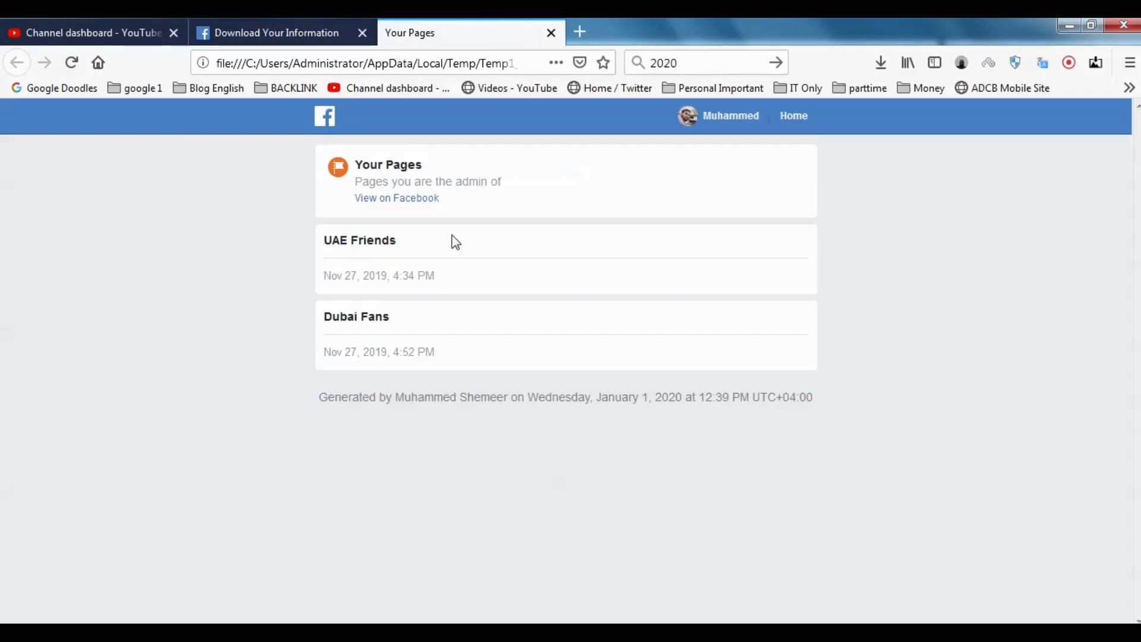
{"action": "mouse_move", "coordinate": [369, 243]}
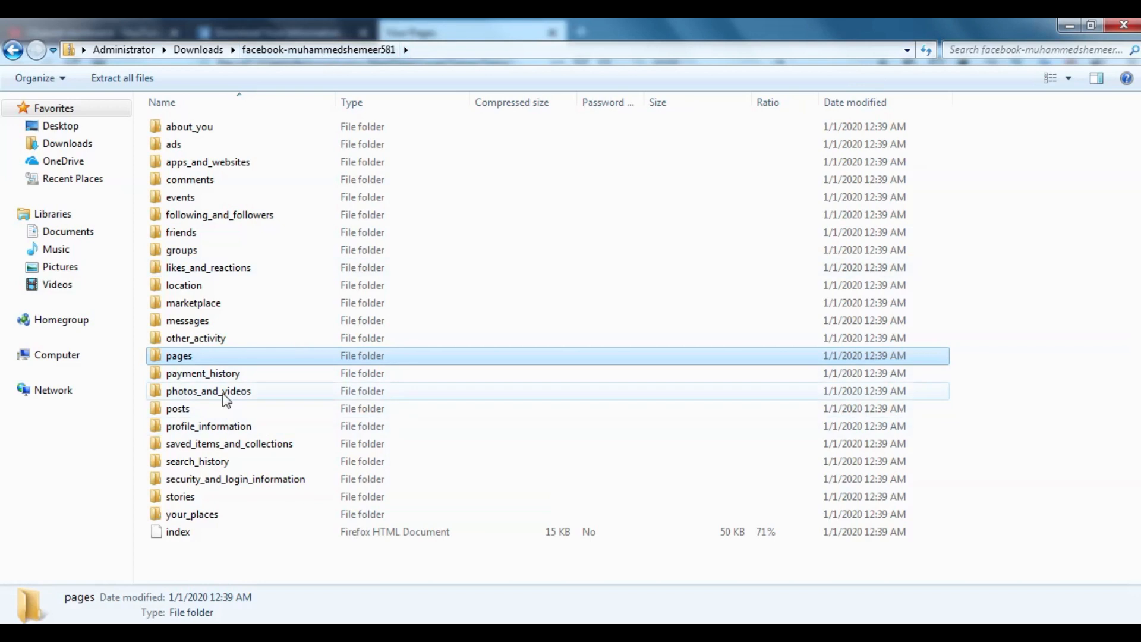
- Preview the cover, profile and timeline photos from photos_and_videos in Photo Viewer
{"action": "double_click", "coordinate": [209, 390]}
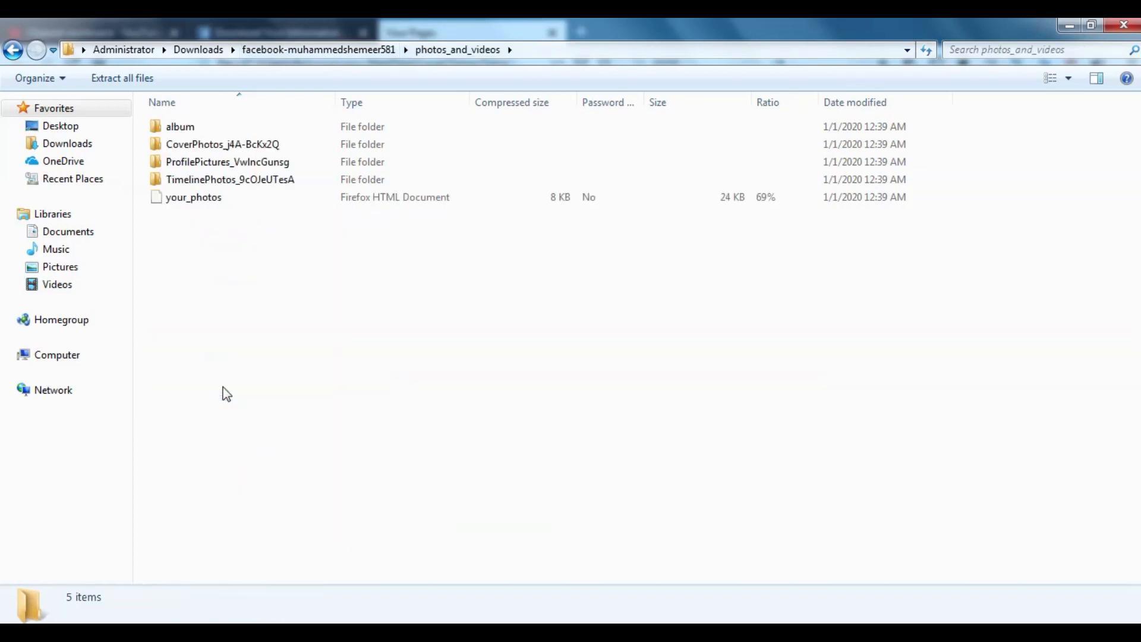
{"action": "double_click", "coordinate": [212, 144]}
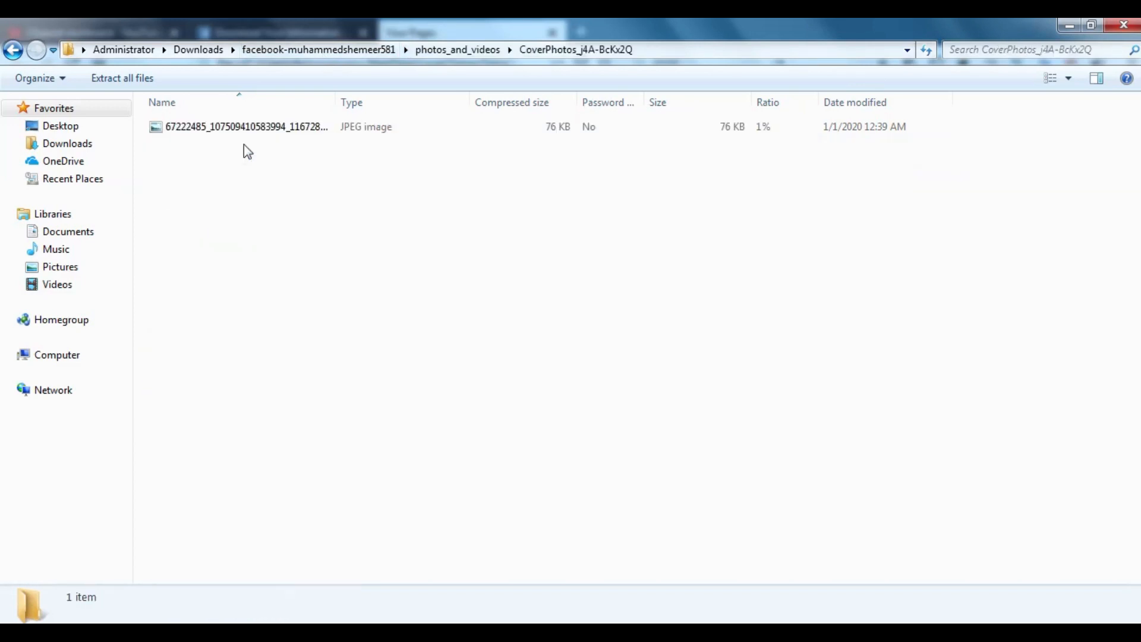
{"action": "double_click", "coordinate": [242, 126]}
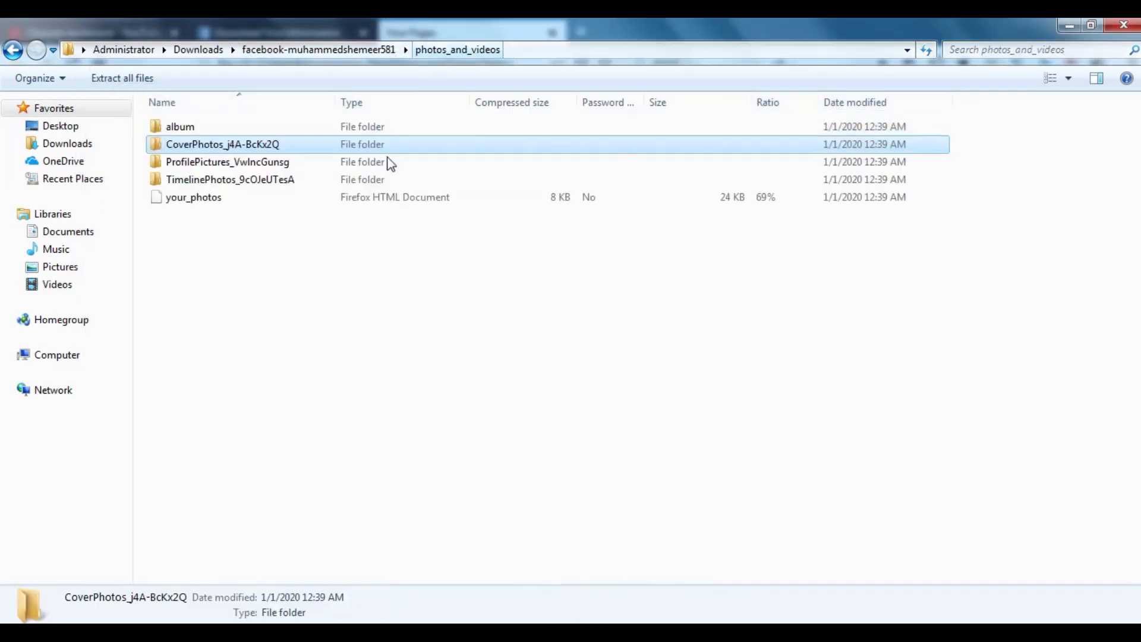
{"action": "double_click", "coordinate": [218, 162]}
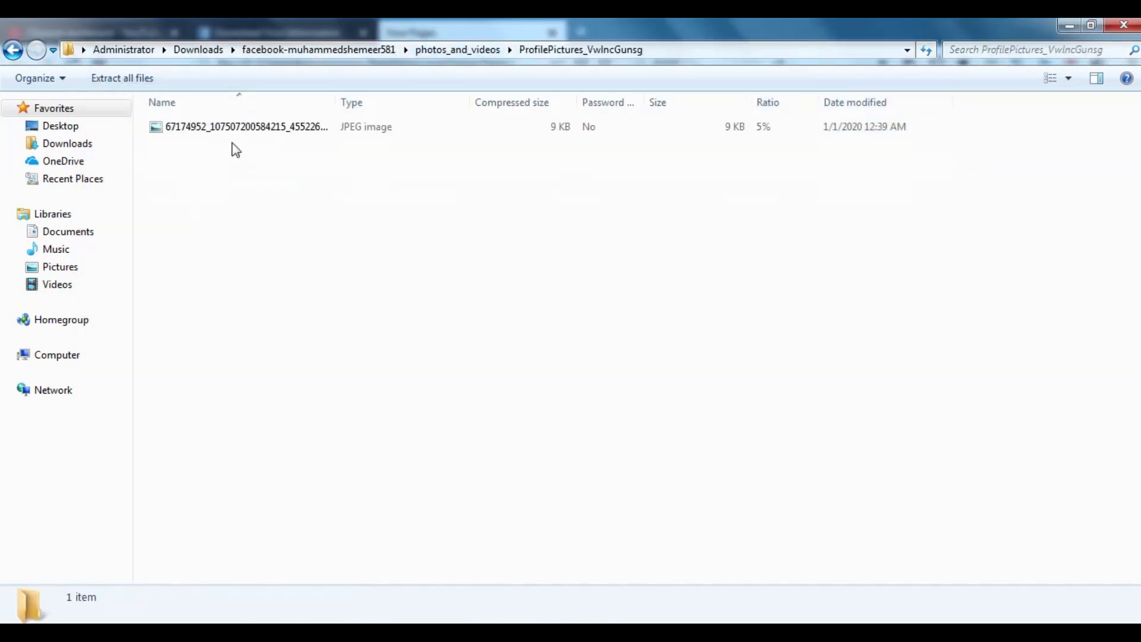
{"action": "double_click", "coordinate": [233, 127]}
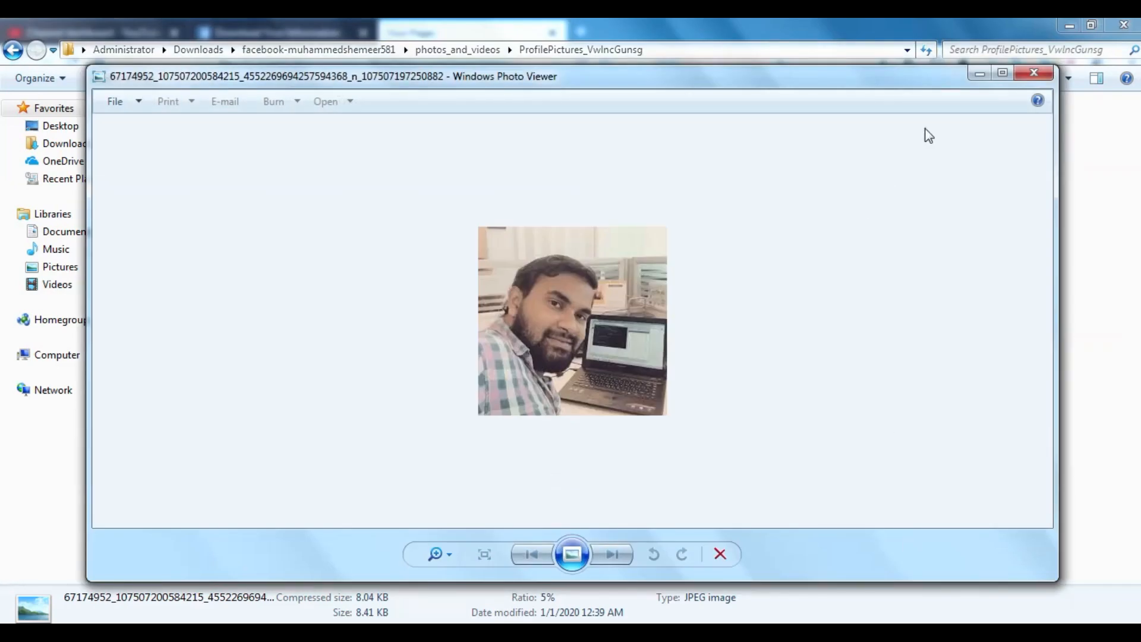
{"action": "left_click", "coordinate": [1031, 74]}
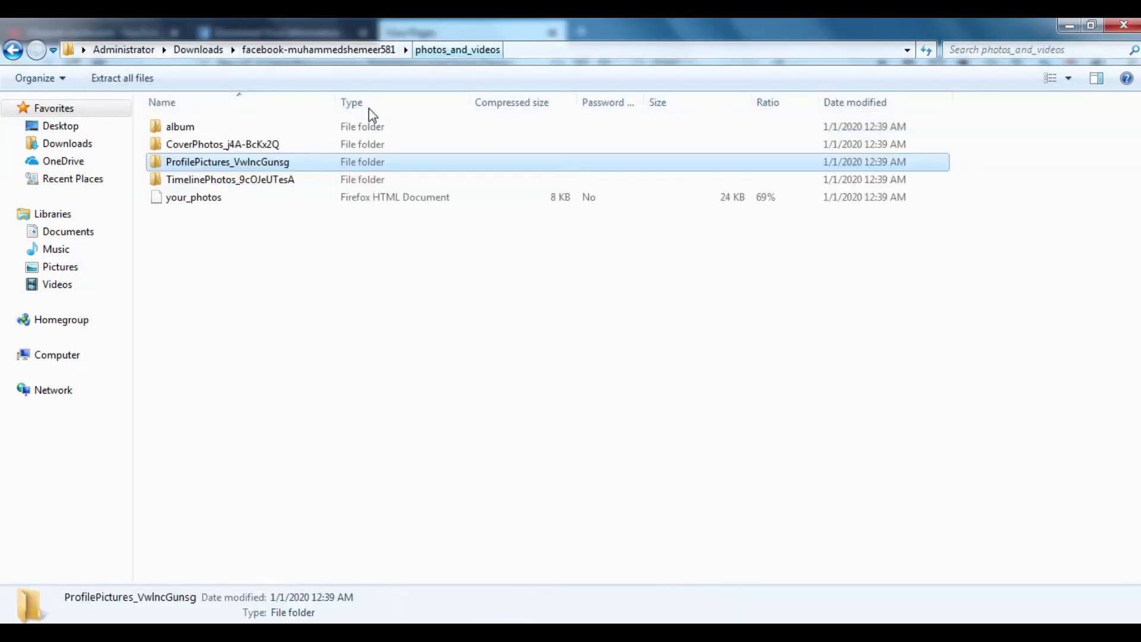
{"action": "double_click", "coordinate": [230, 179]}
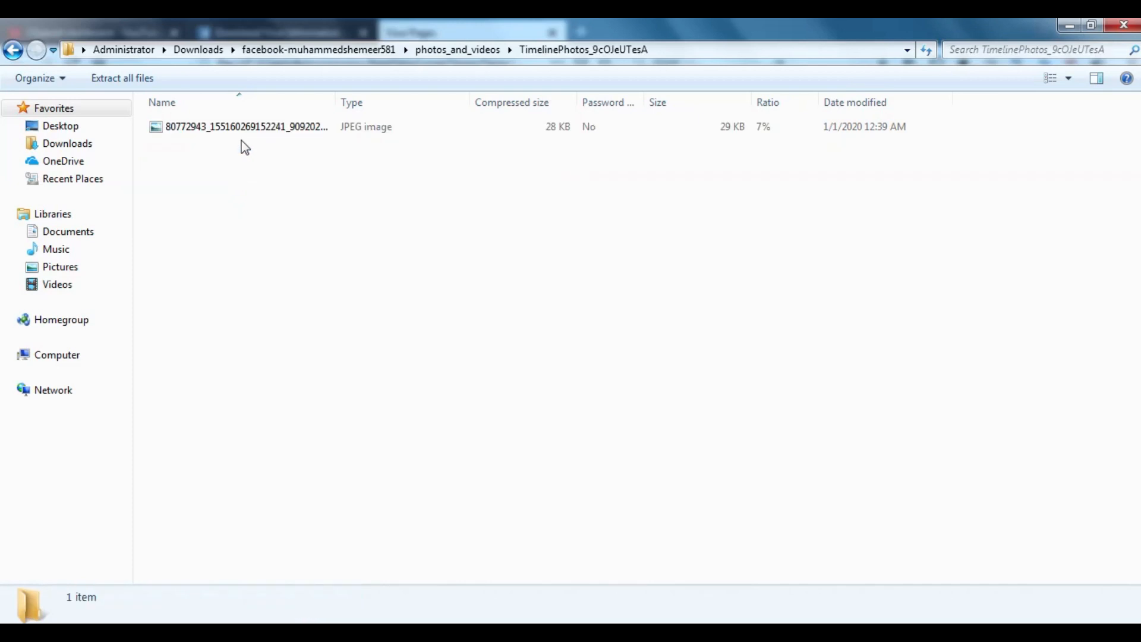
{"action": "double_click", "coordinate": [242, 127]}
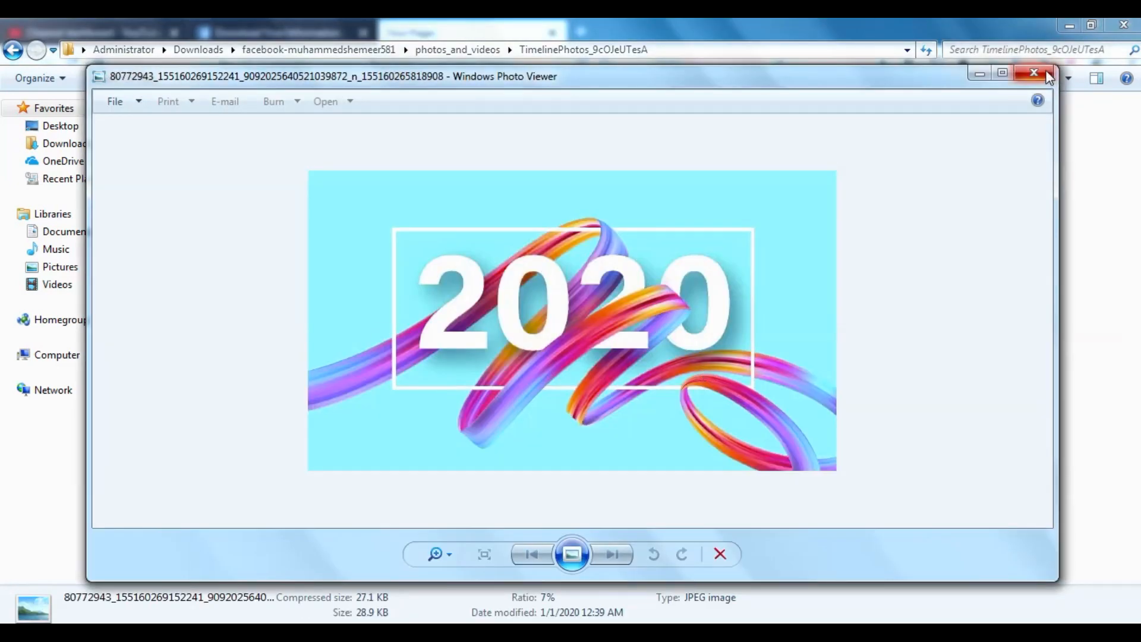
{"action": "left_click", "coordinate": [1032, 73]}
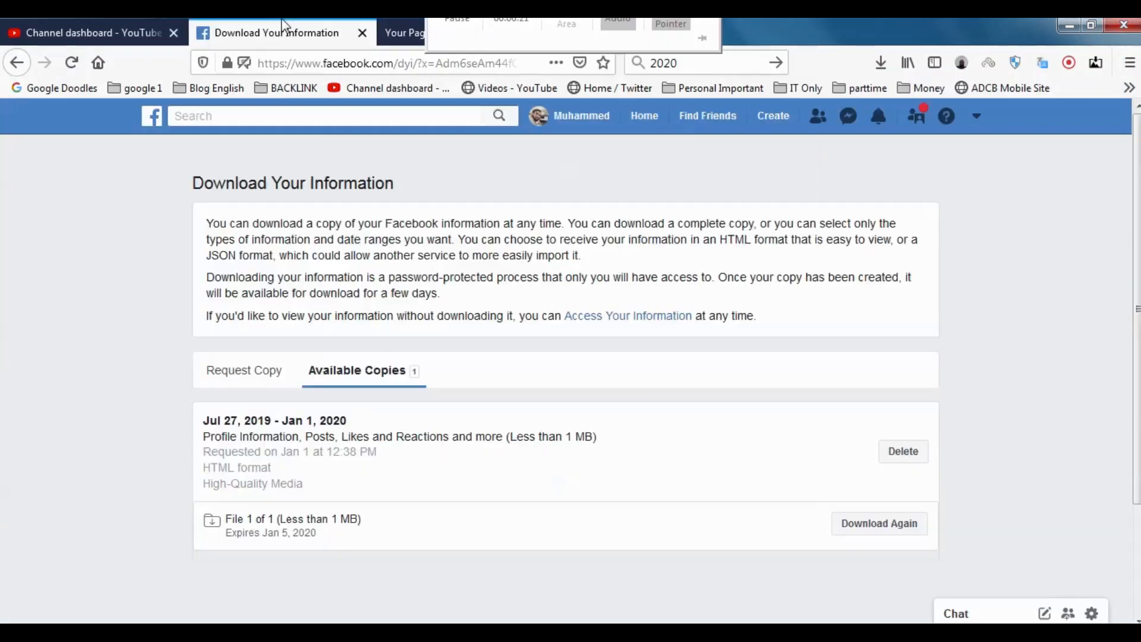
- Check the available copy's Jan 5, 2020 expiry date, then switch to Request Copy
{"action": "scroll", "scroll_direction": "down", "scroll_amount": 3}
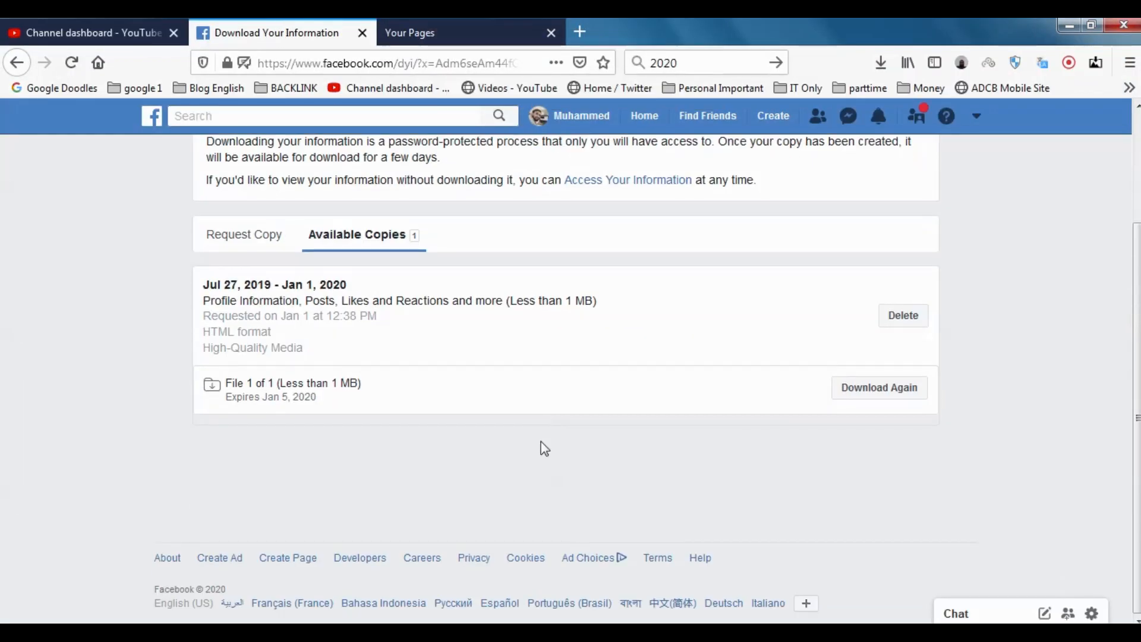
{"action": "mouse_move", "coordinate": [545, 425]}
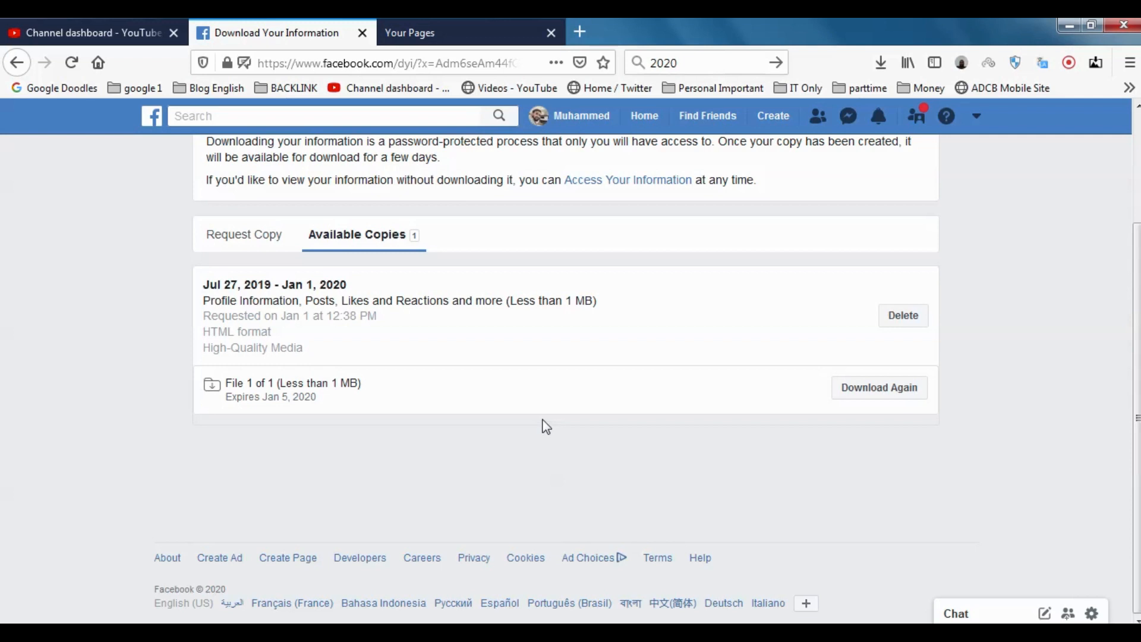
{"action": "mouse_move", "coordinate": [546, 409]}
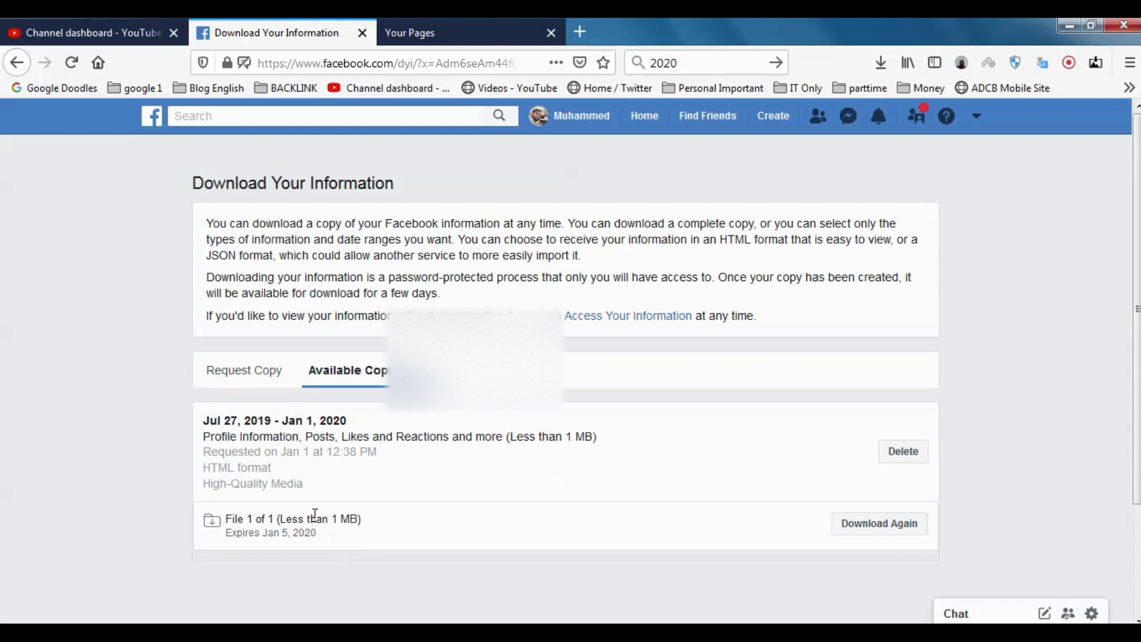
{"action": "mouse_move", "coordinate": [356, 559]}
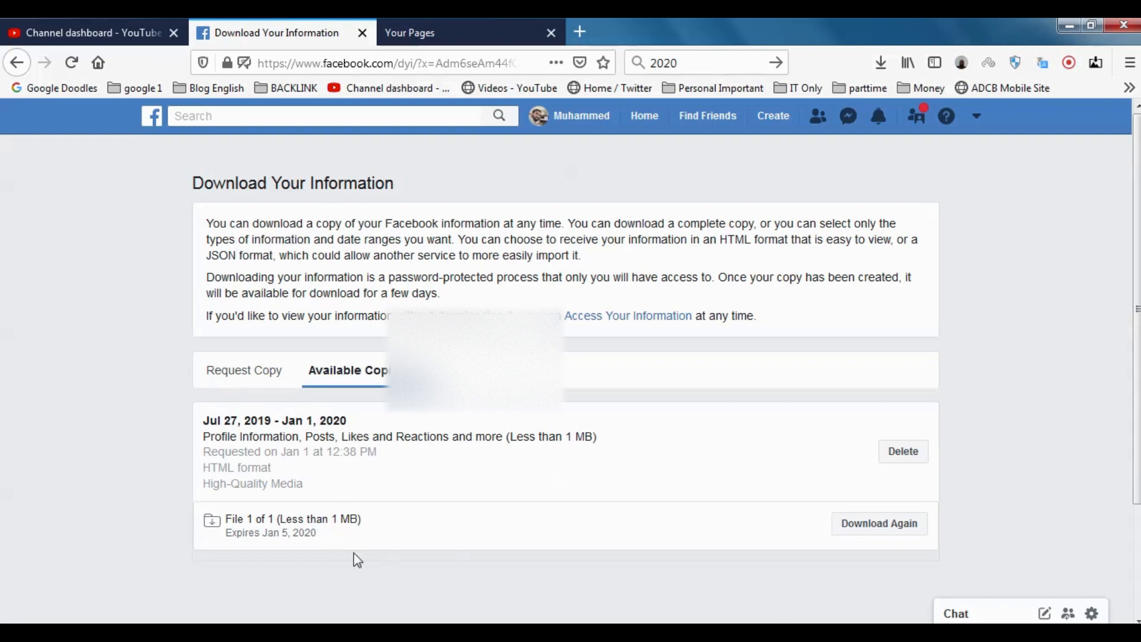
{"action": "double_click", "coordinate": [289, 533]}
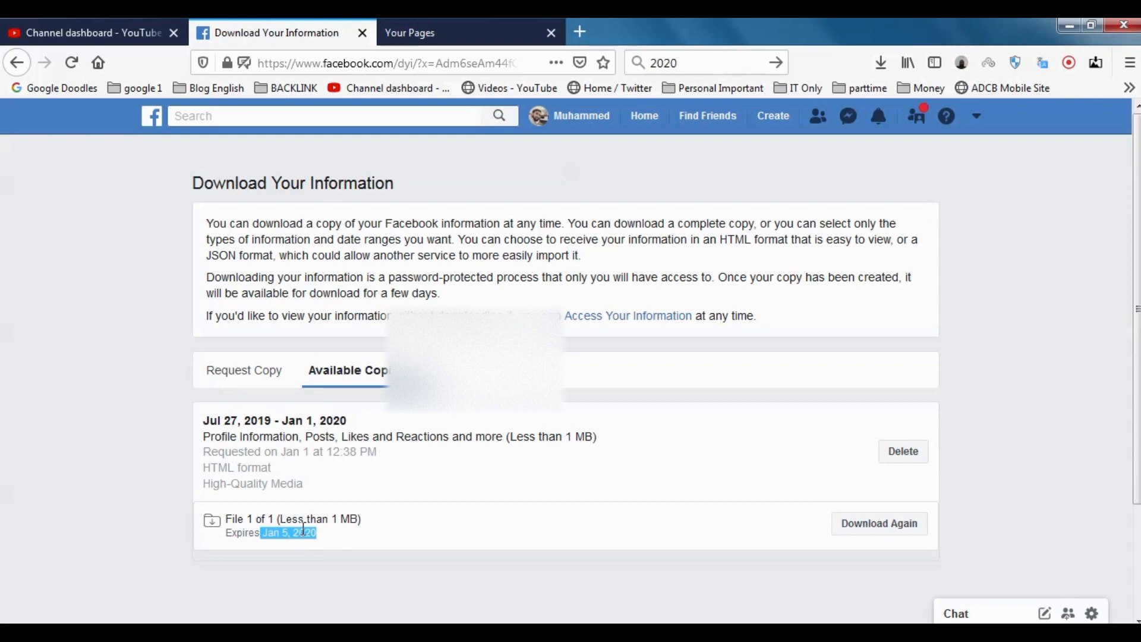
{"action": "mouse_move", "coordinate": [790, 539]}
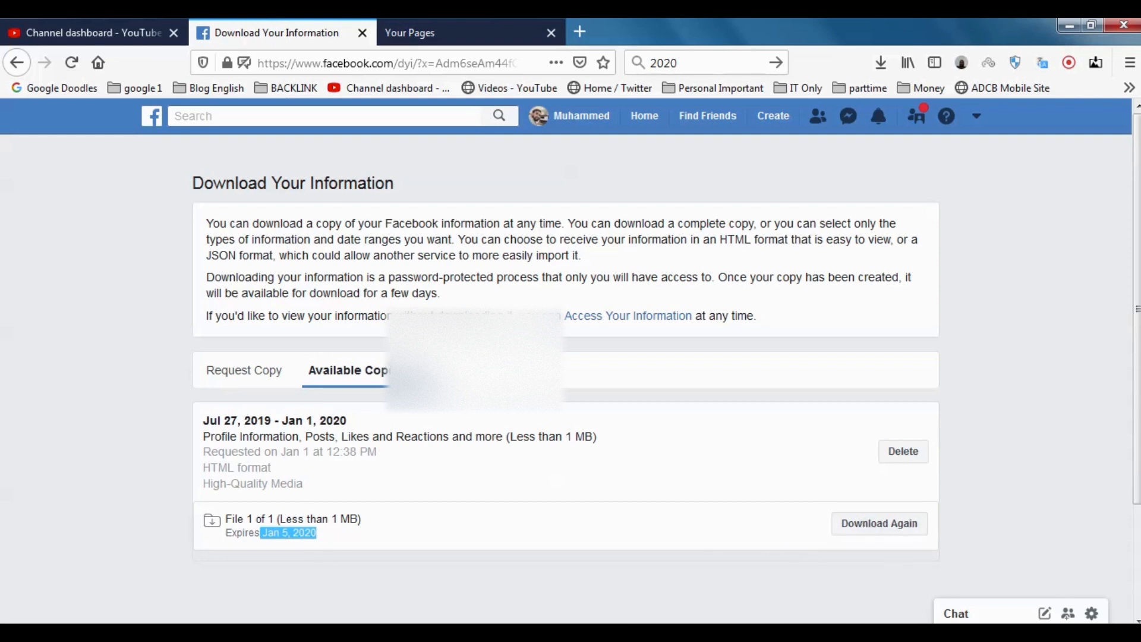
{"action": "left_click", "coordinate": [244, 370]}
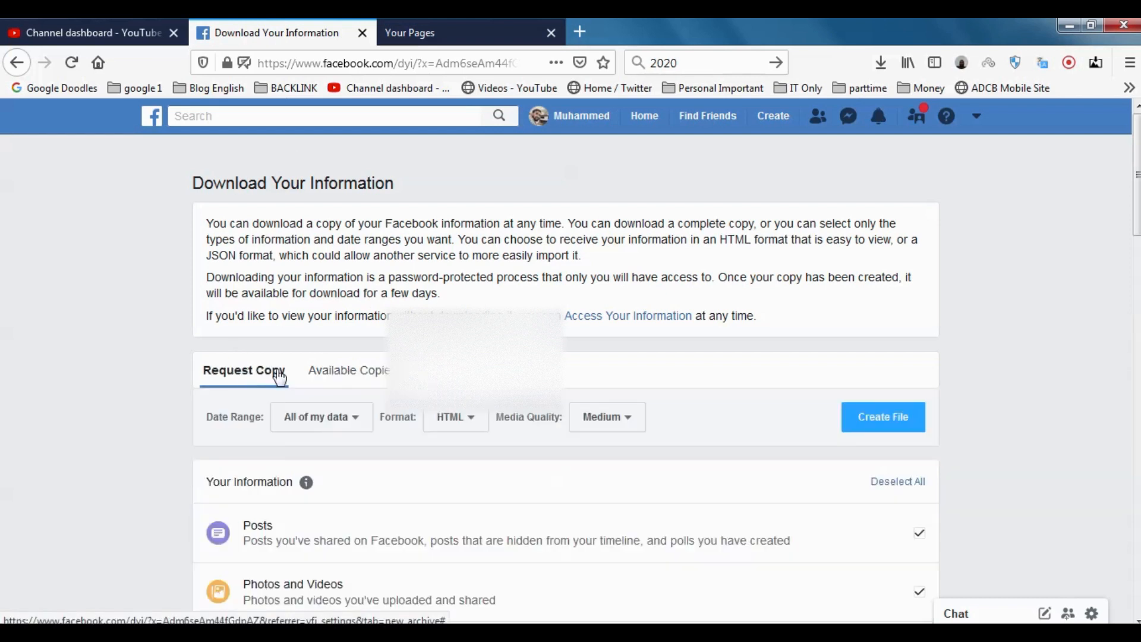
- Deselect All information categories, toggling Photos and Videos on and off again
{"action": "scroll", "scroll_direction": "down", "scroll_amount": 3}
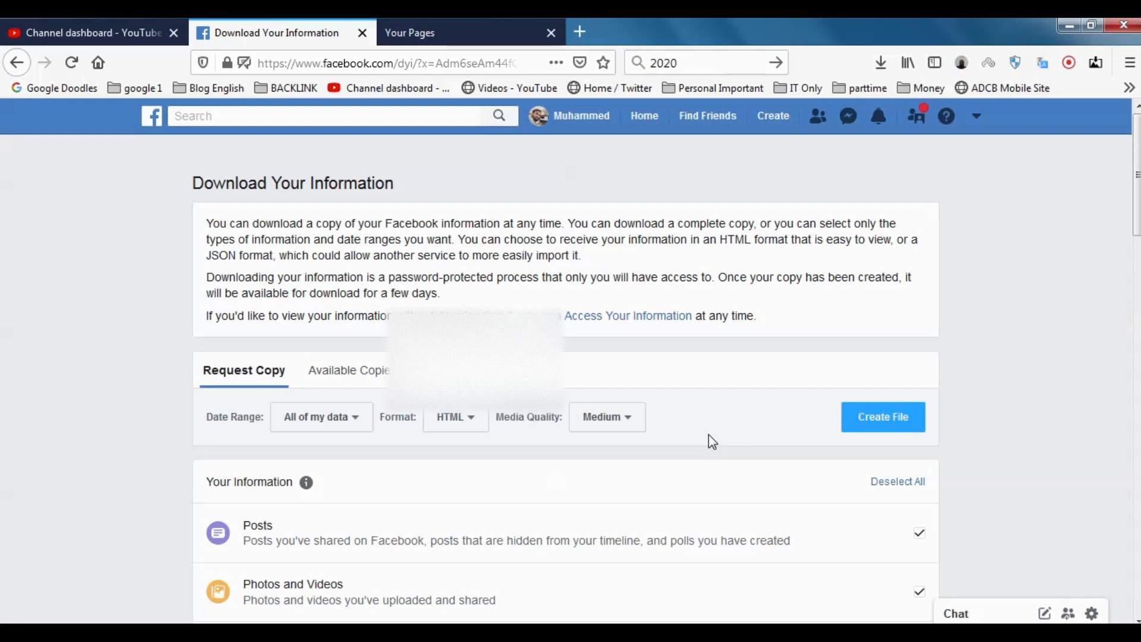
{"action": "scroll", "scroll_direction": "down", "scroll_amount": 3}
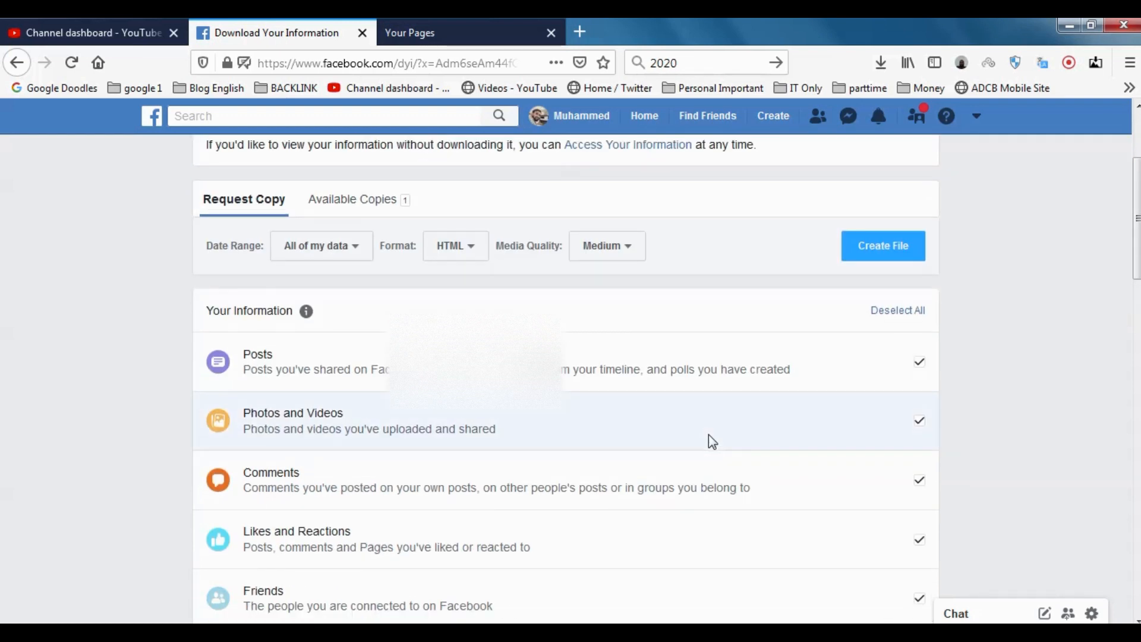
{"action": "scroll", "scroll_direction": "down", "scroll_amount": 3}
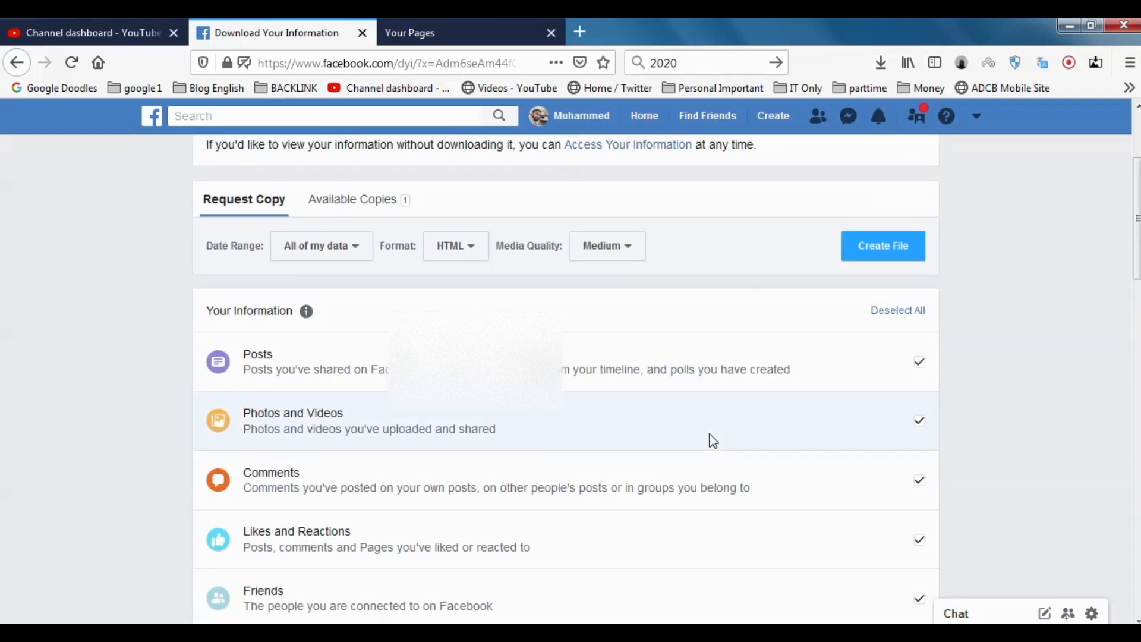
{"action": "scroll", "scroll_direction": "down", "scroll_amount": 3}
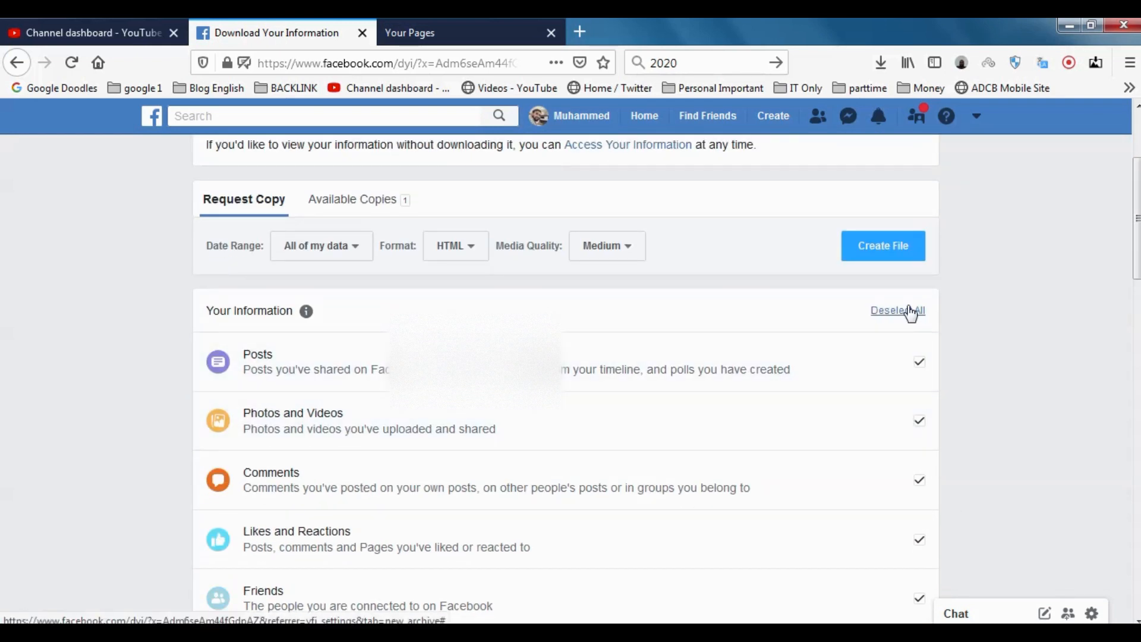
{"action": "left_click", "coordinate": [898, 310]}
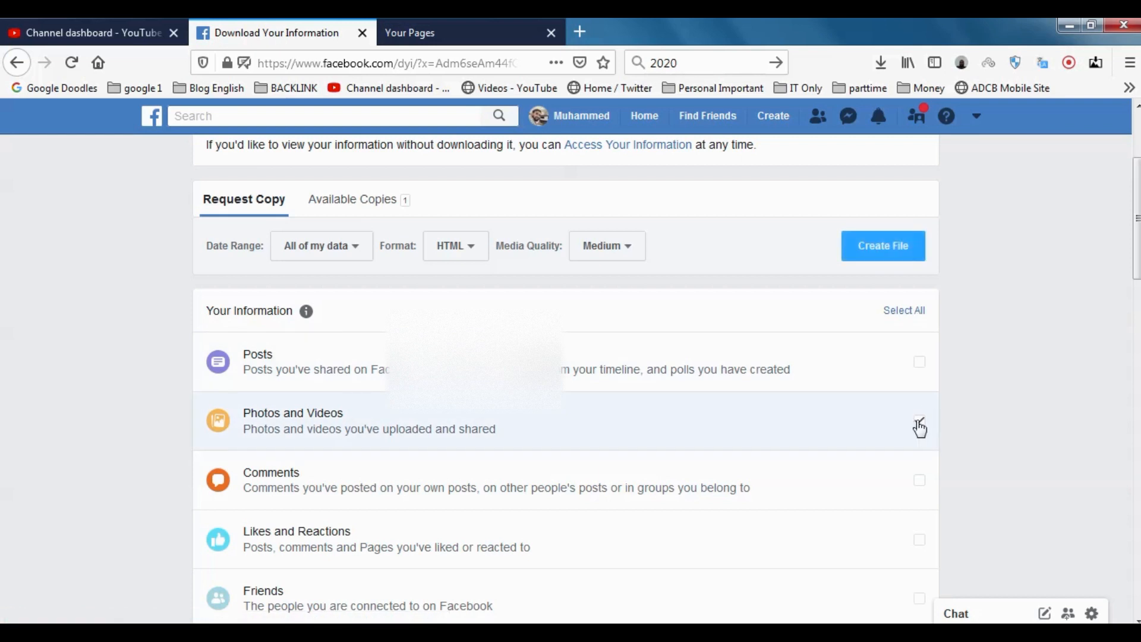
{"action": "left_click", "coordinate": [918, 421]}
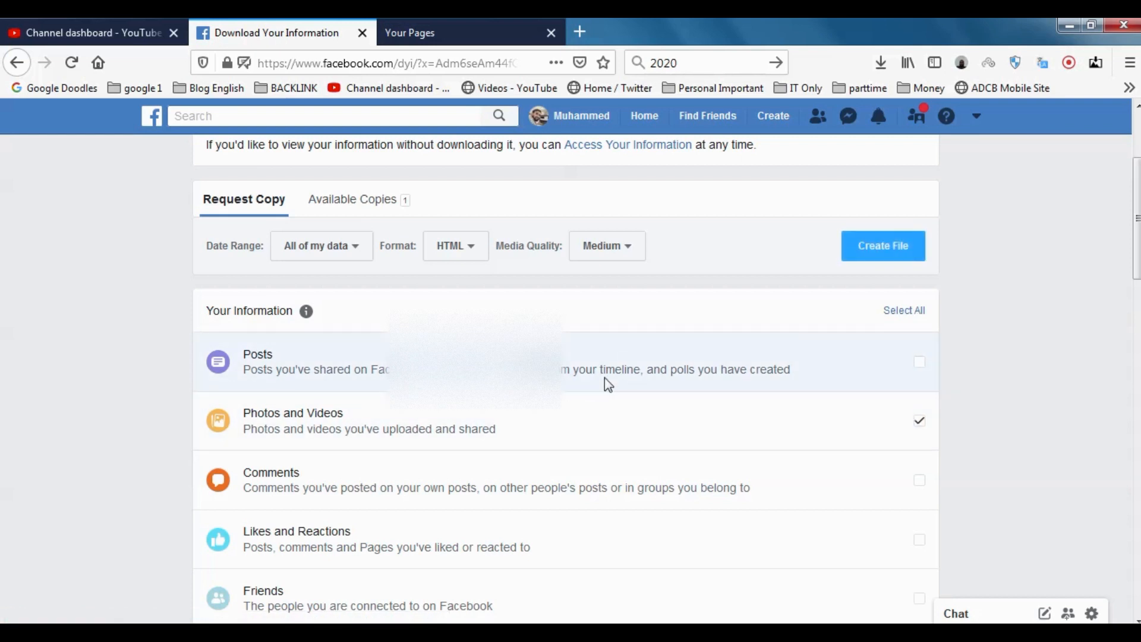
{"action": "mouse_move", "coordinate": [896, 440]}
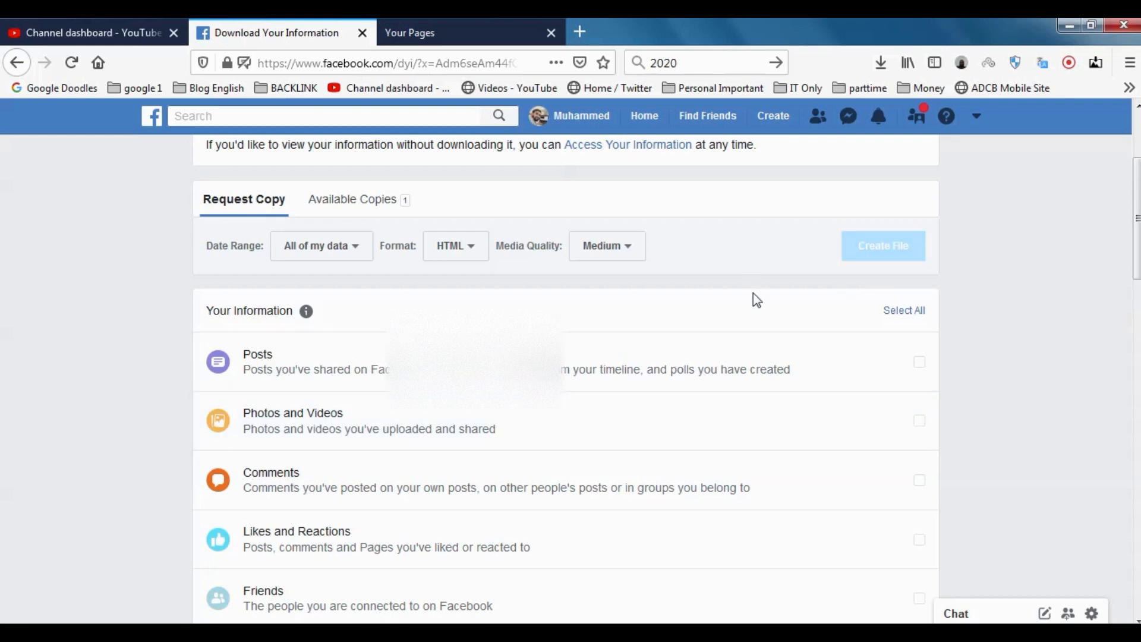
{"action": "scroll", "scroll_direction": "down", "scroll_amount": 3}
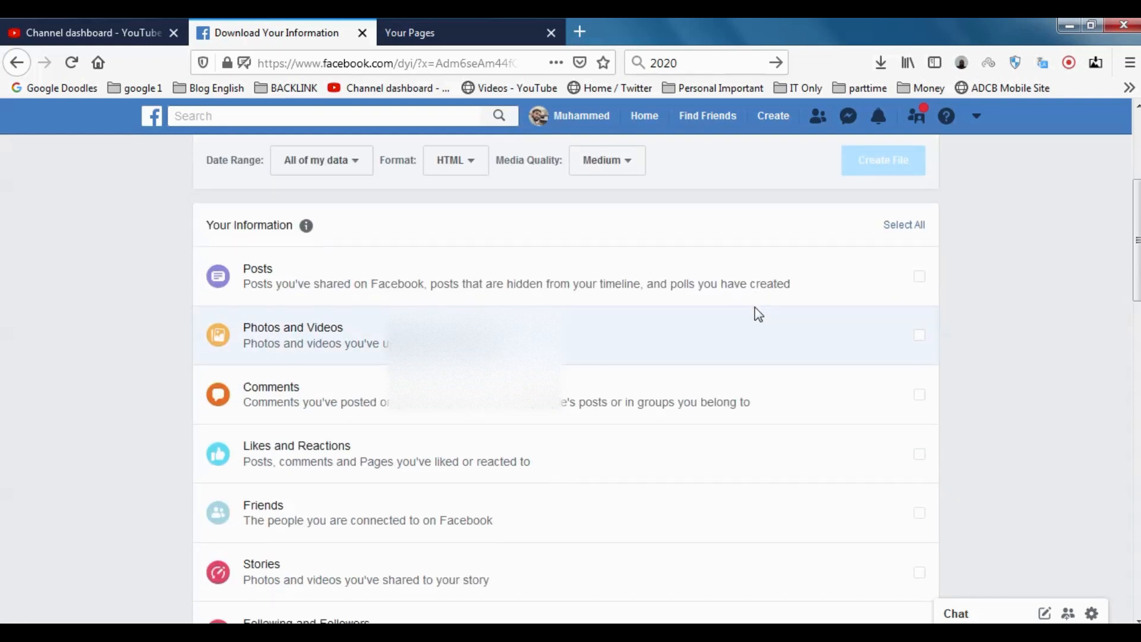
{"action": "scroll", "scroll_direction": "down", "scroll_amount": 3}
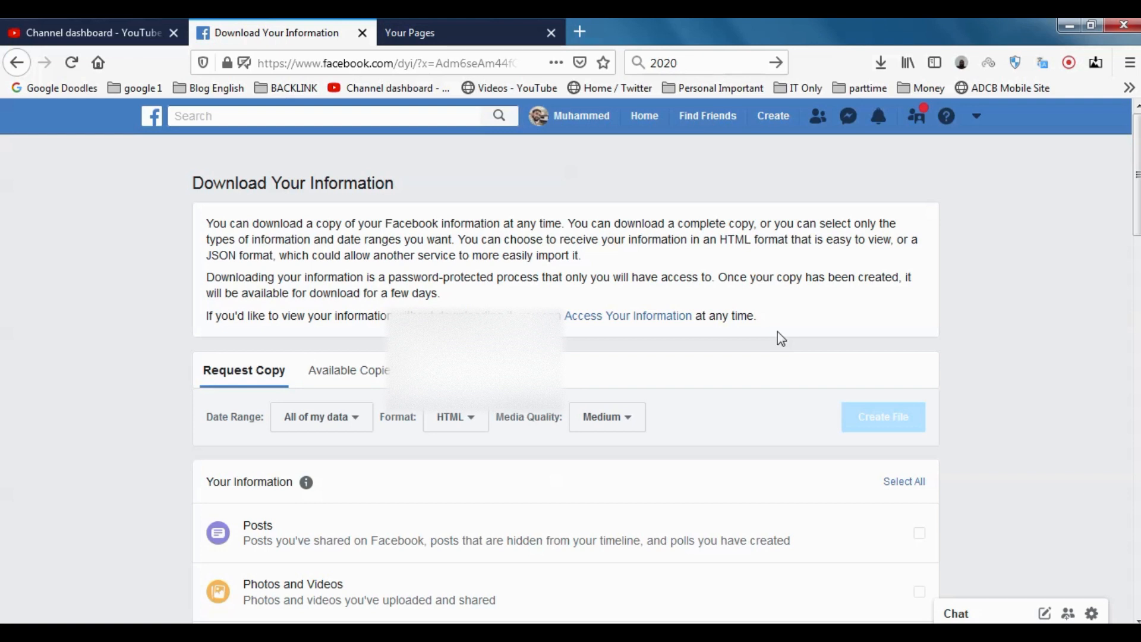
{"action": "mouse_move", "coordinate": [840, 394]}
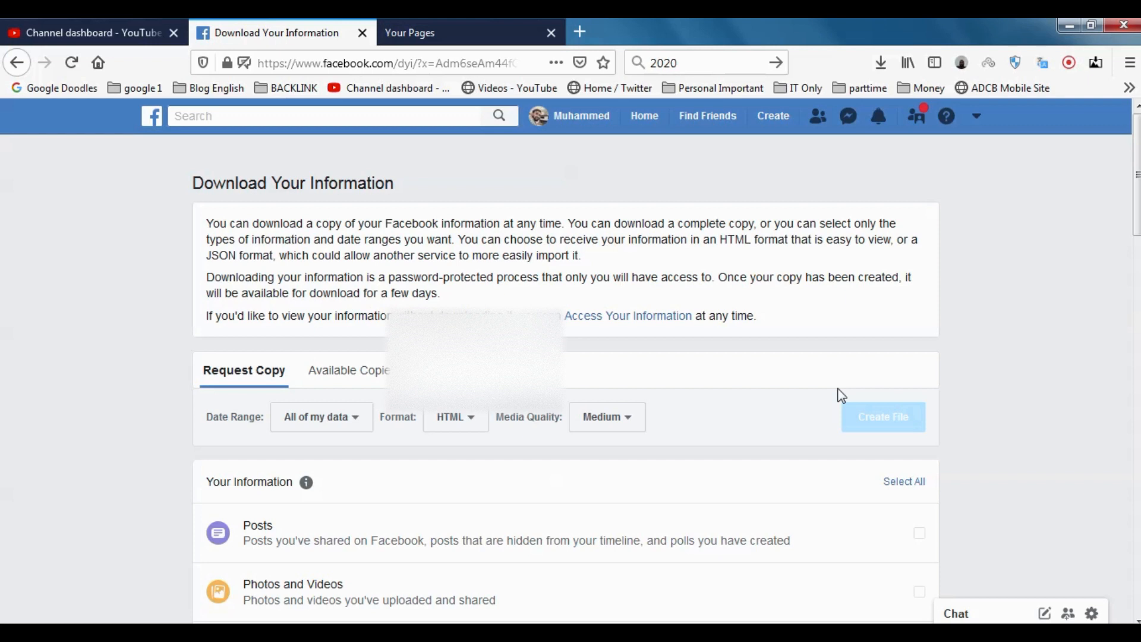